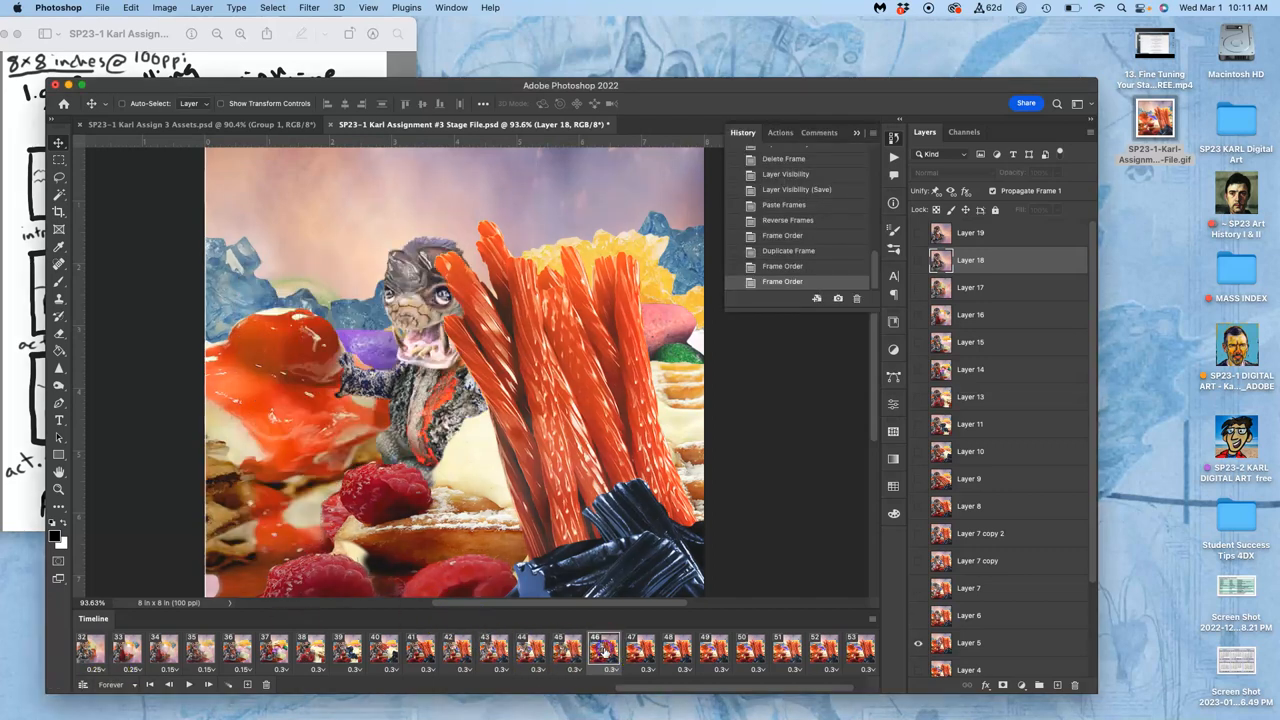
- Preview the licorice and creature frames, ending on the raspberry-and-waffle frame
left_click(676, 650)
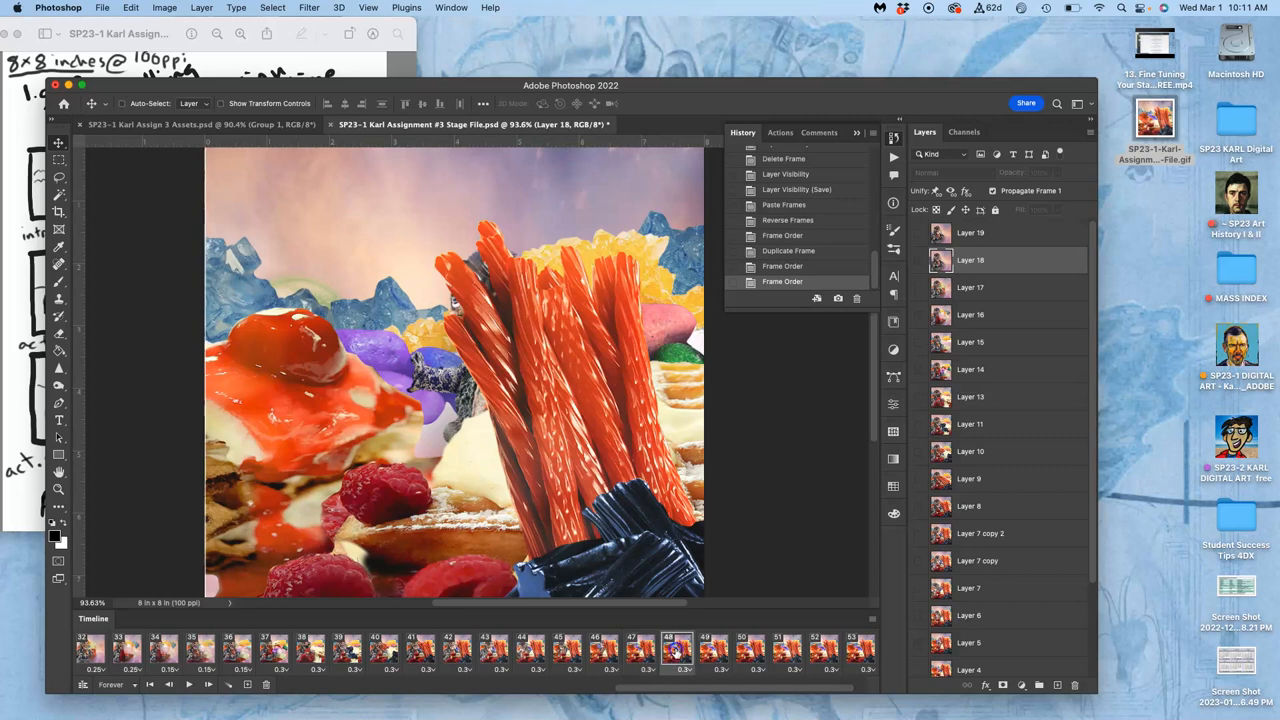
left_click(640, 650)
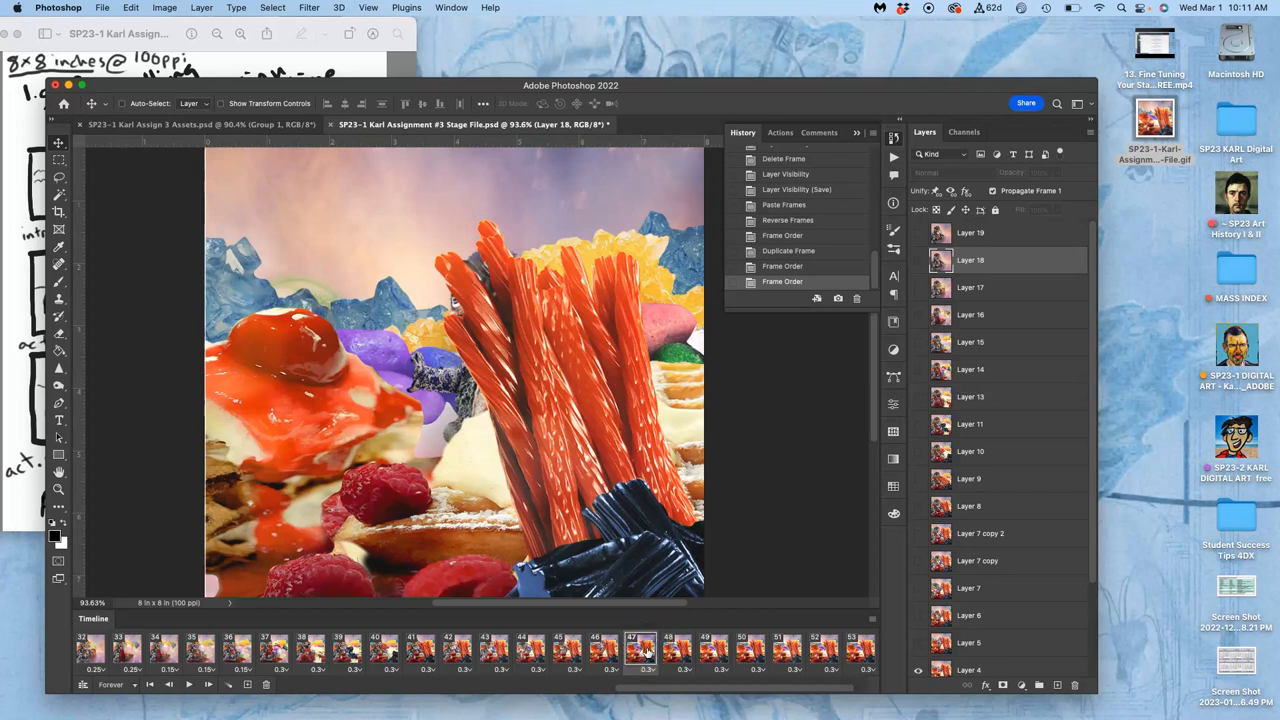
left_click(705, 650)
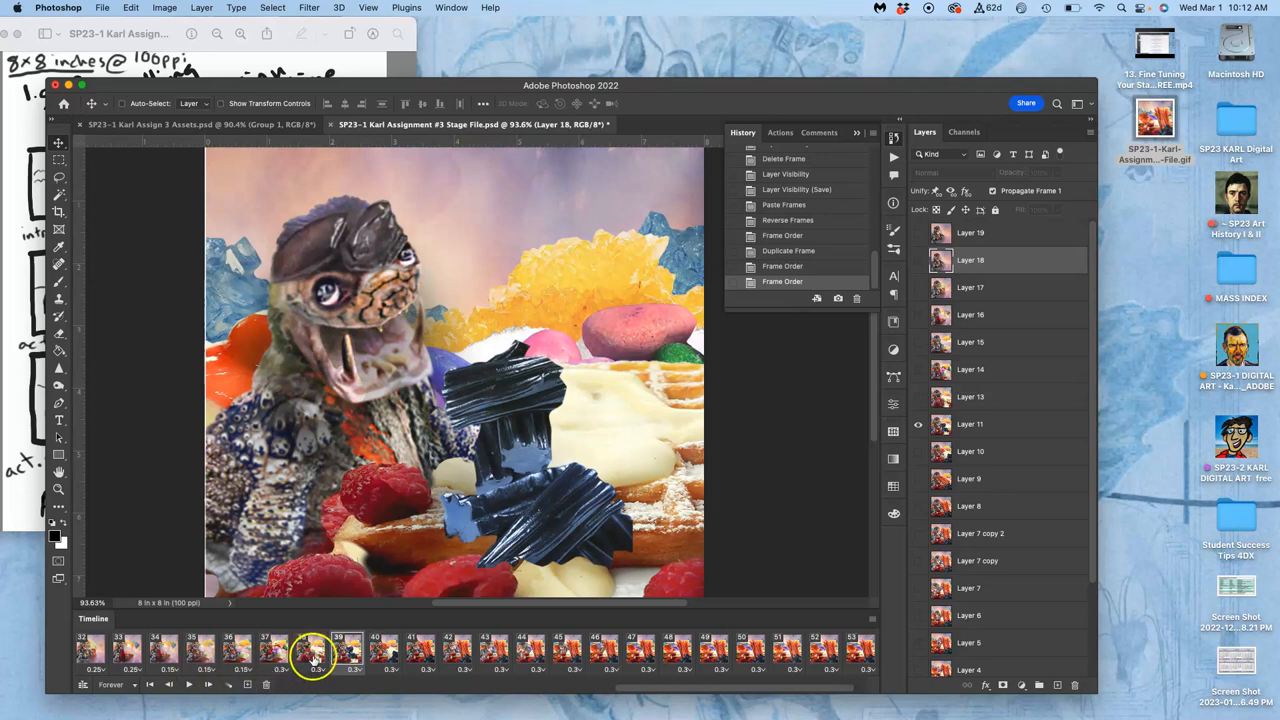
left_click(313, 650)
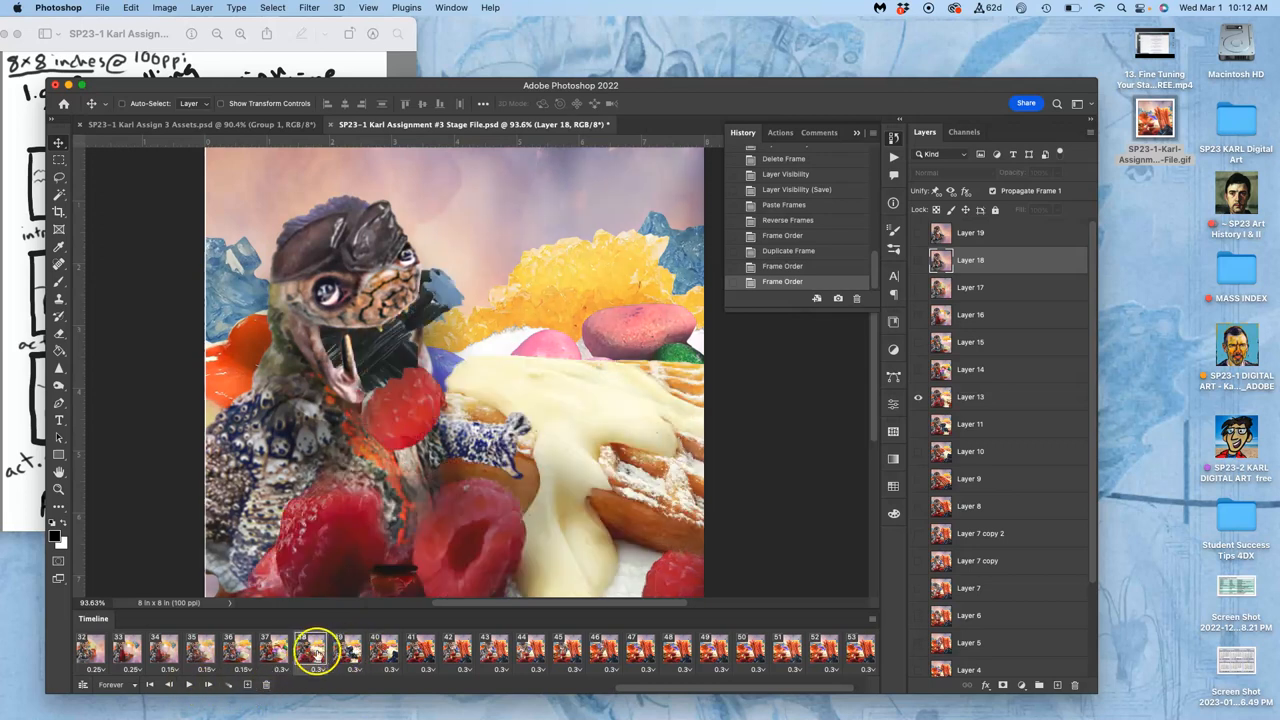
left_click(275, 651)
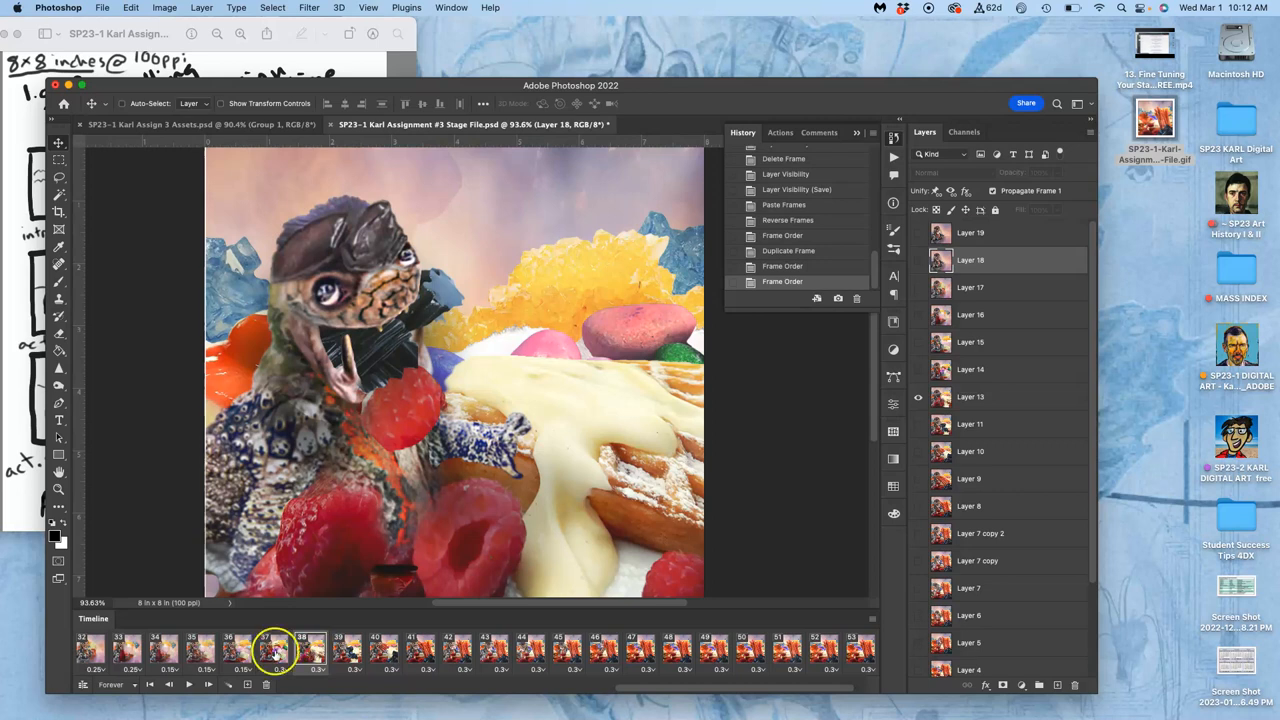
left_click(310, 650)
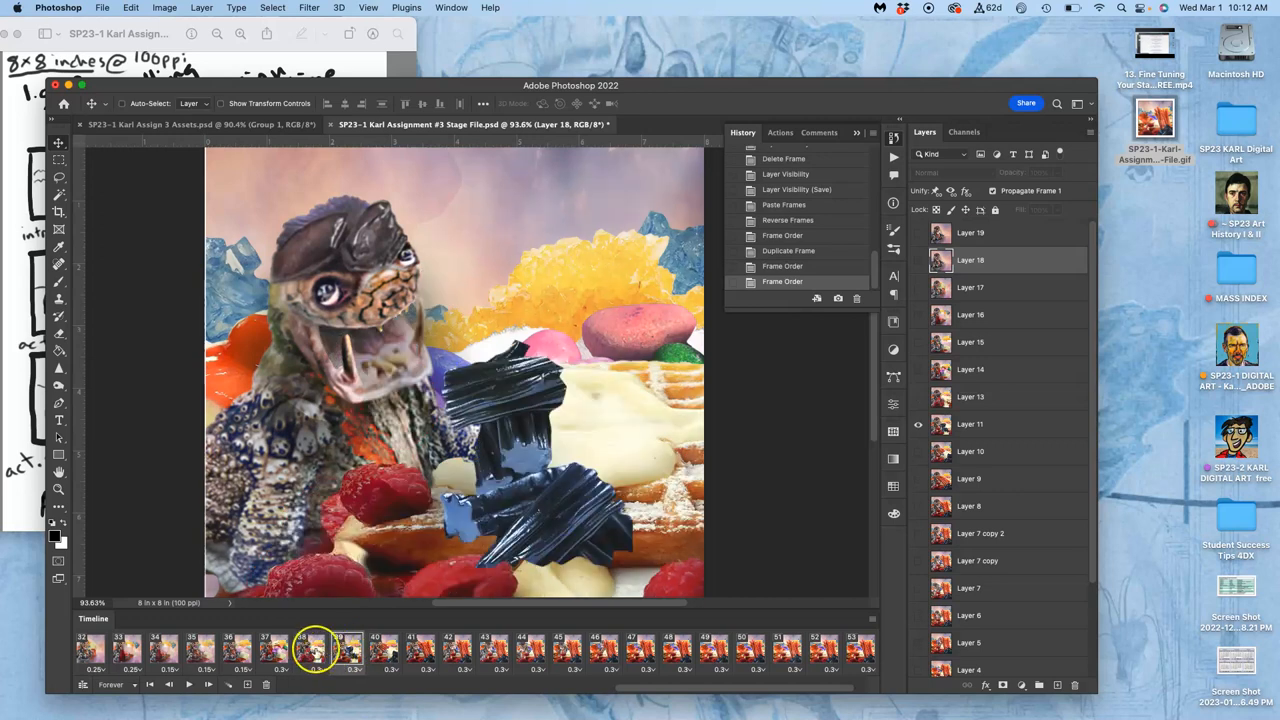
left_click(273, 650)
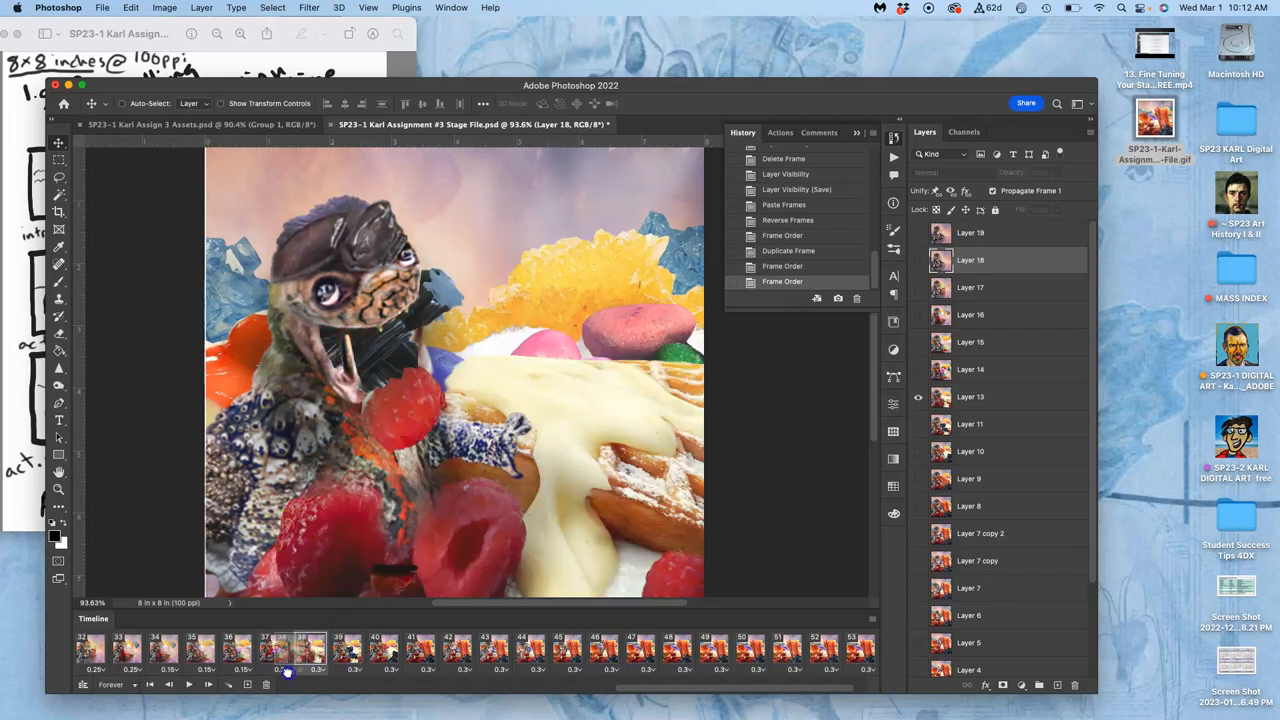
- Delete the selected frame, then play and stop the animation preview
left_click(190, 650)
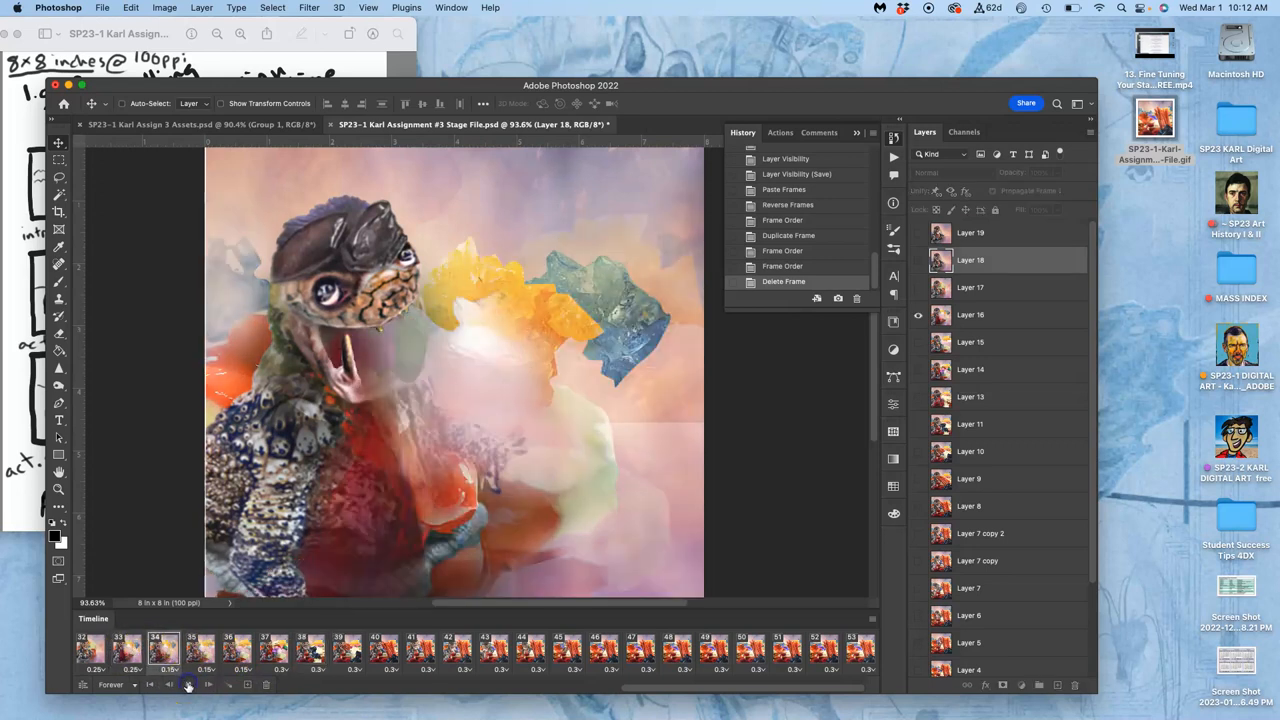
left_click(189, 684)
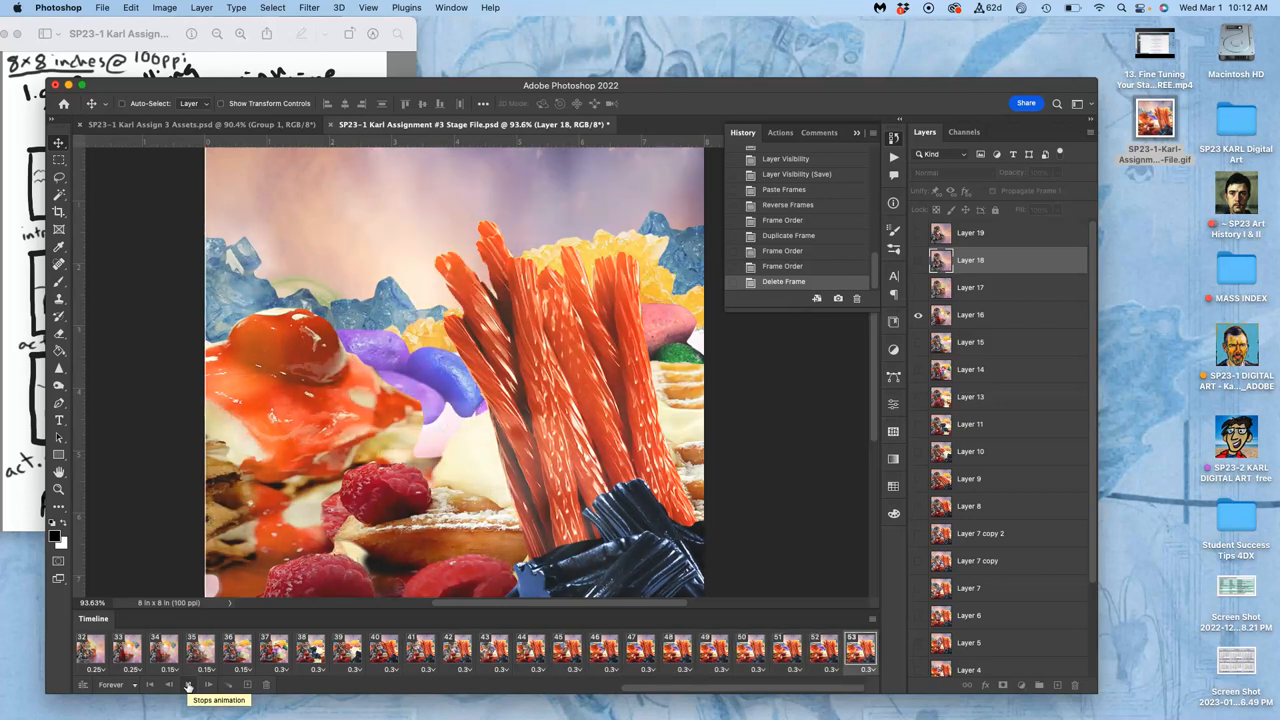
left_click(188, 684)
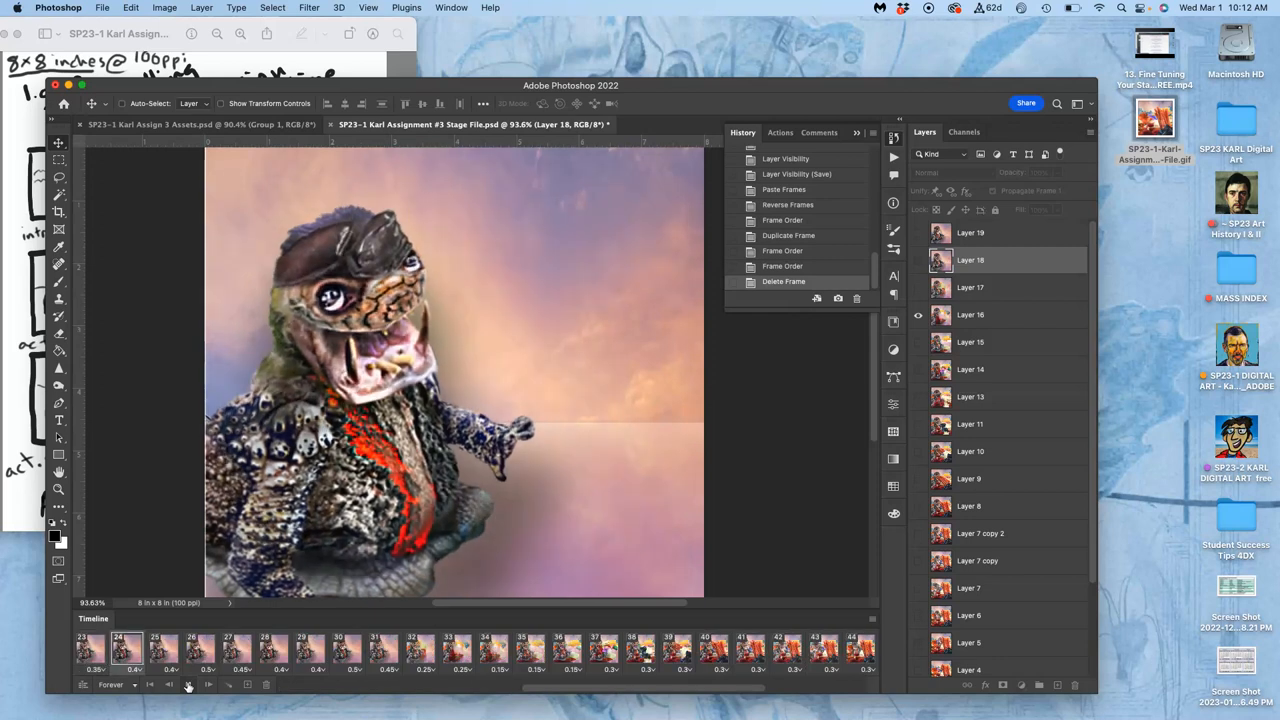
left_click(272, 649)
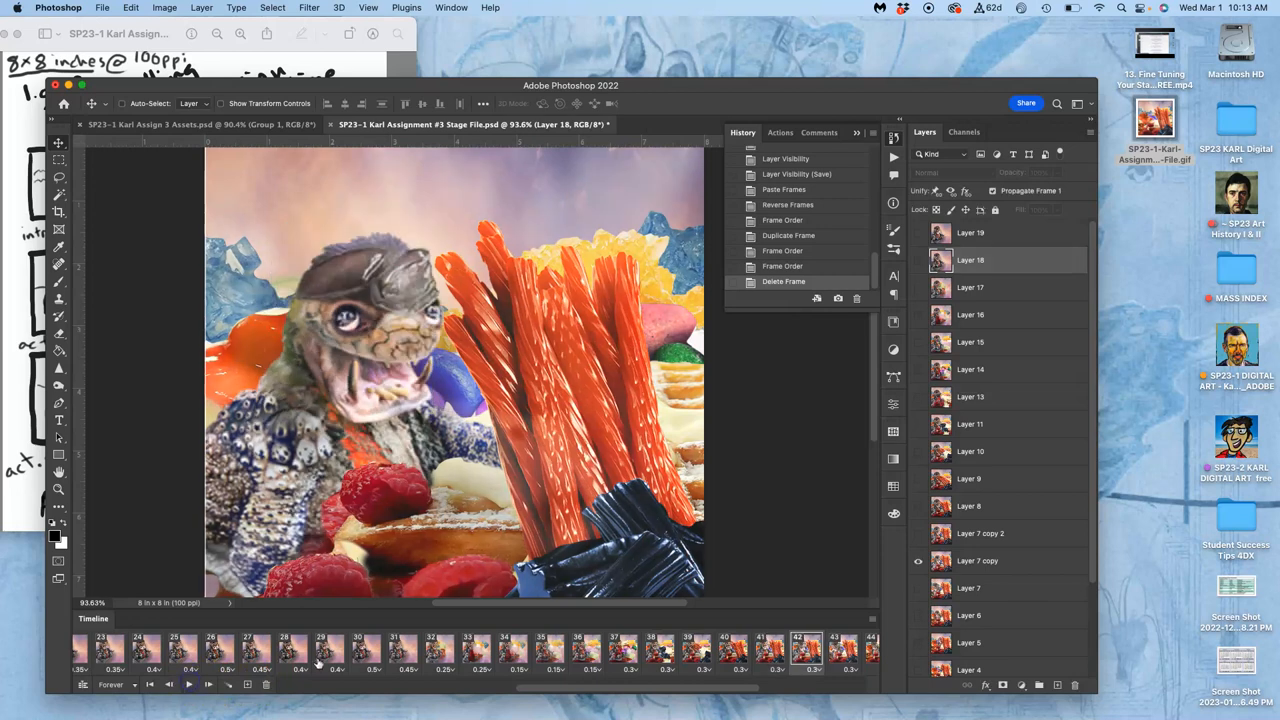
- Duplicate the colourful candies frame and change which layer it shows
left_click(587, 651)
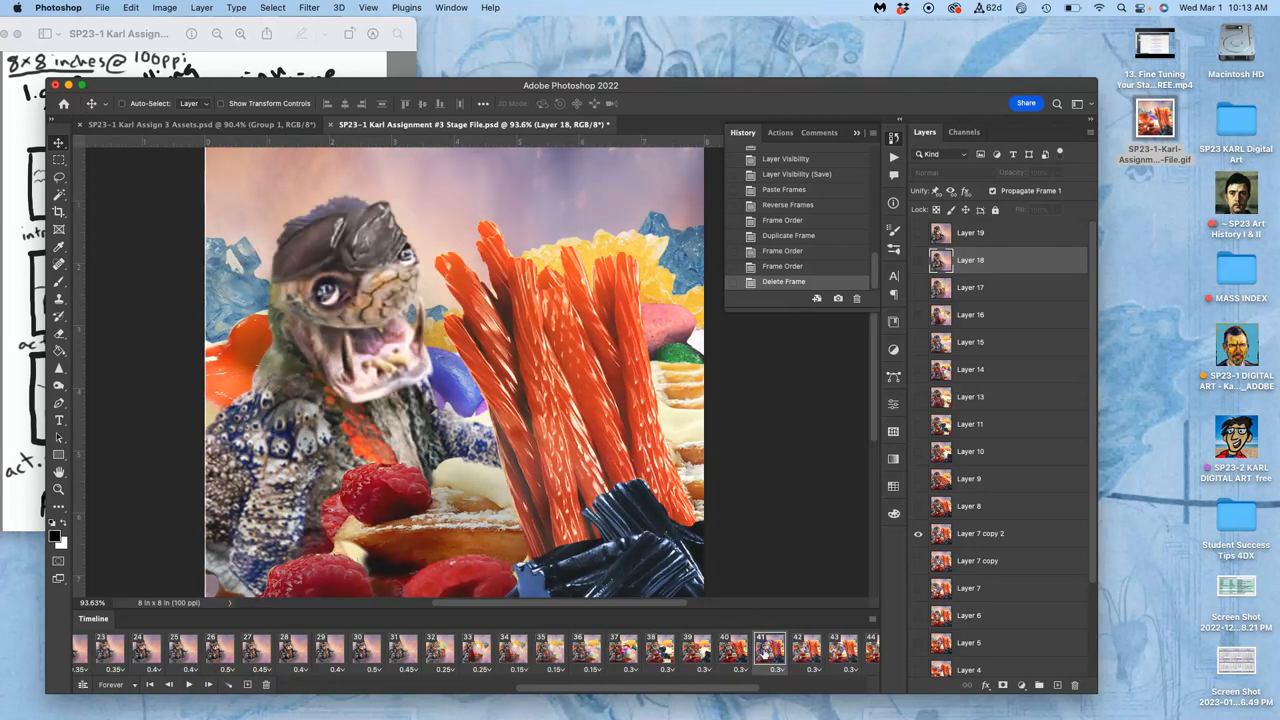
left_click(697, 650)
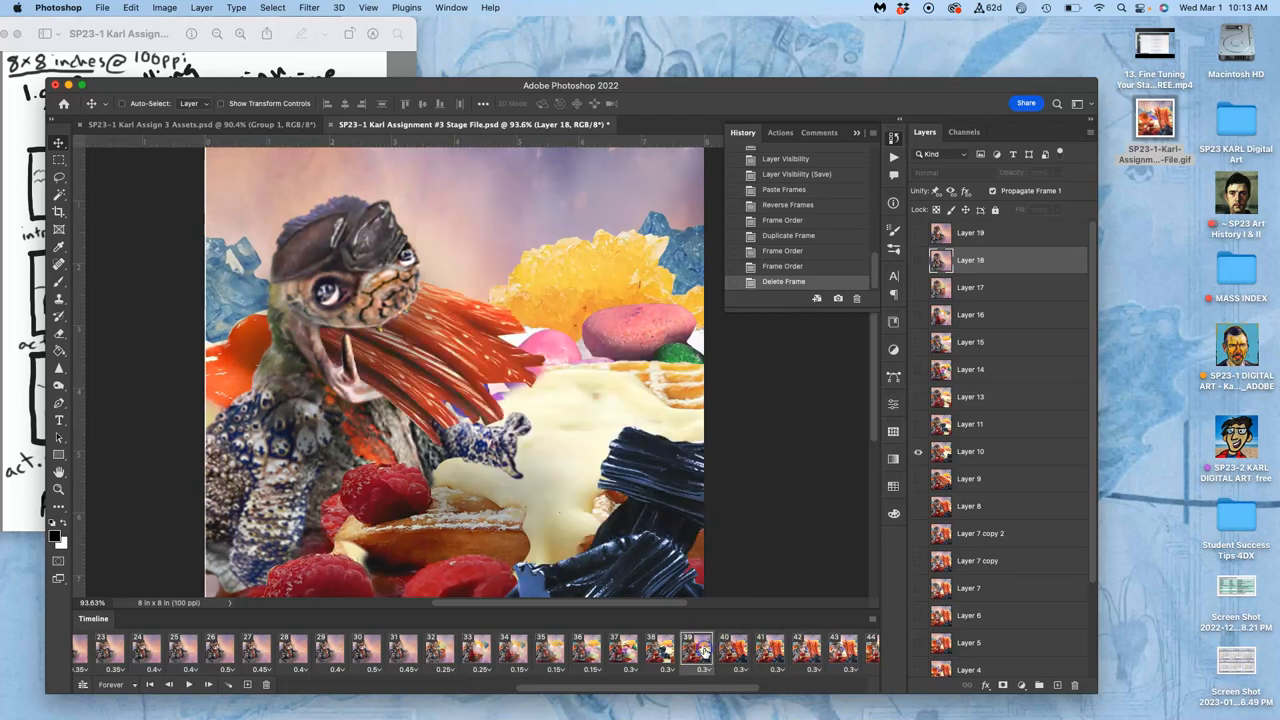
left_click(697, 650)
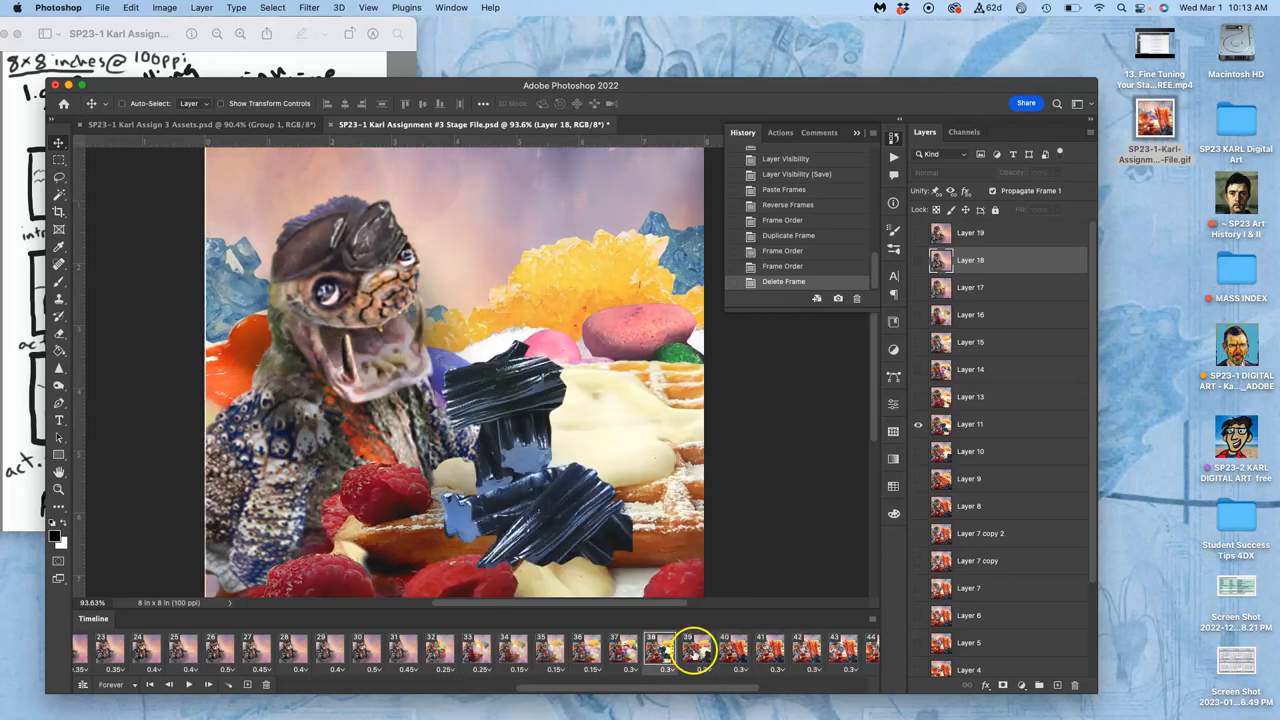
left_click(732, 650)
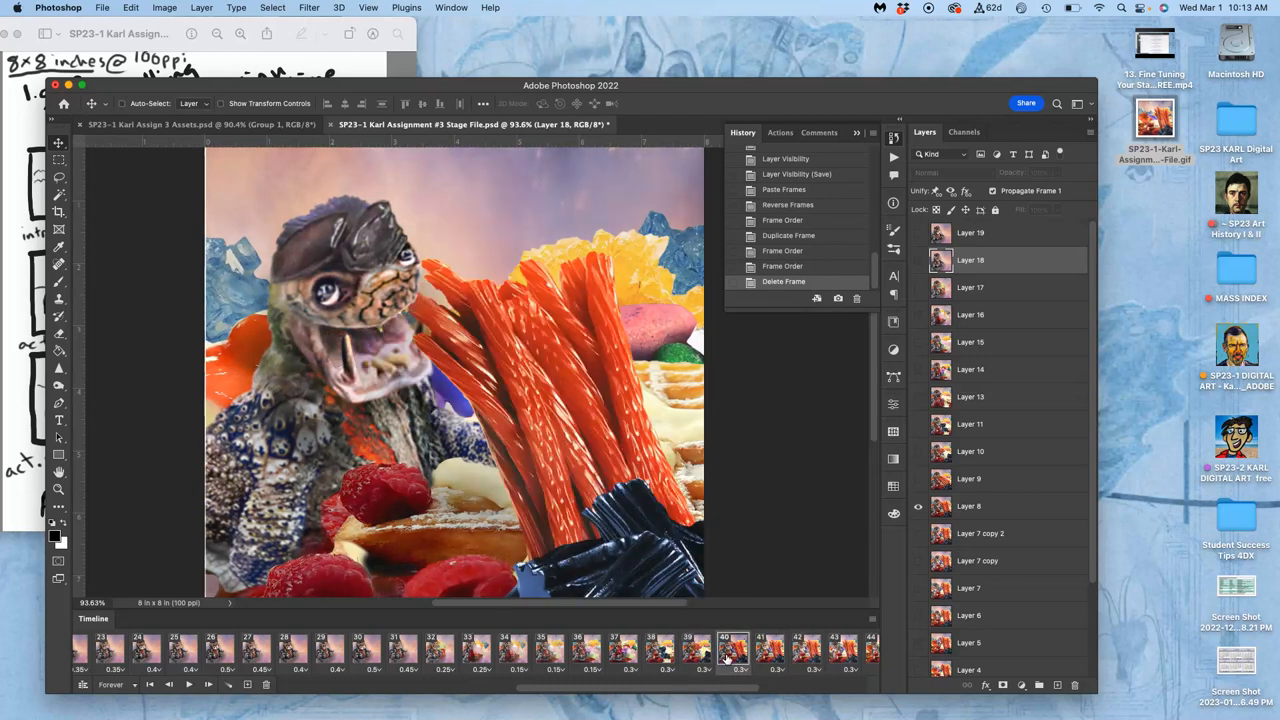
left_click(659, 651)
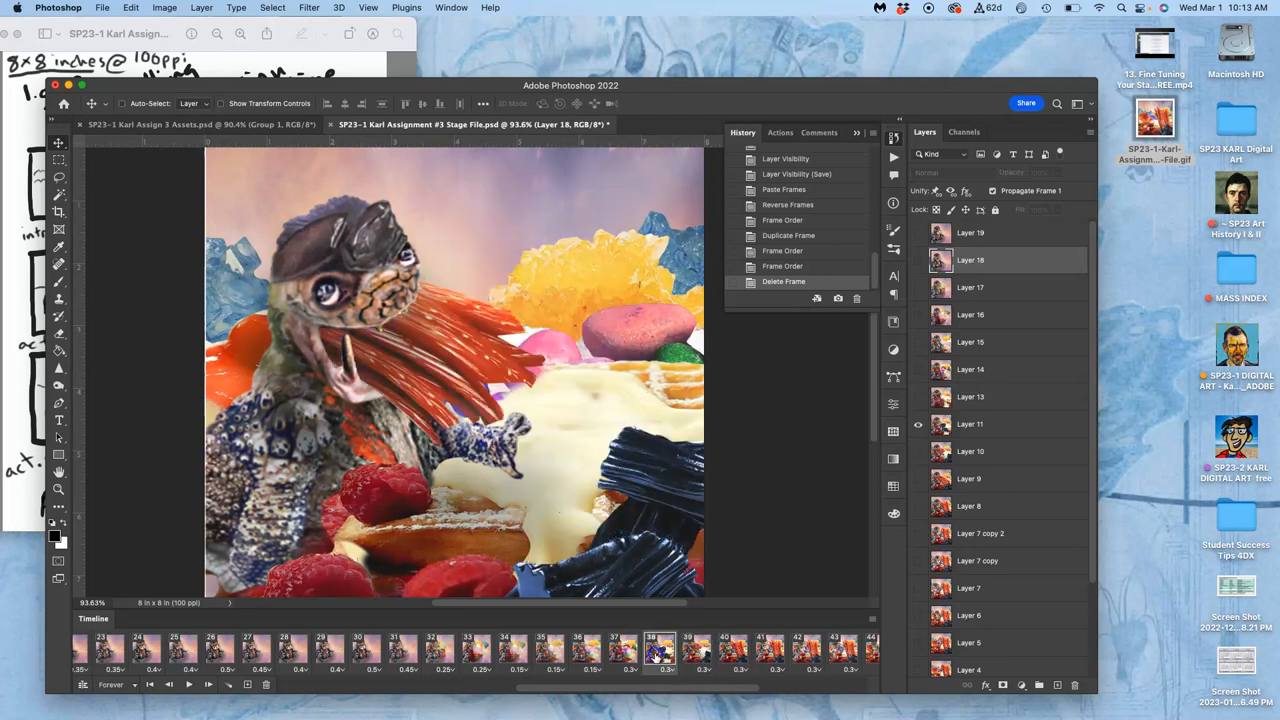
left_click(621, 650)
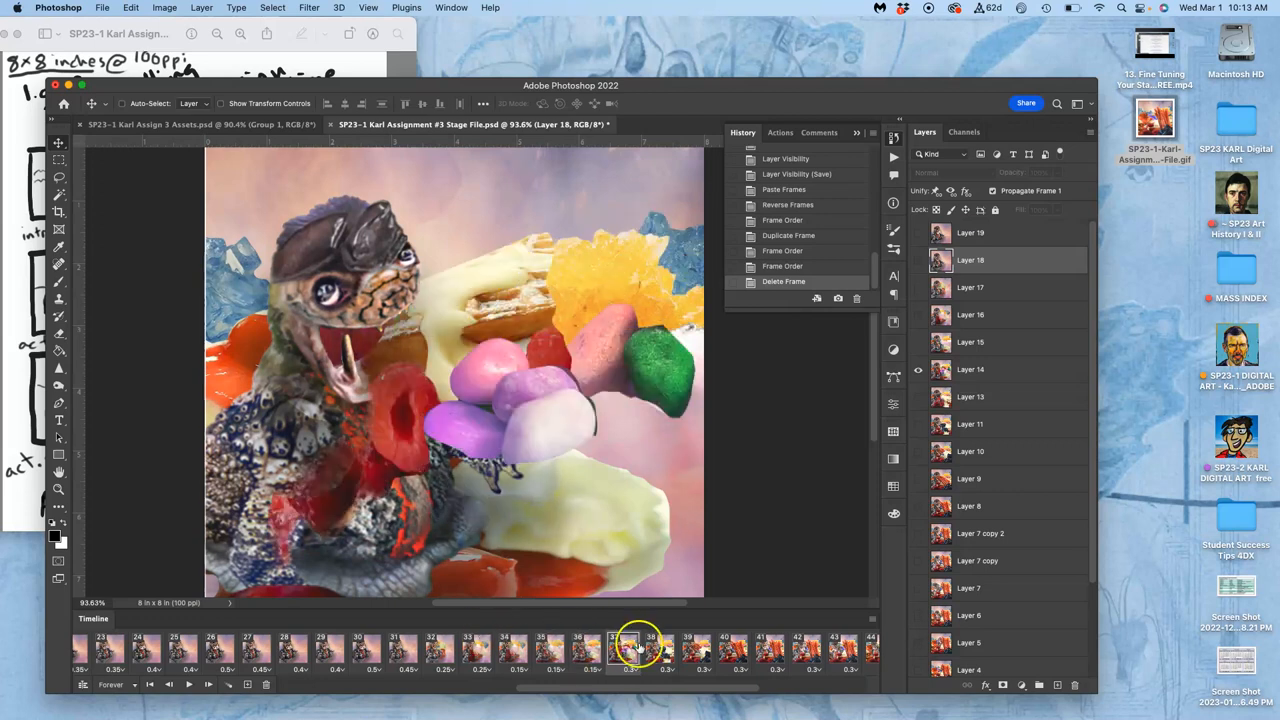
left_click(623, 649)
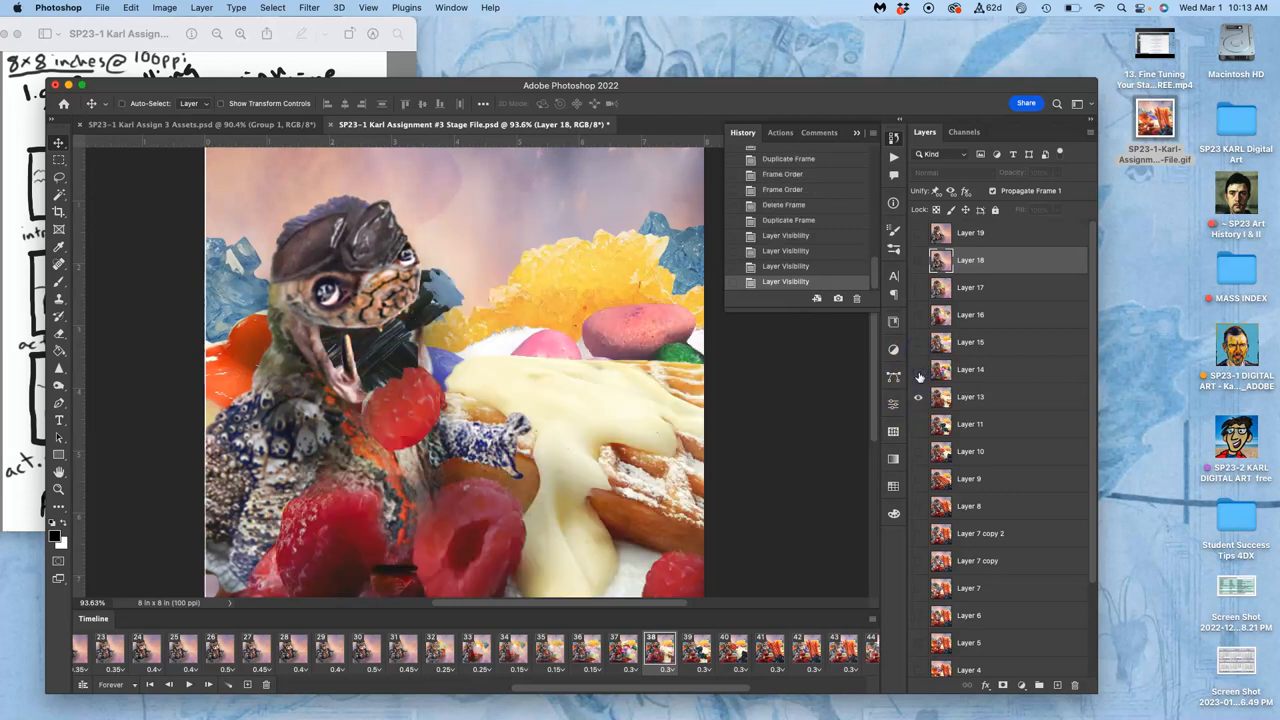
left_click(640, 648)
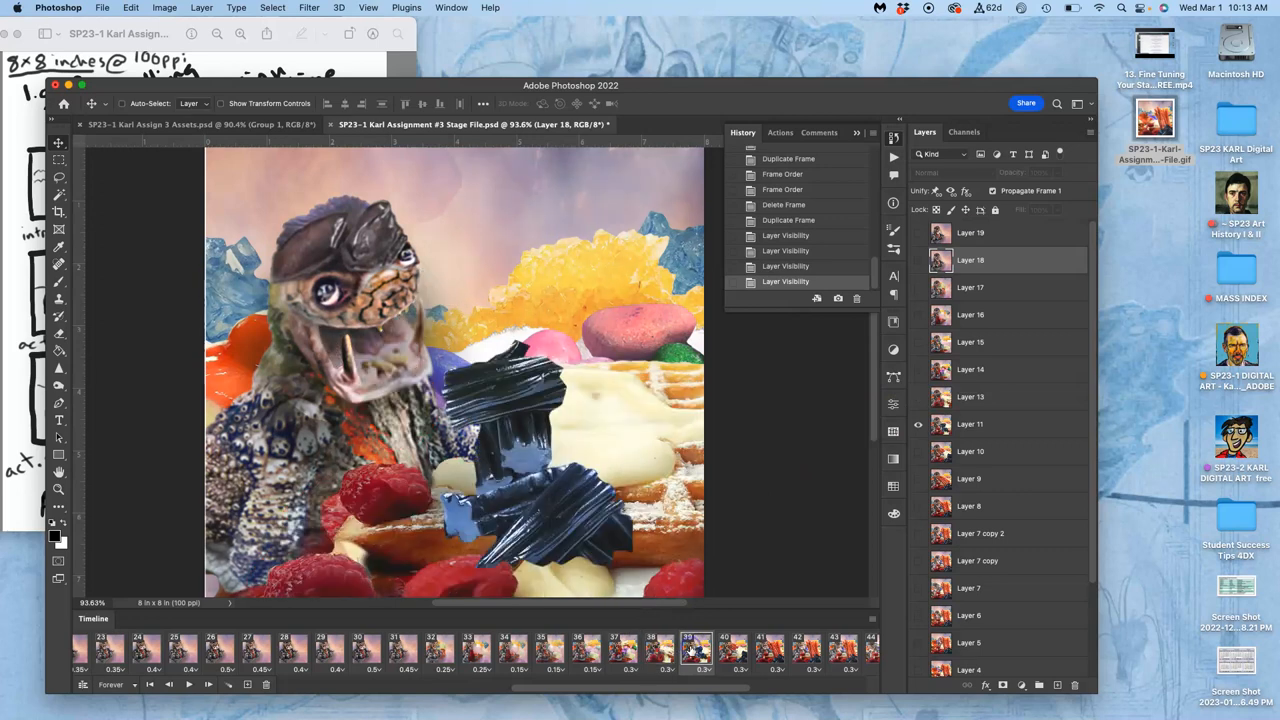
- Delete the unneeded licorice-in-mouth frame and replay the animation
left_click(732, 650)
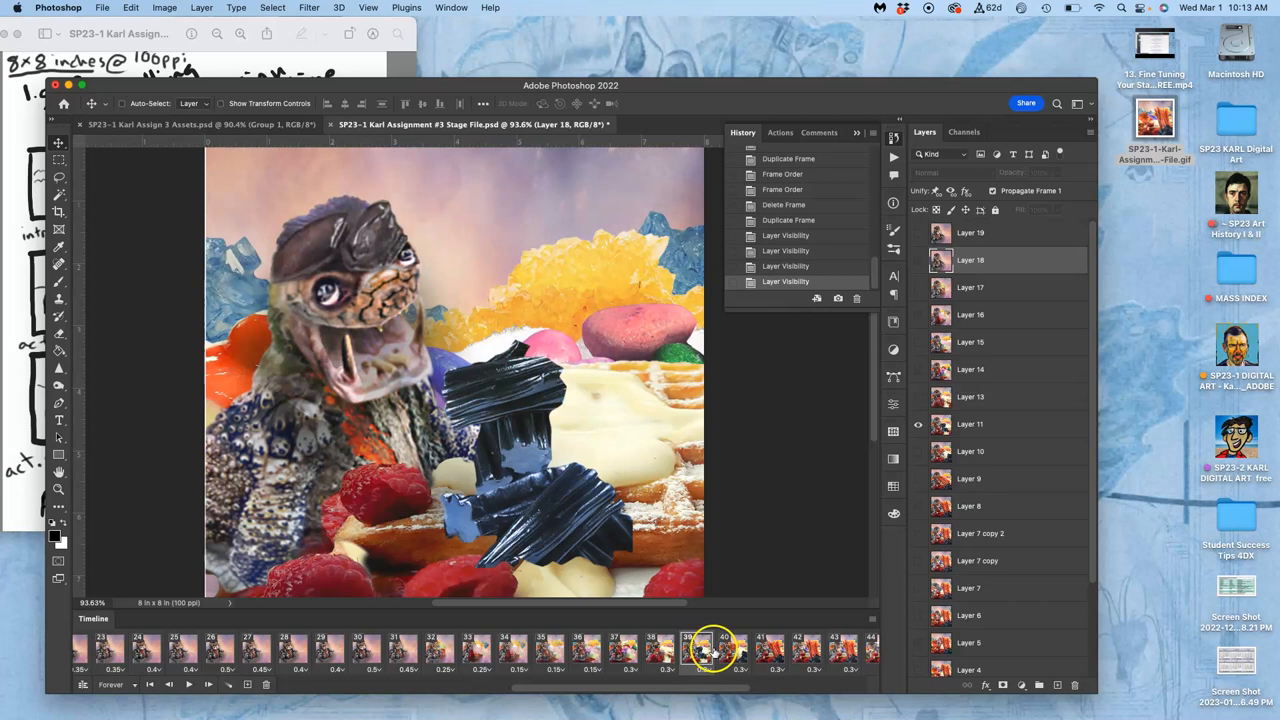
left_click(659, 650)
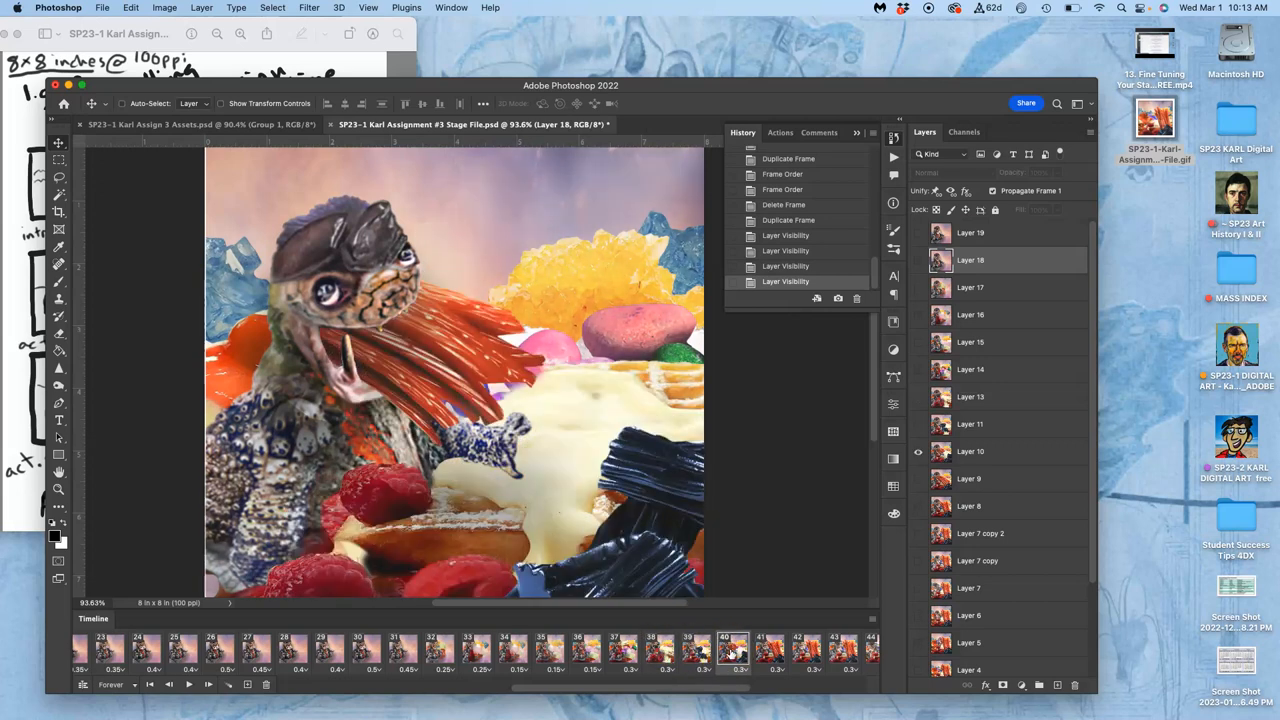
left_click(660, 650)
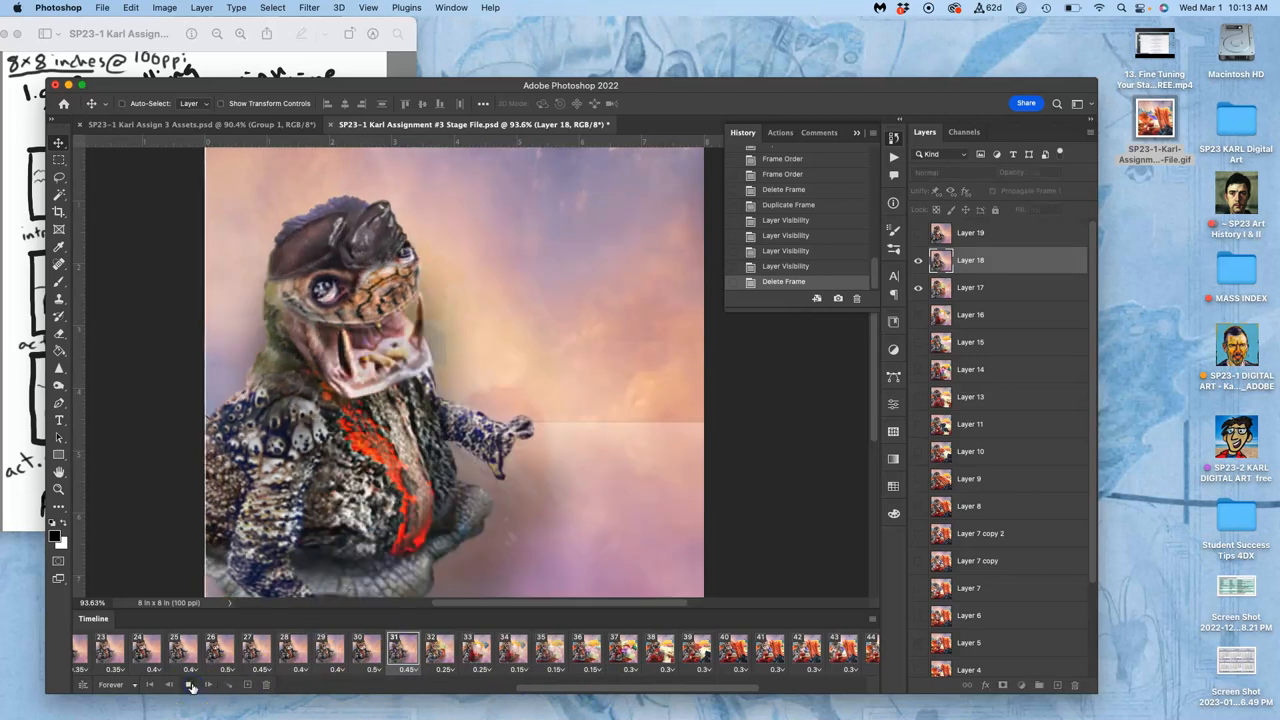
left_click(190, 684)
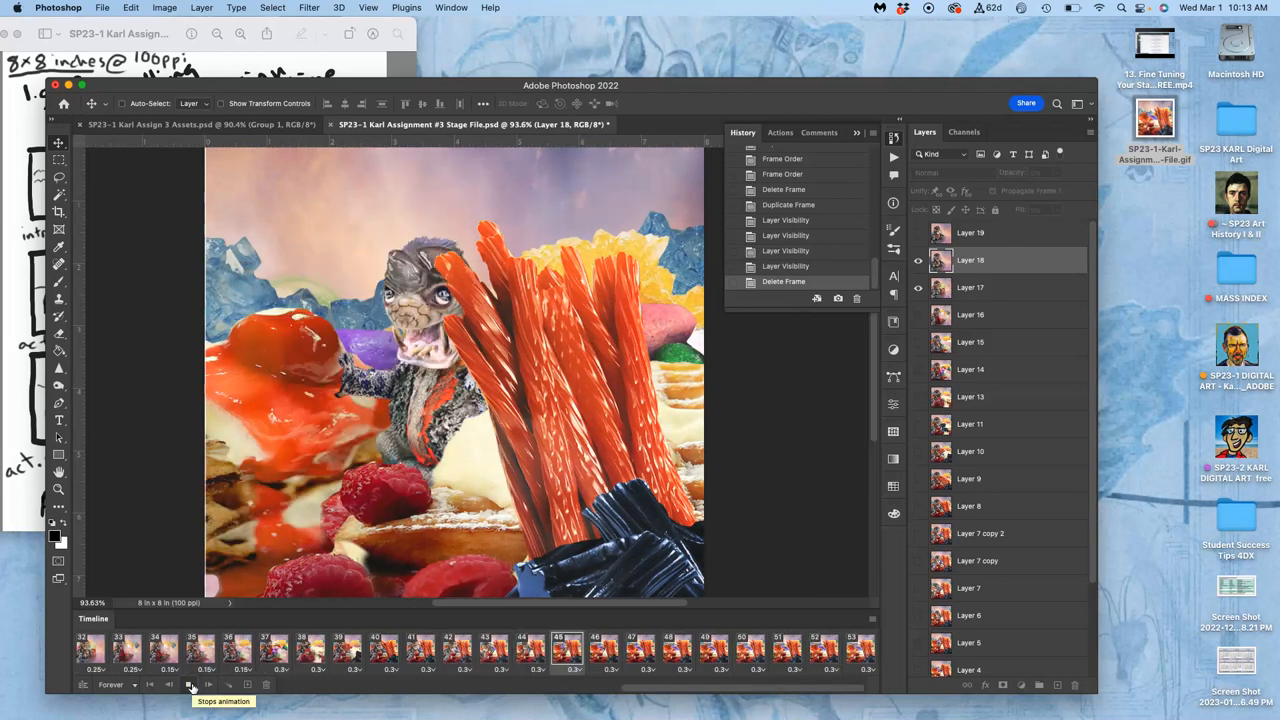
left_click(787, 650)
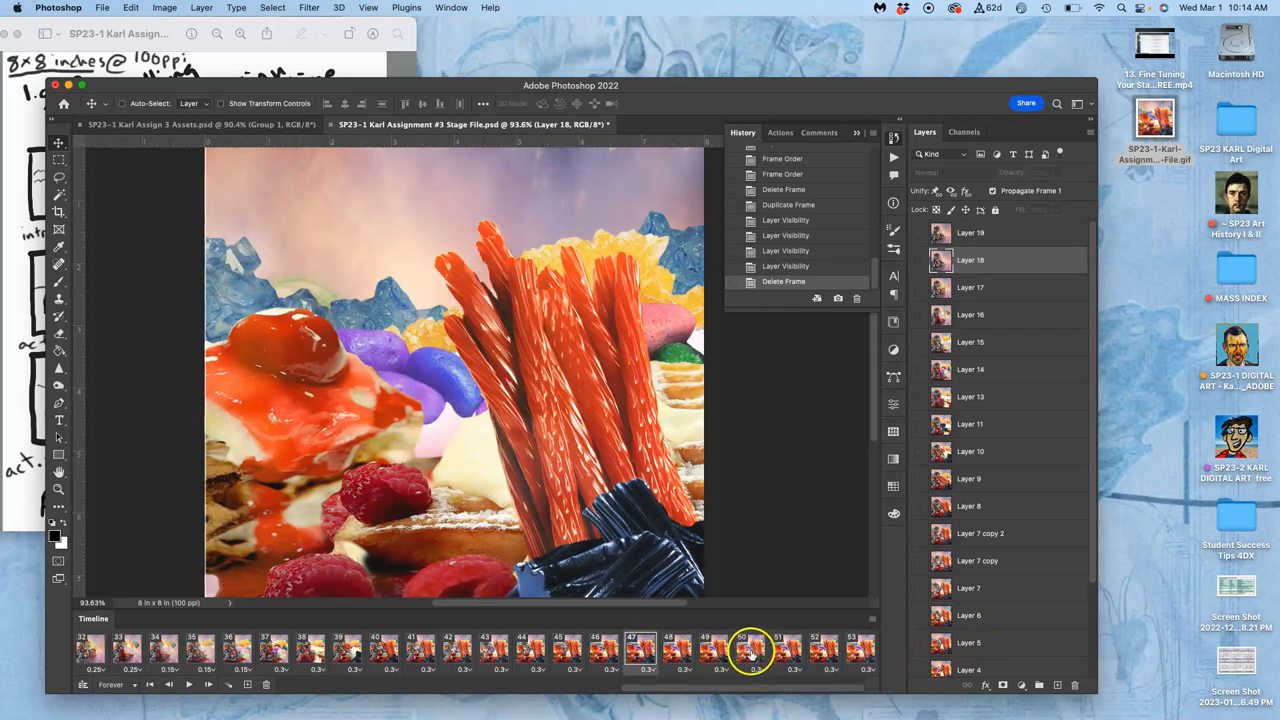
- Give two frames custom delays of 0.35 and 0.4 seconds
left_click(753, 669)
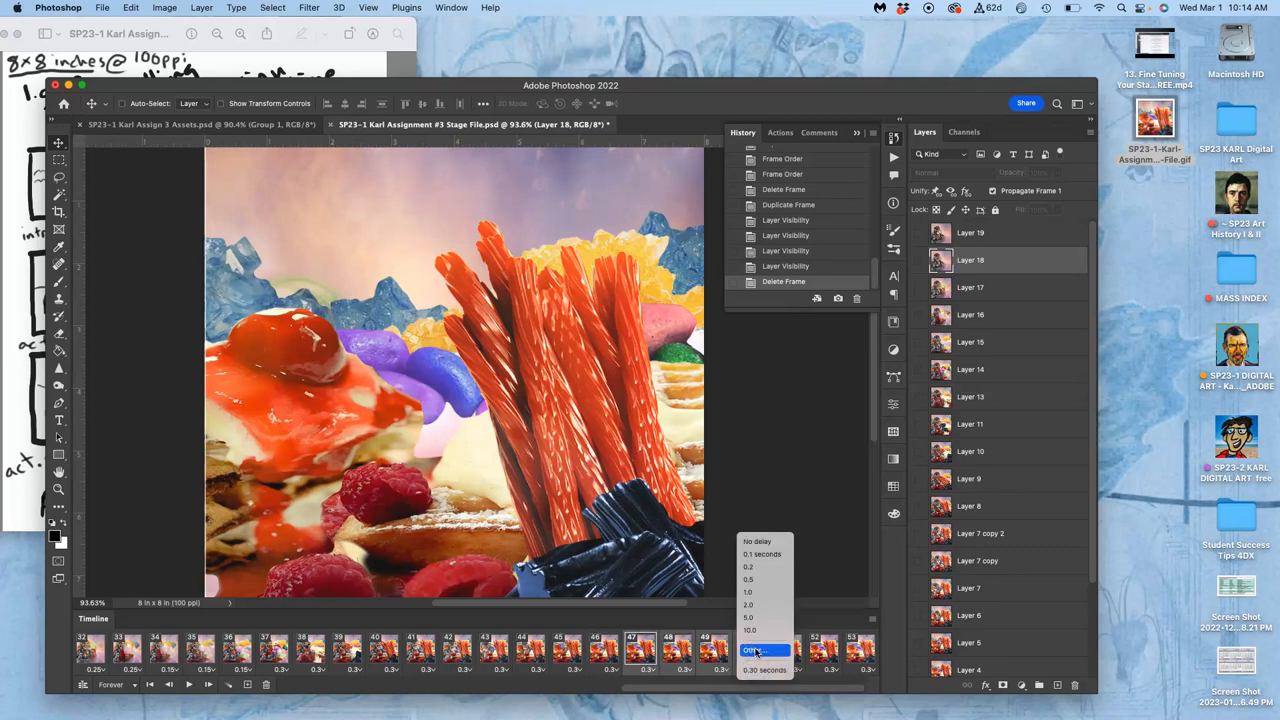
left_click(764, 651)
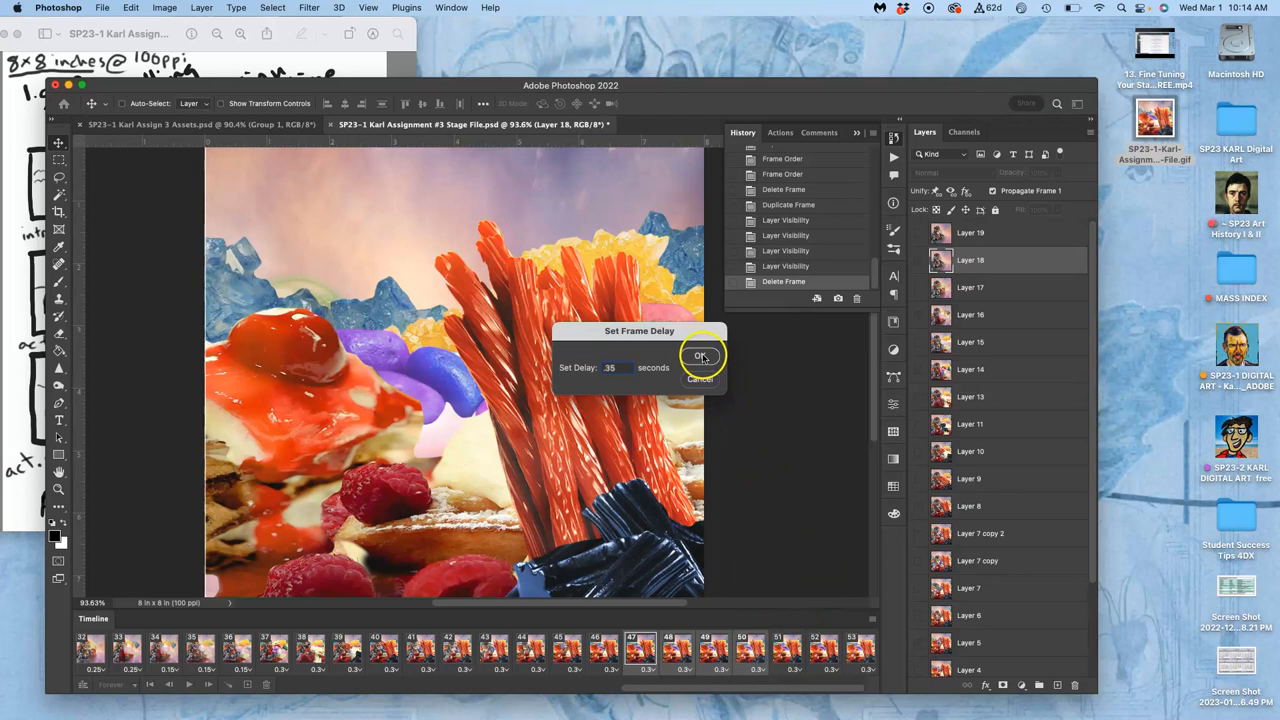
left_click(701, 356)
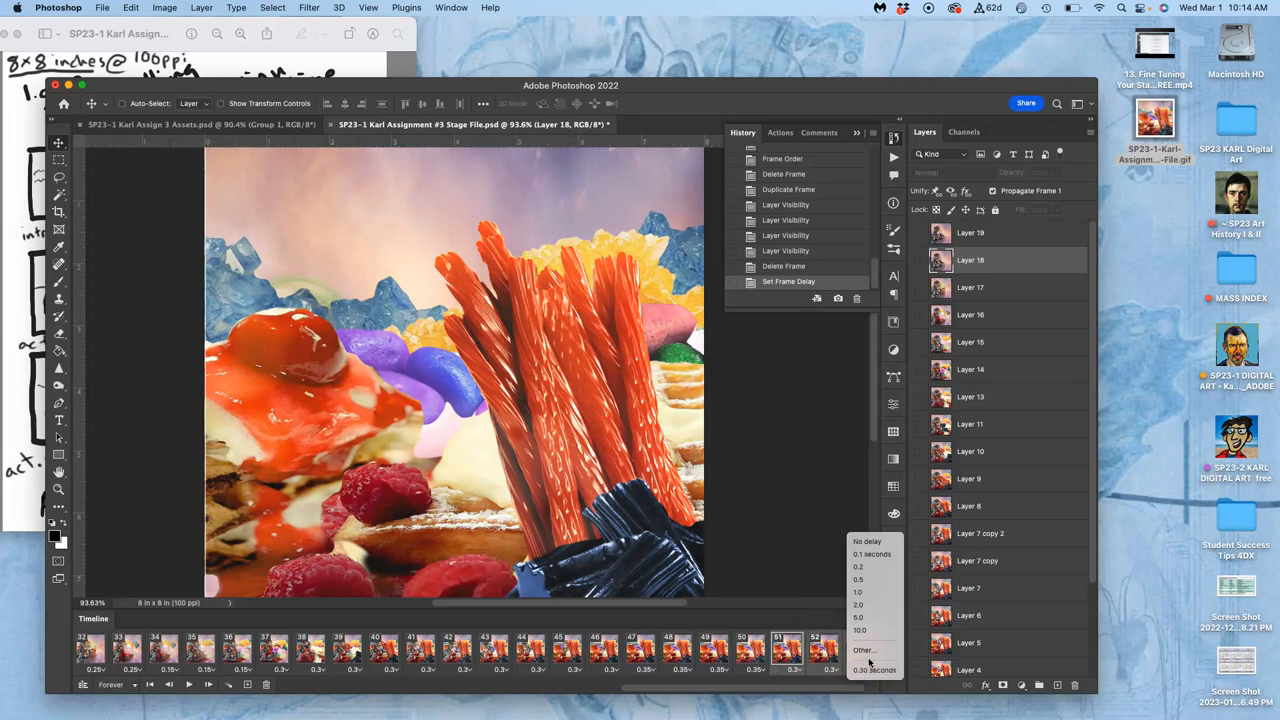
left_click(863, 650)
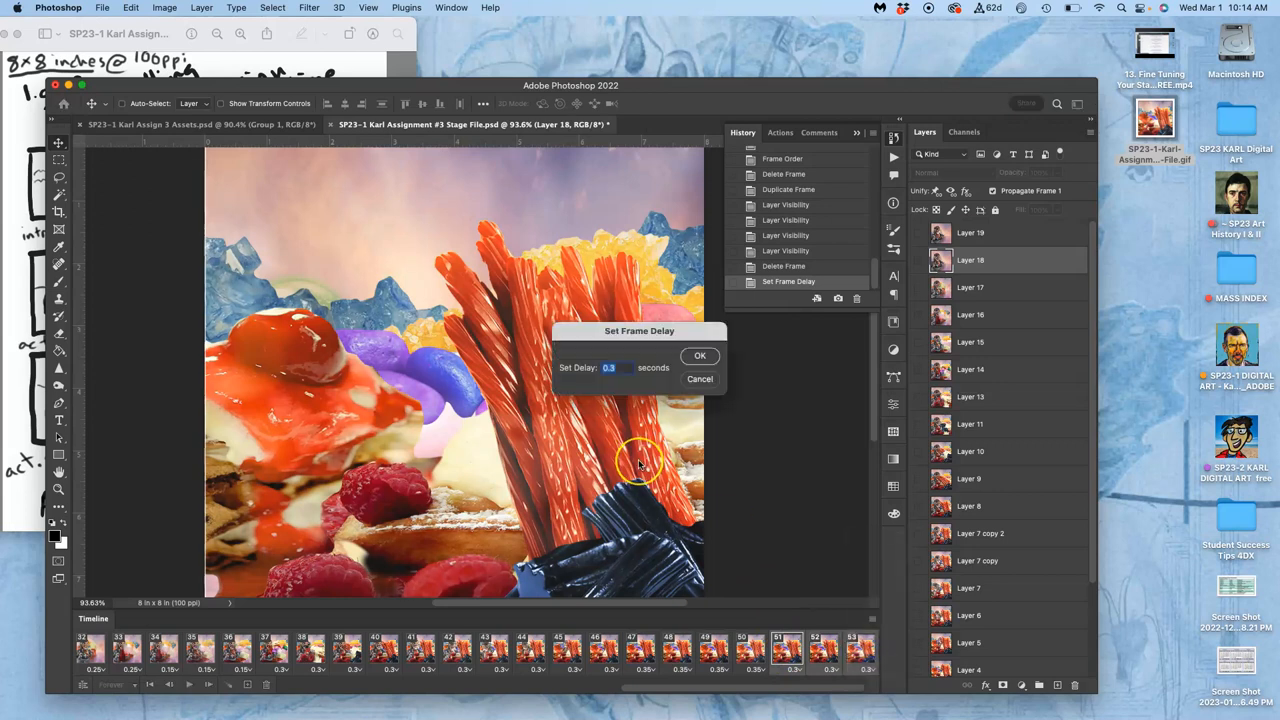
type(".4")
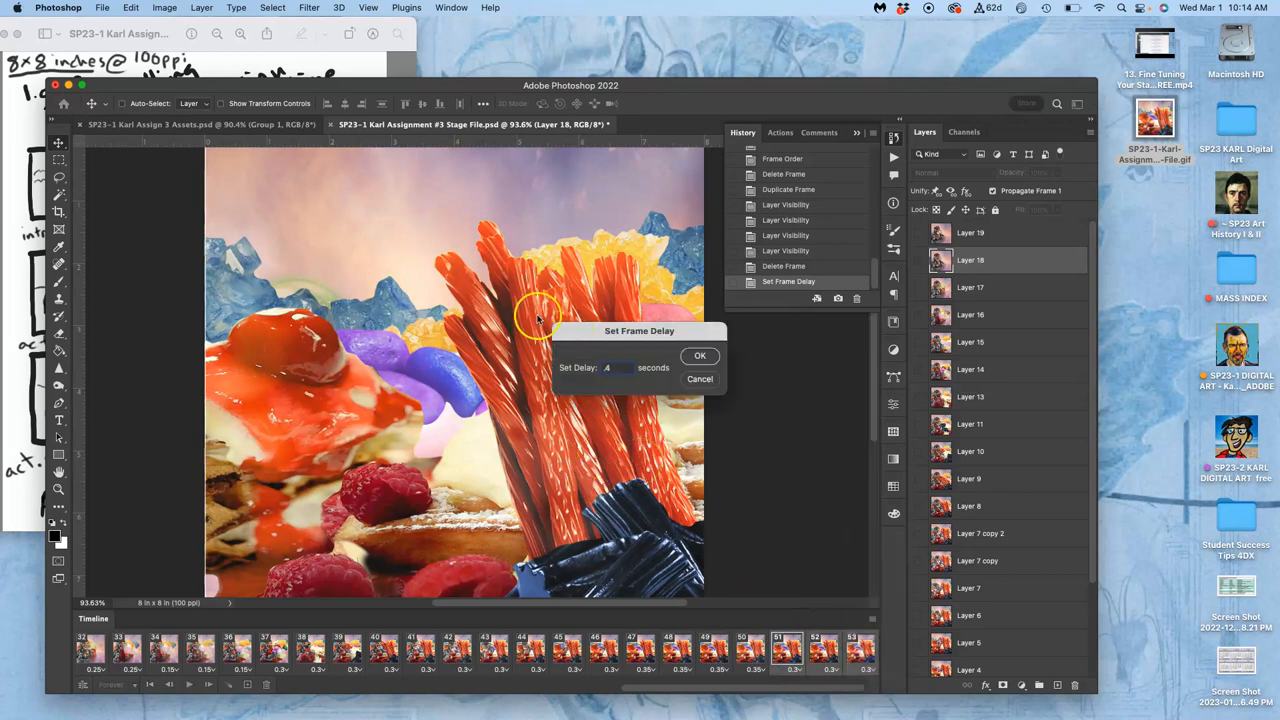
left_click(700, 356)
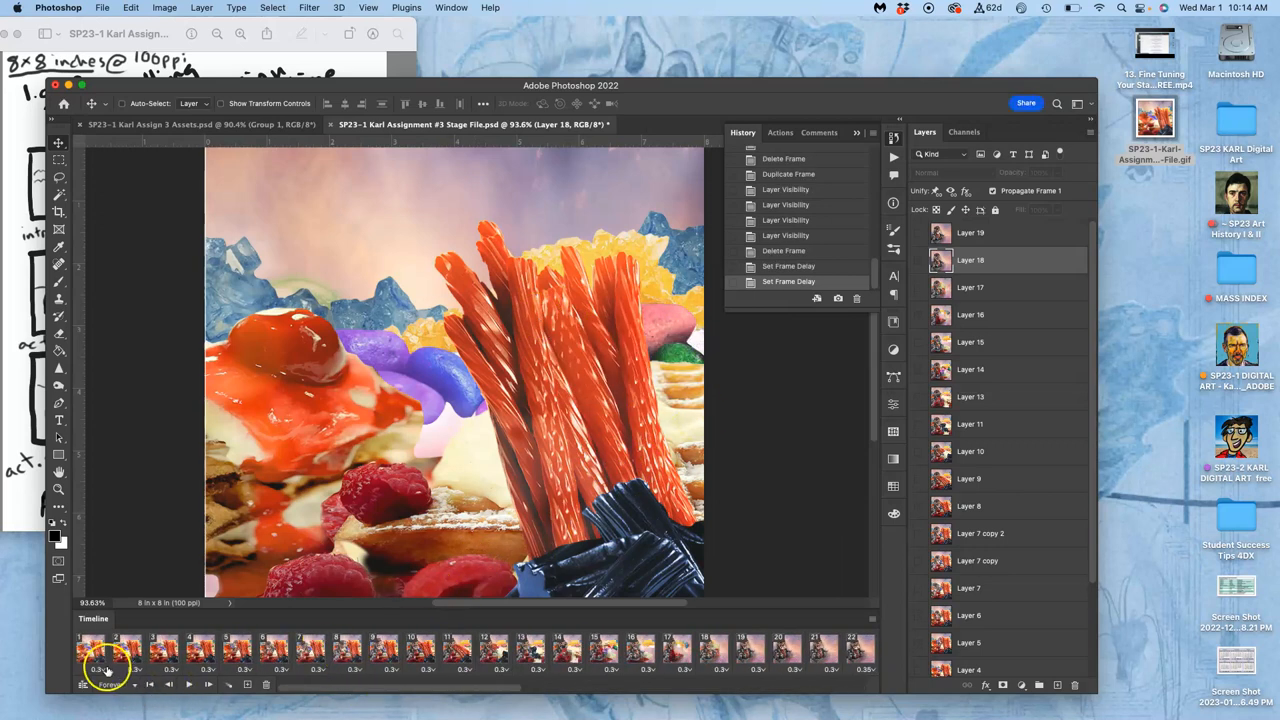
- Set the first frame's delay to 0.35 seconds
left_click(108, 669)
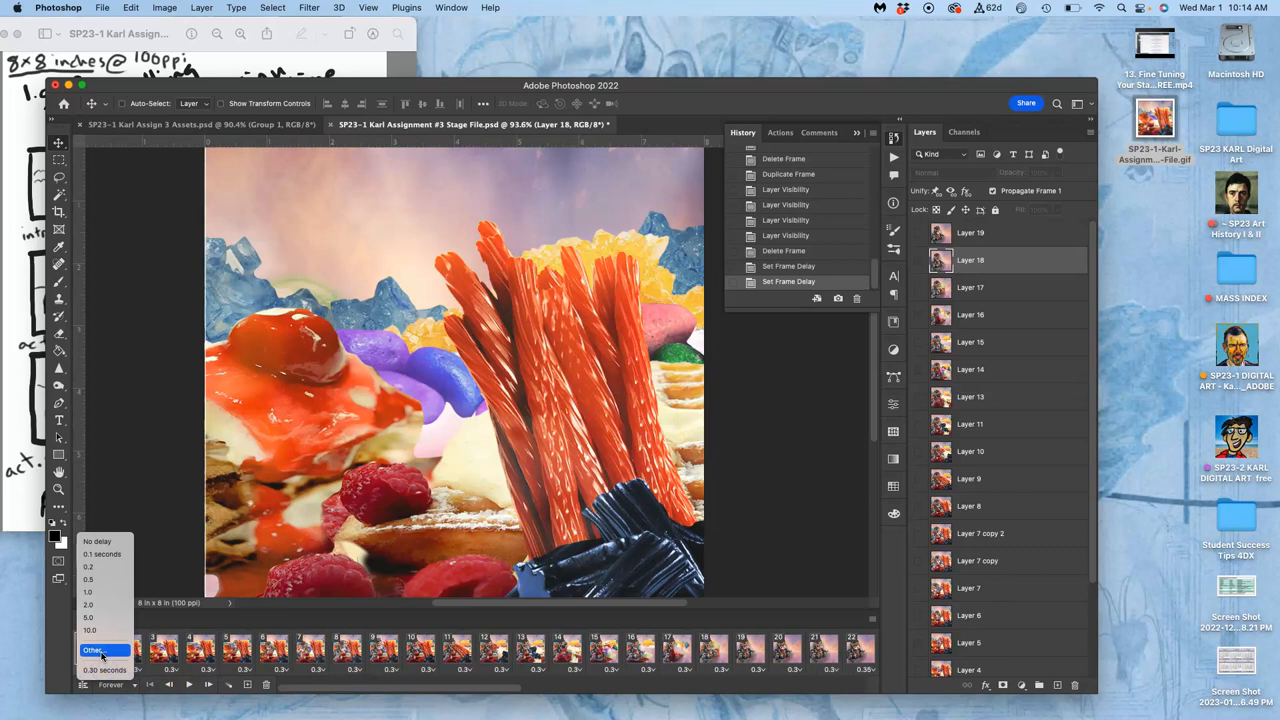
left_click(93, 650)
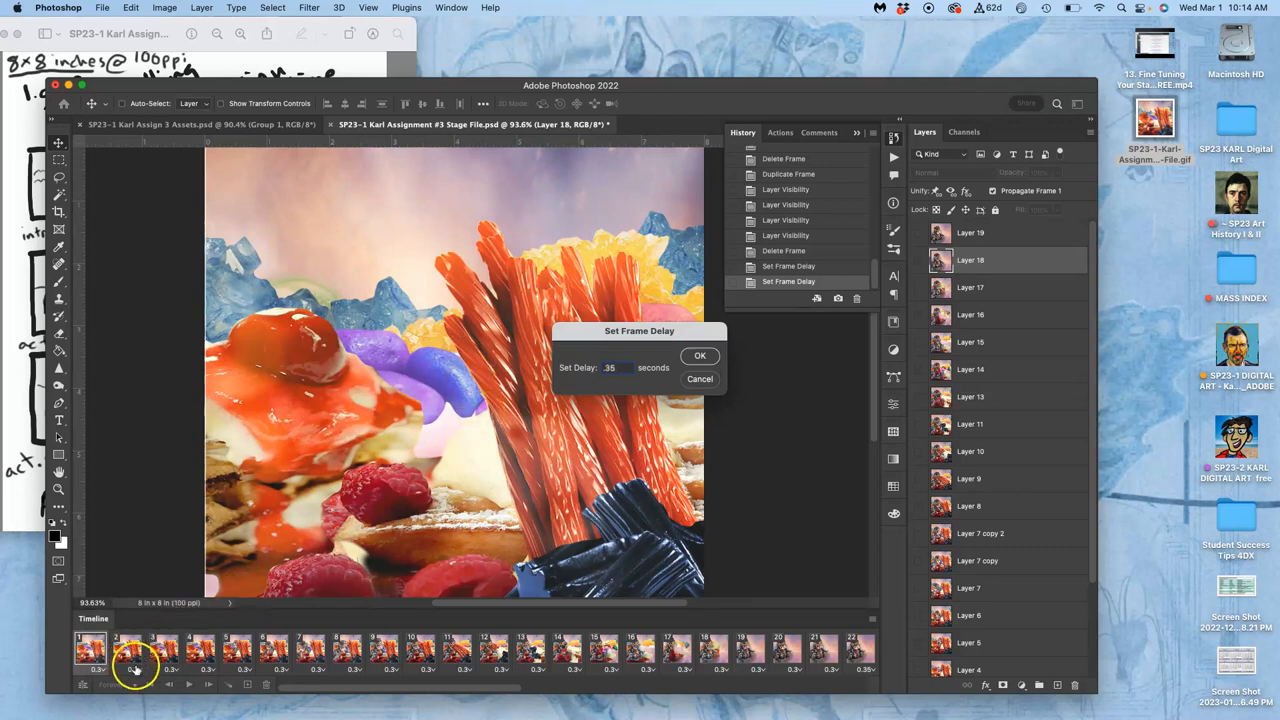
left_click(700, 356)
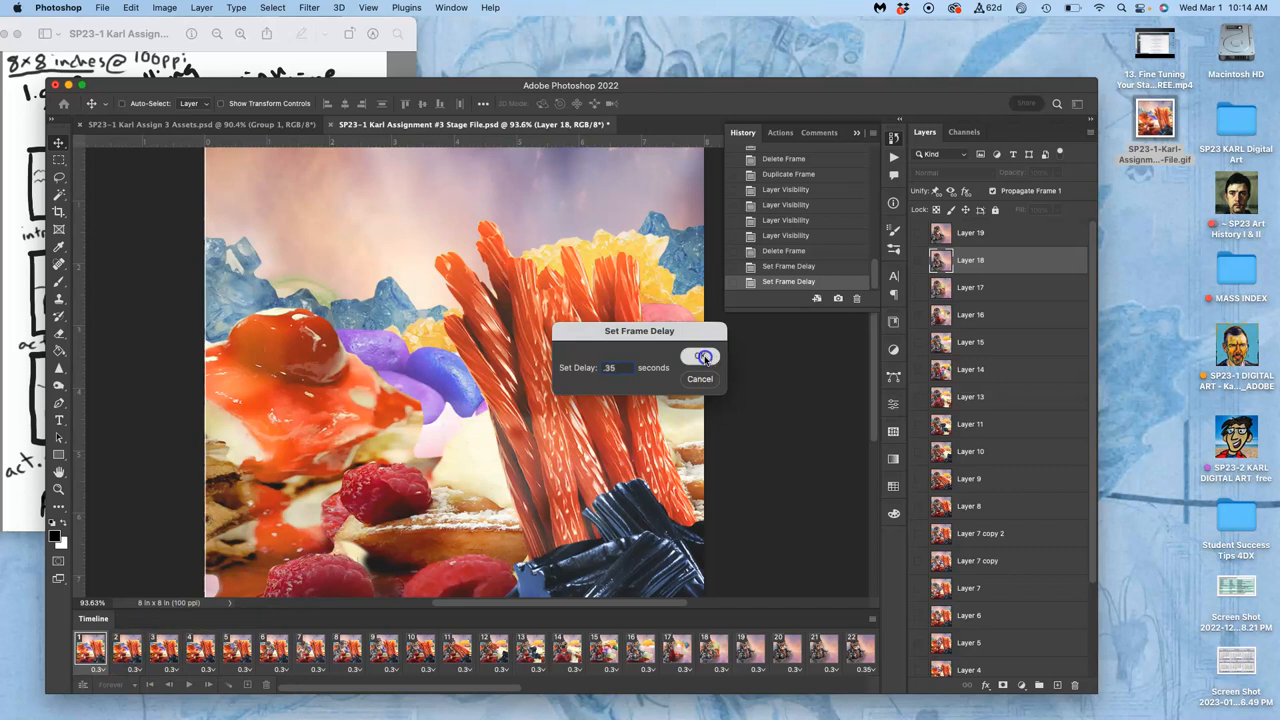
left_click(700, 356)
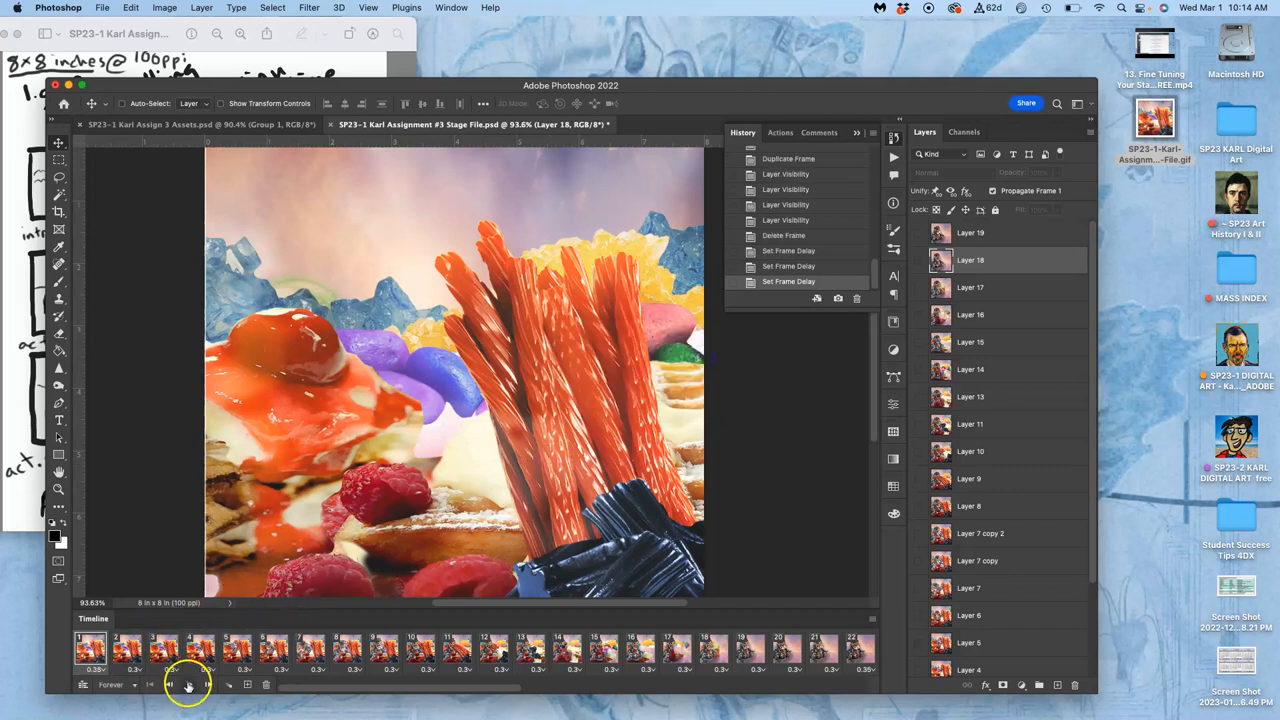
left_click(188, 684)
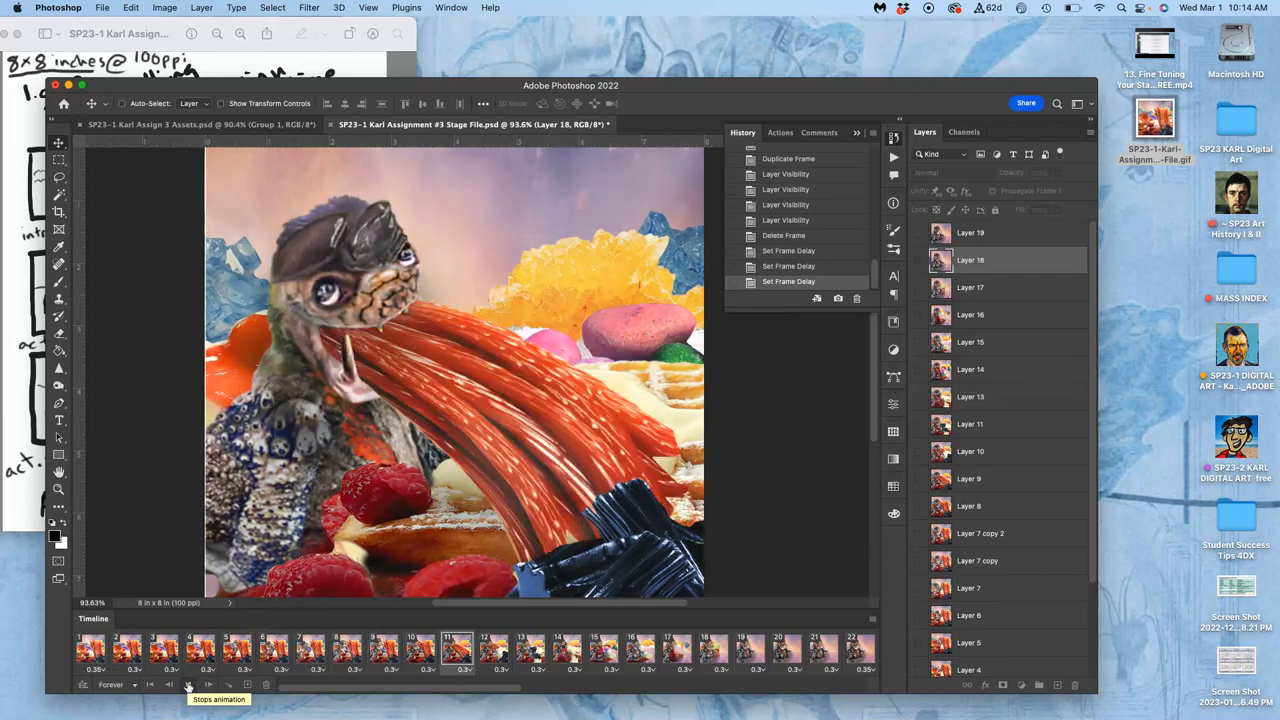
left_click(676, 650)
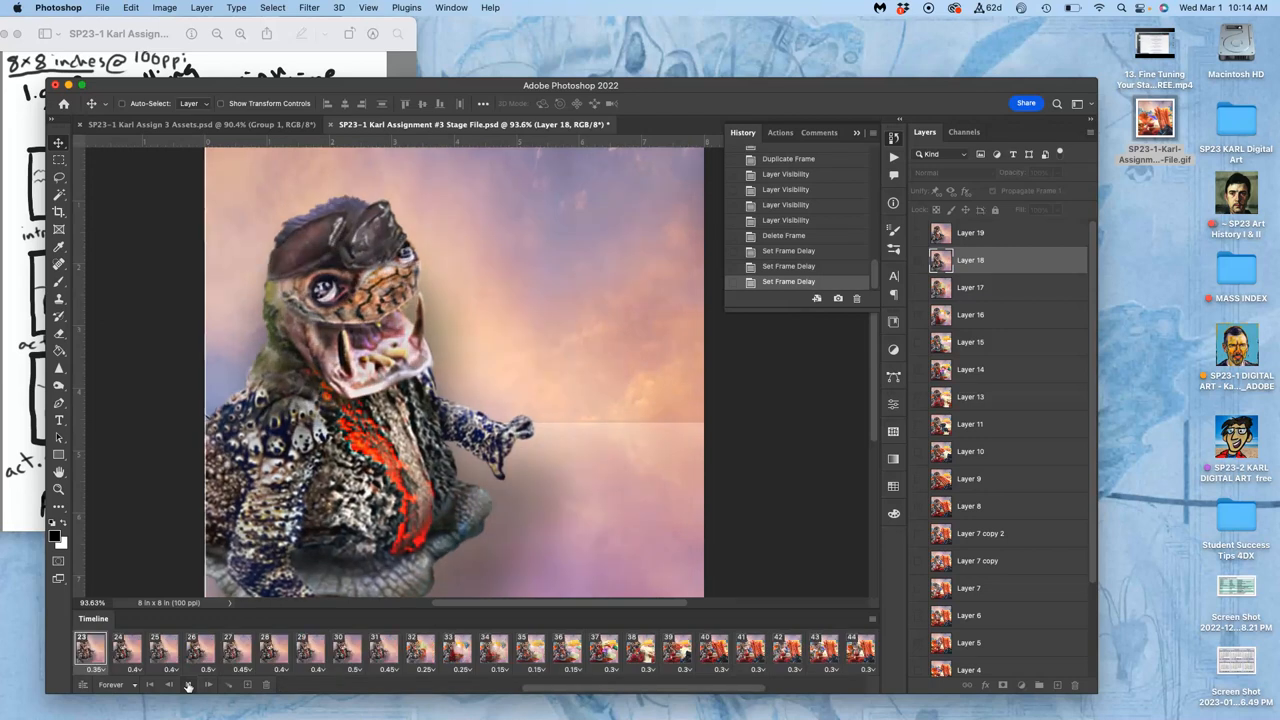
left_click(237, 649)
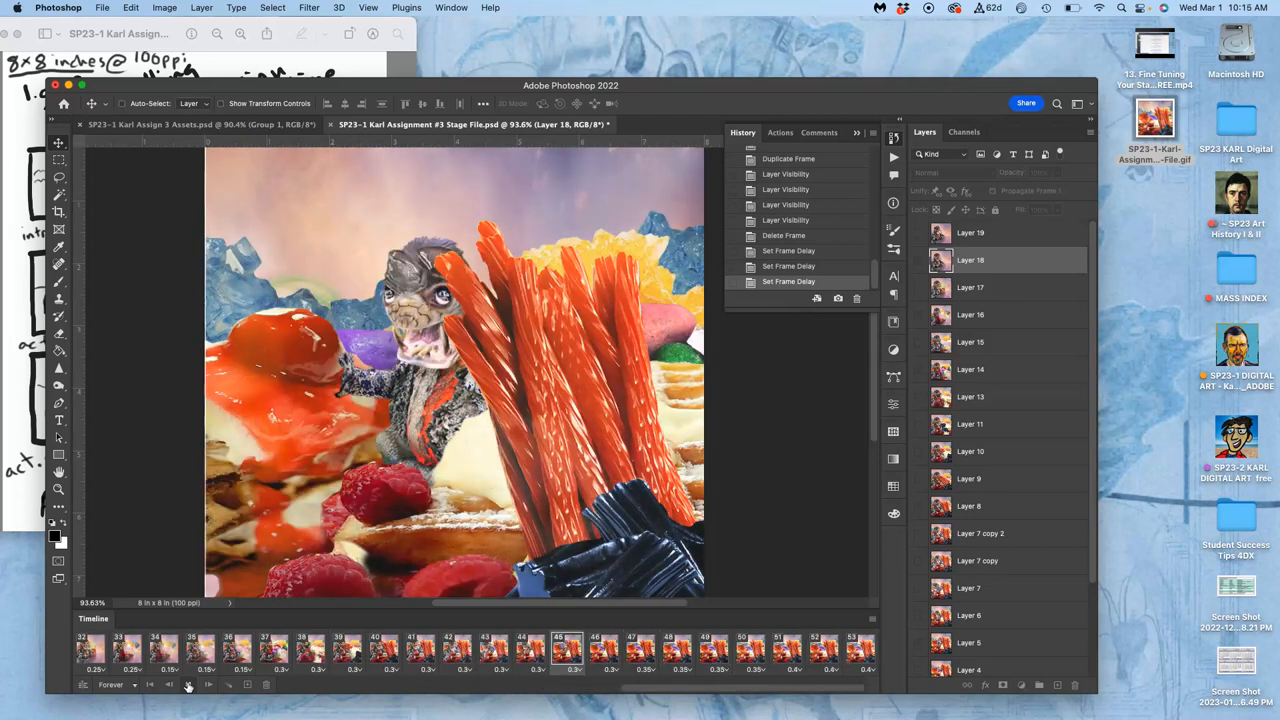
left_click(750, 650)
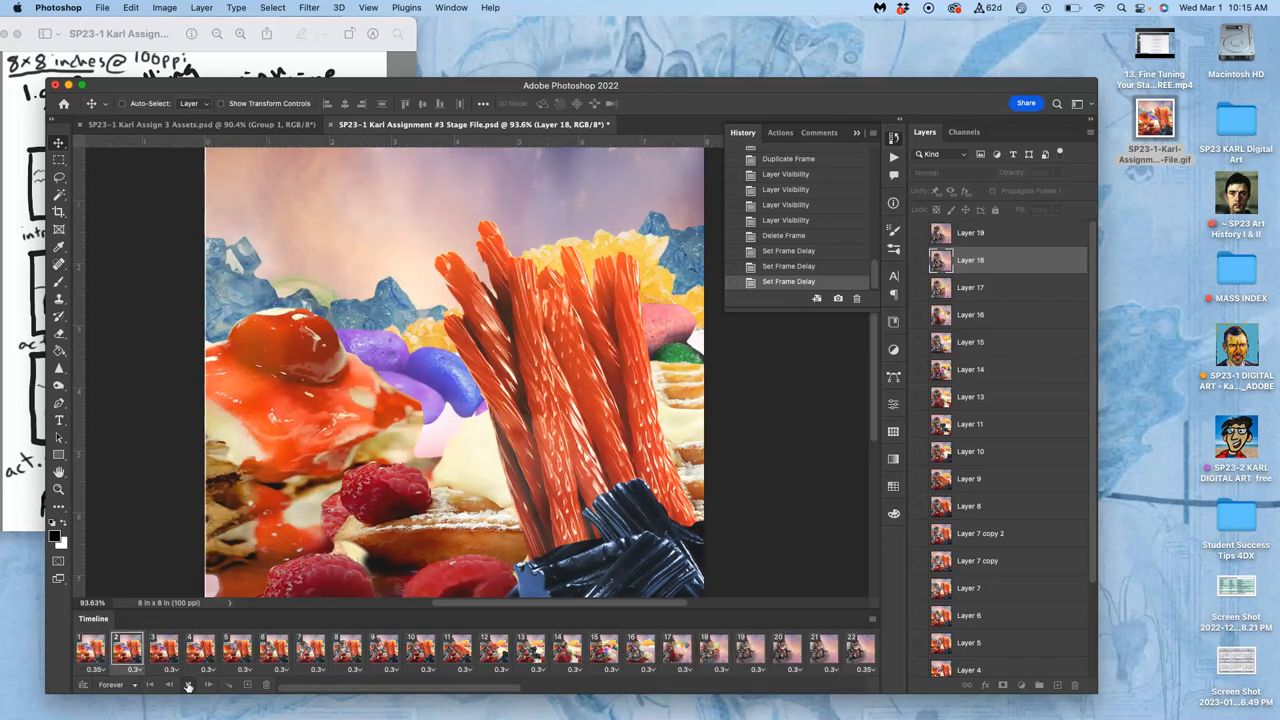
left_click(347, 650)
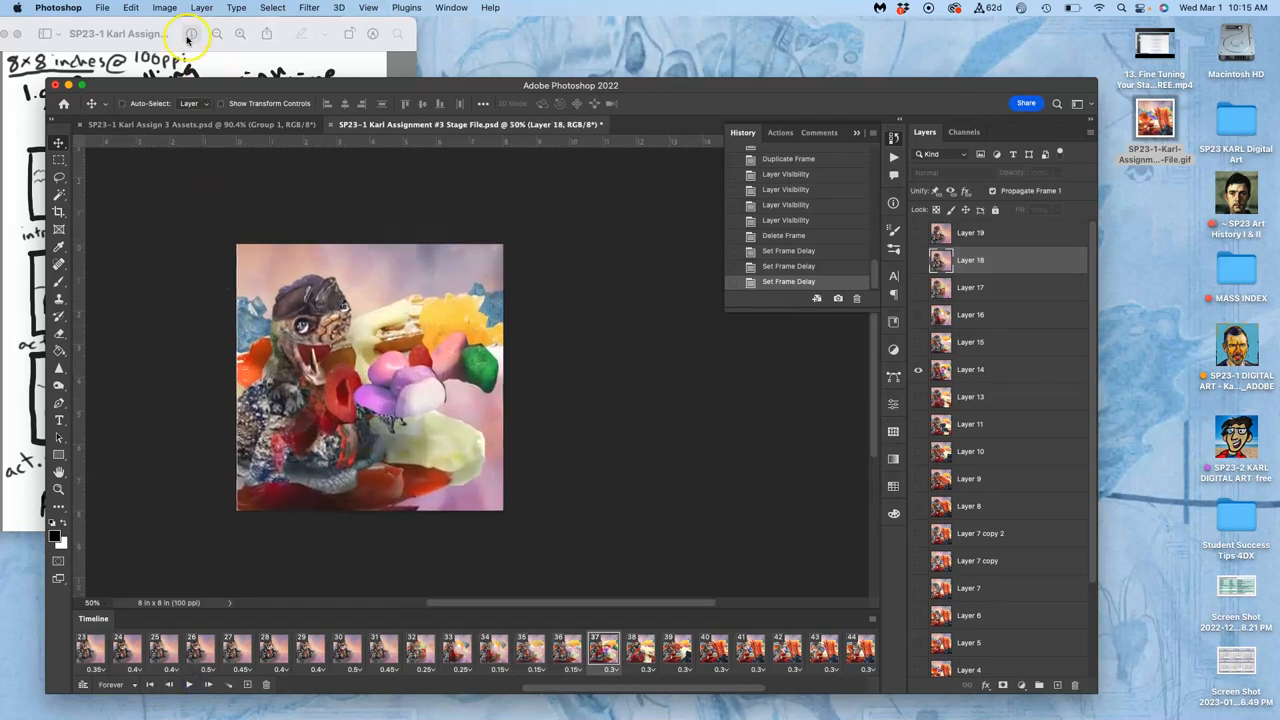
- Resize the canvas to 7.8 × 7.8 inches and accept the clipping warning
left_click(164, 7)
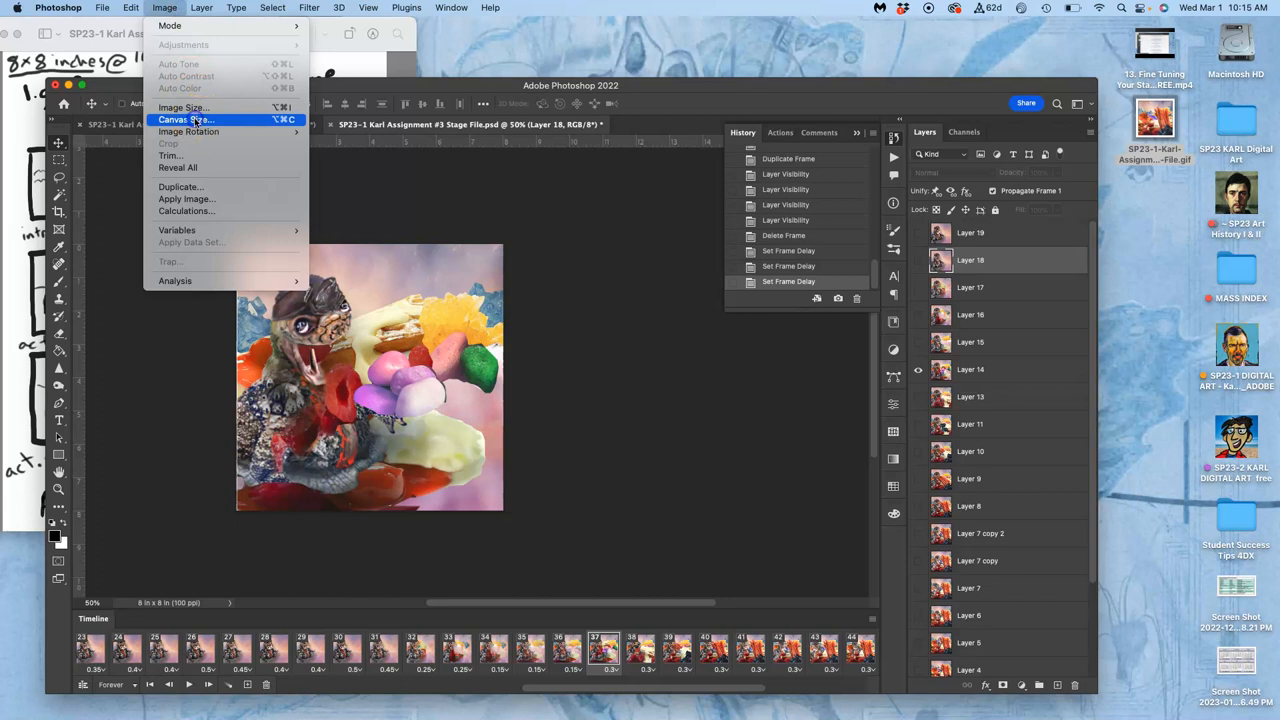
left_click(183, 119)
type("7.8")
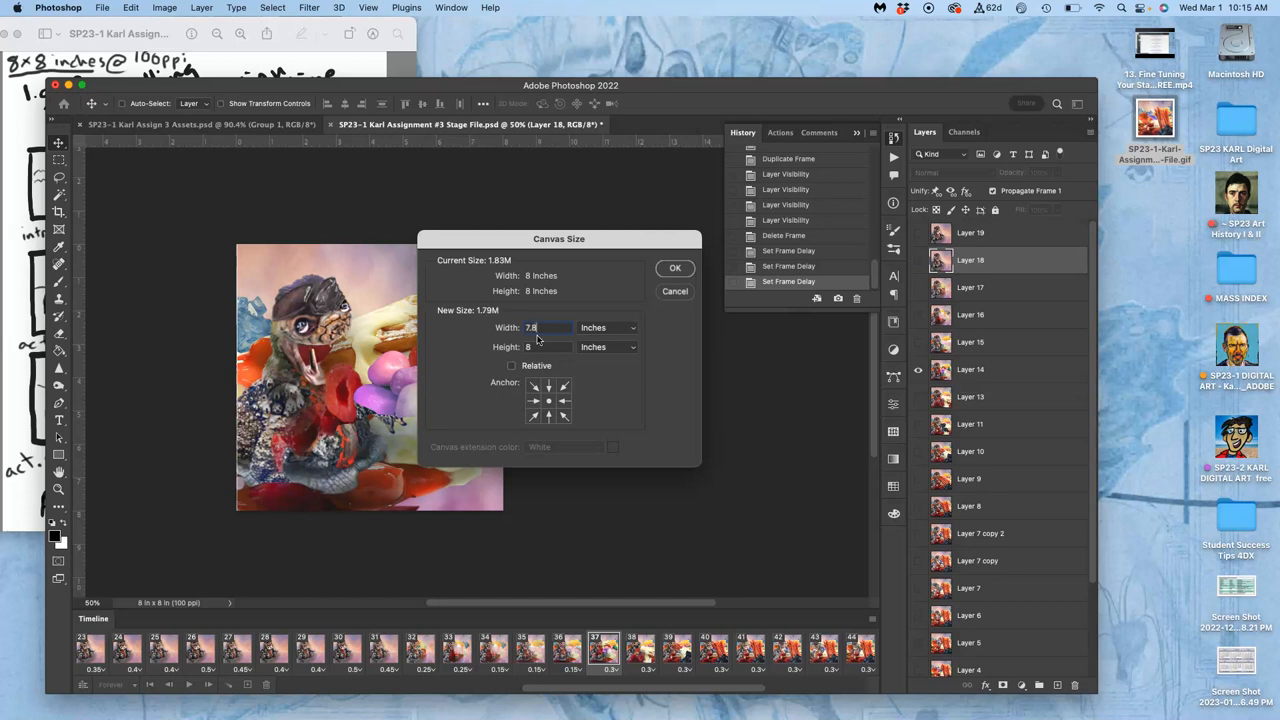
left_click(547, 347)
type("7.8")
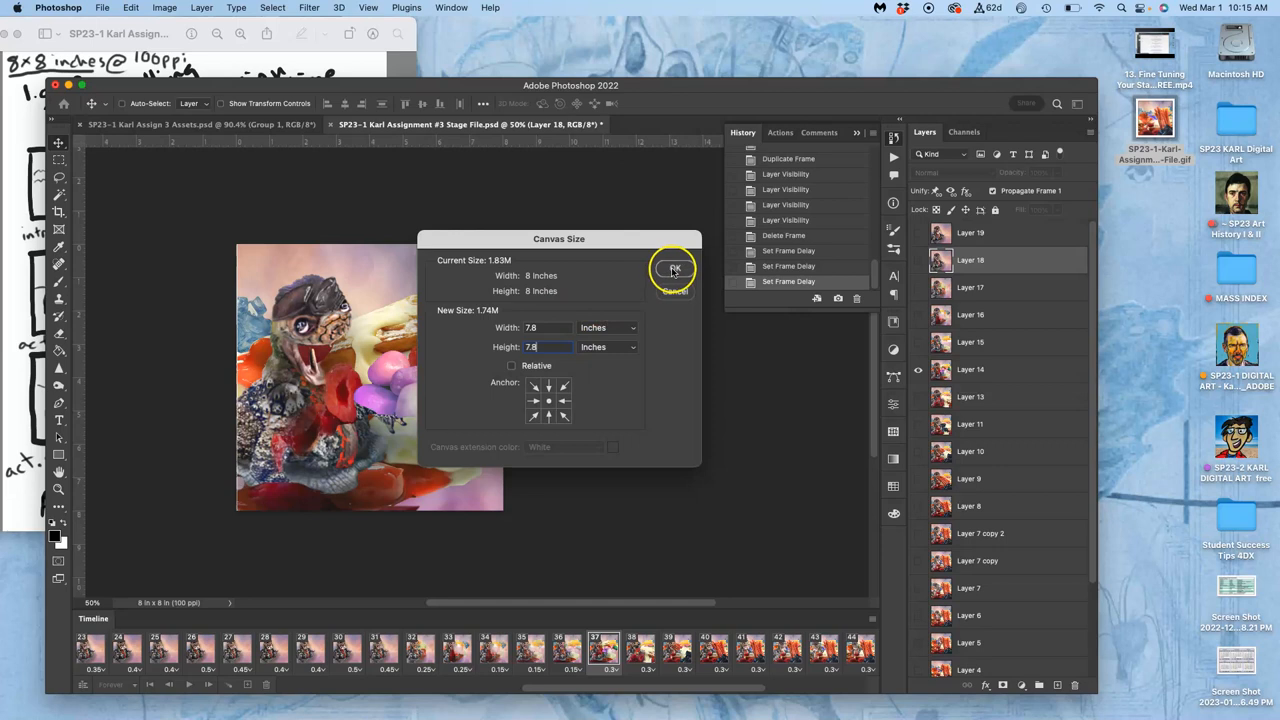
left_click(674, 268)
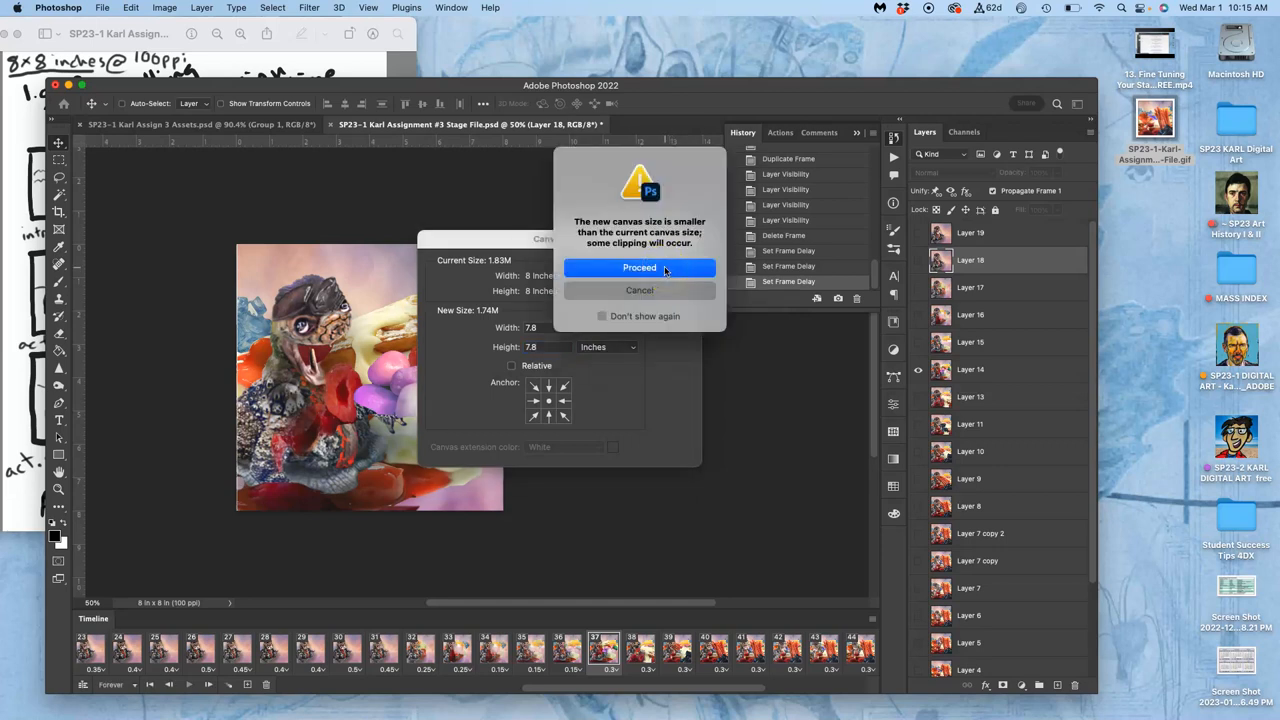
left_click(639, 268)
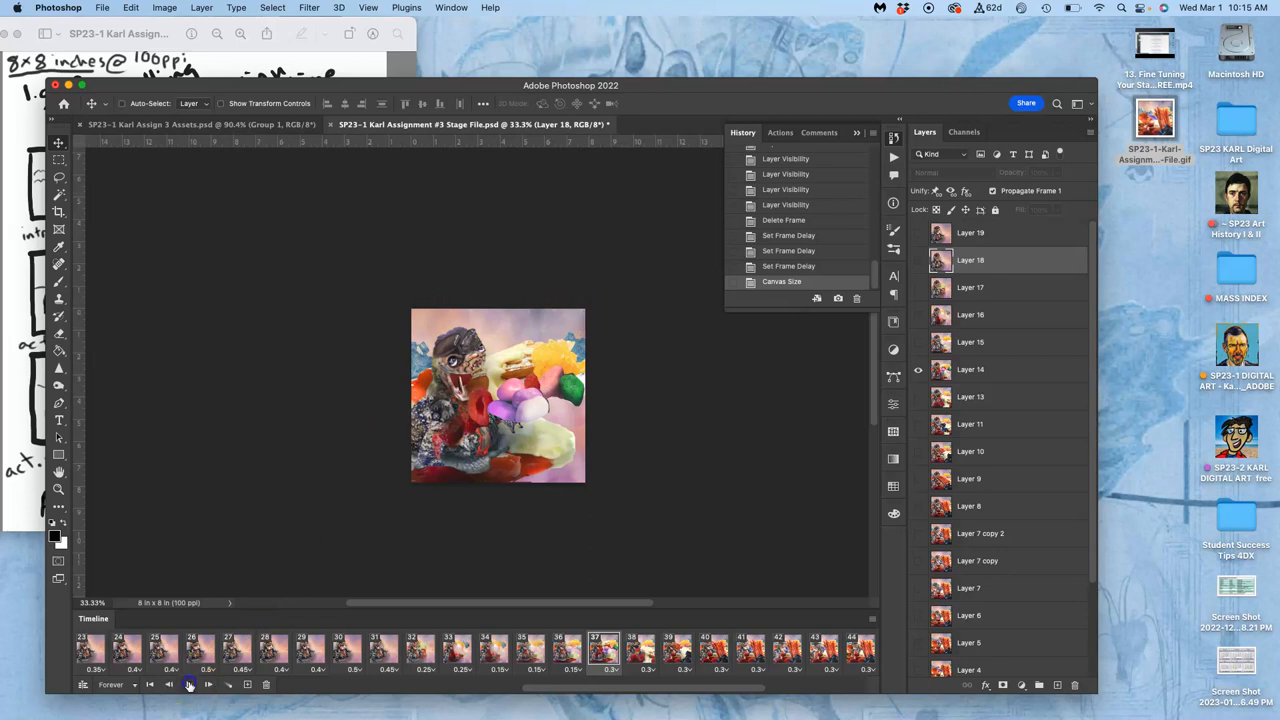
- Play the animation, duplicate frame 51, and reorder the copy among the final frames
left_click(189, 684)
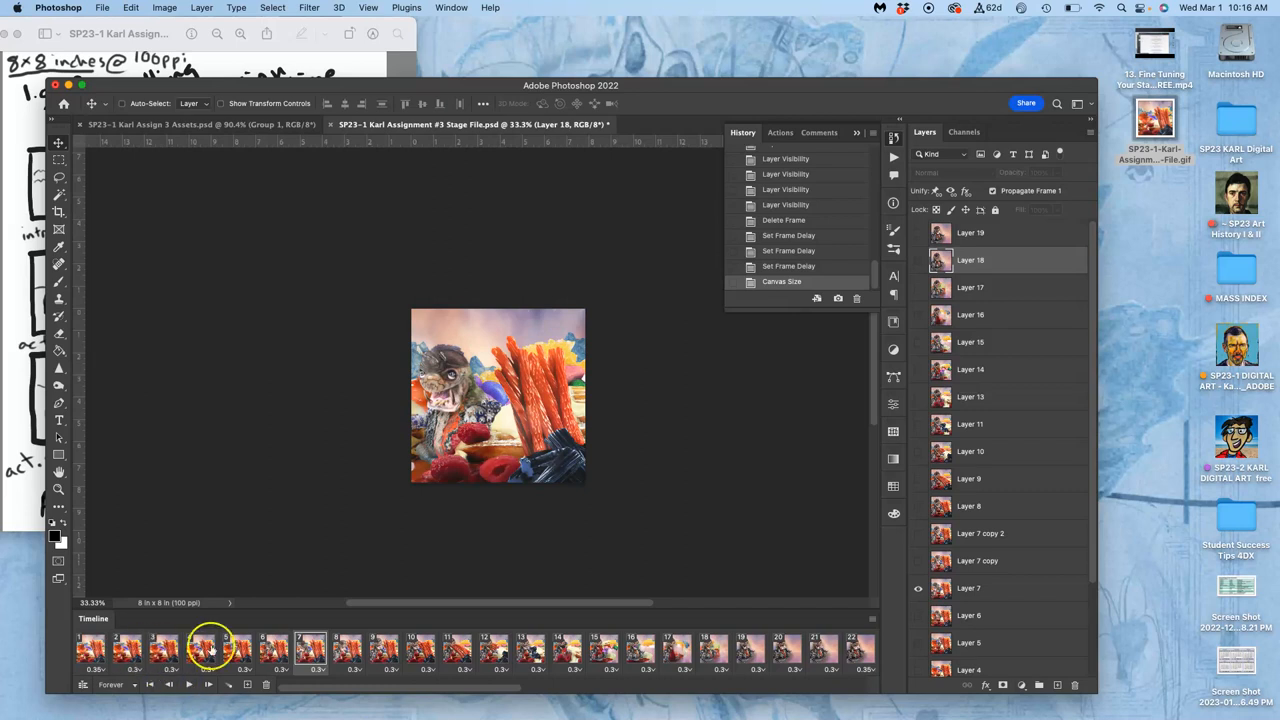
scroll("right", 3)
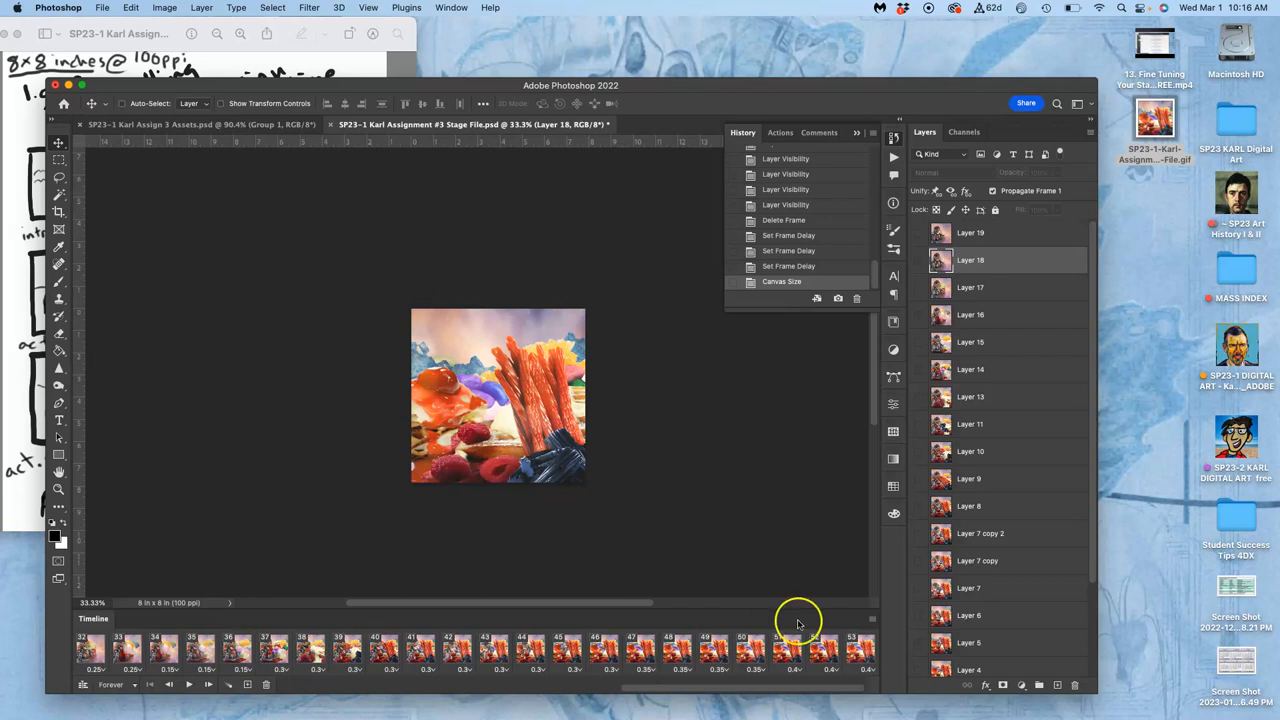
left_click(786, 650)
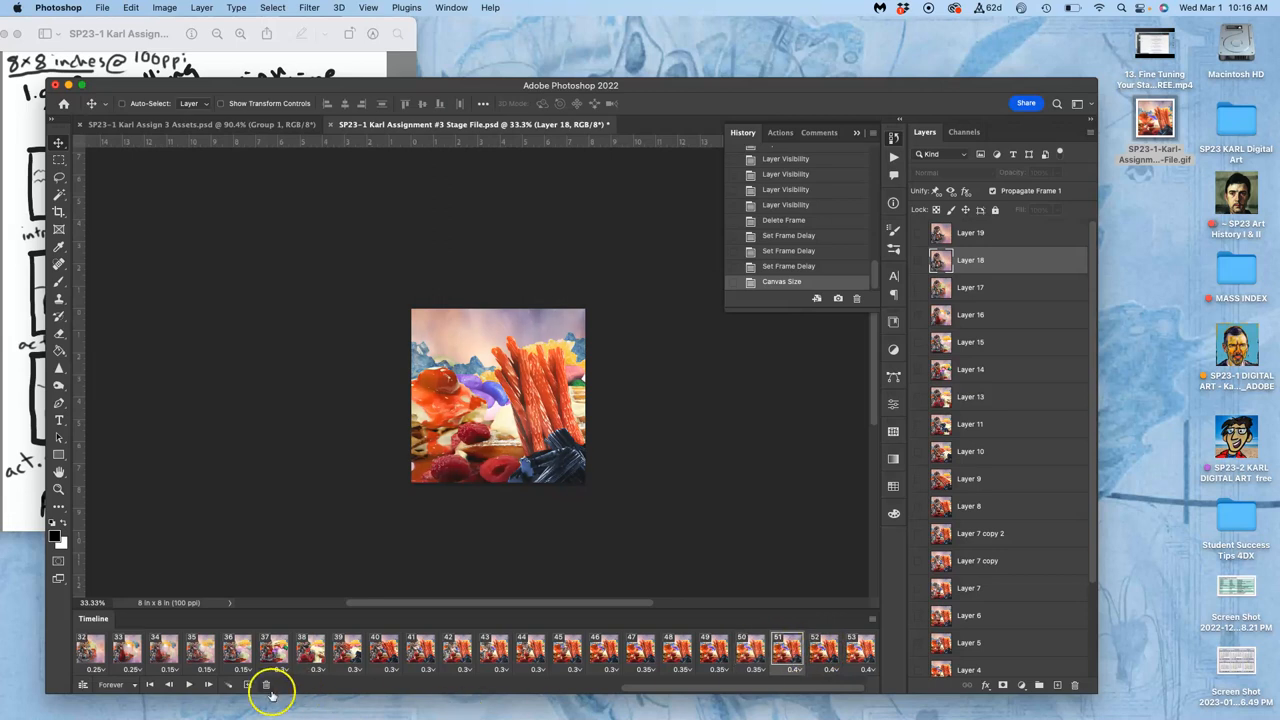
left_click(248, 685)
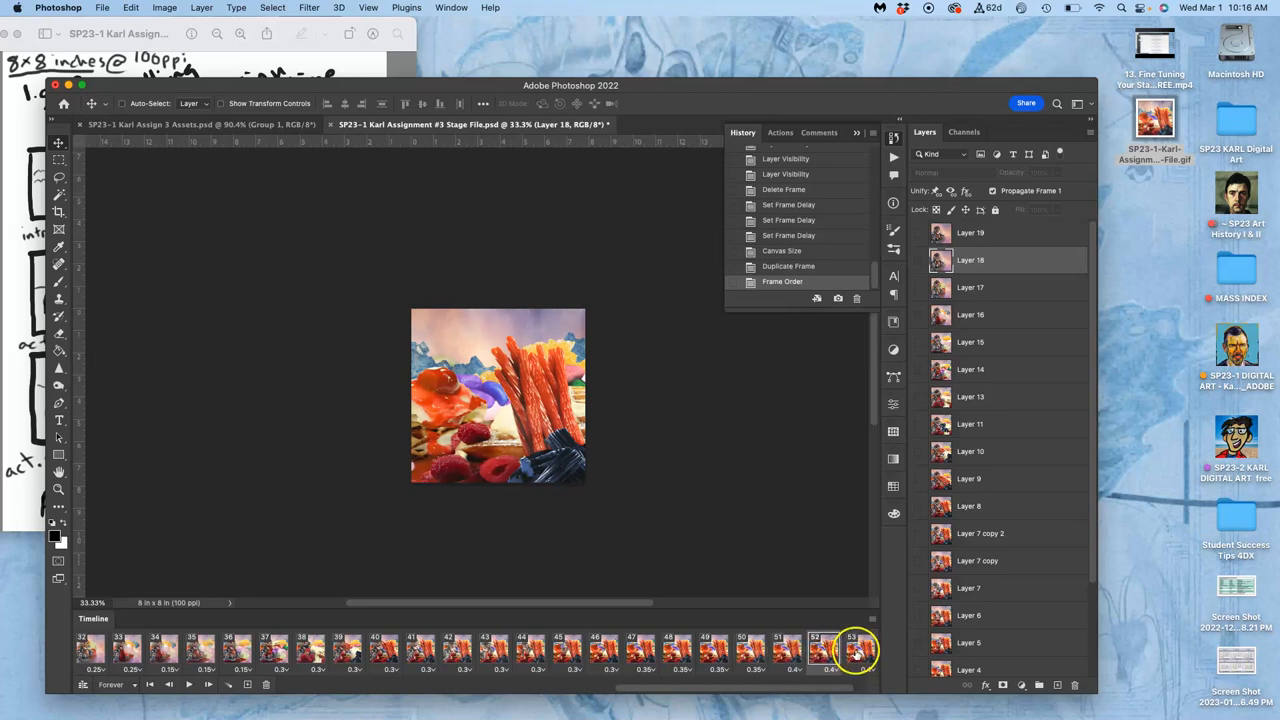
left_click(787, 650)
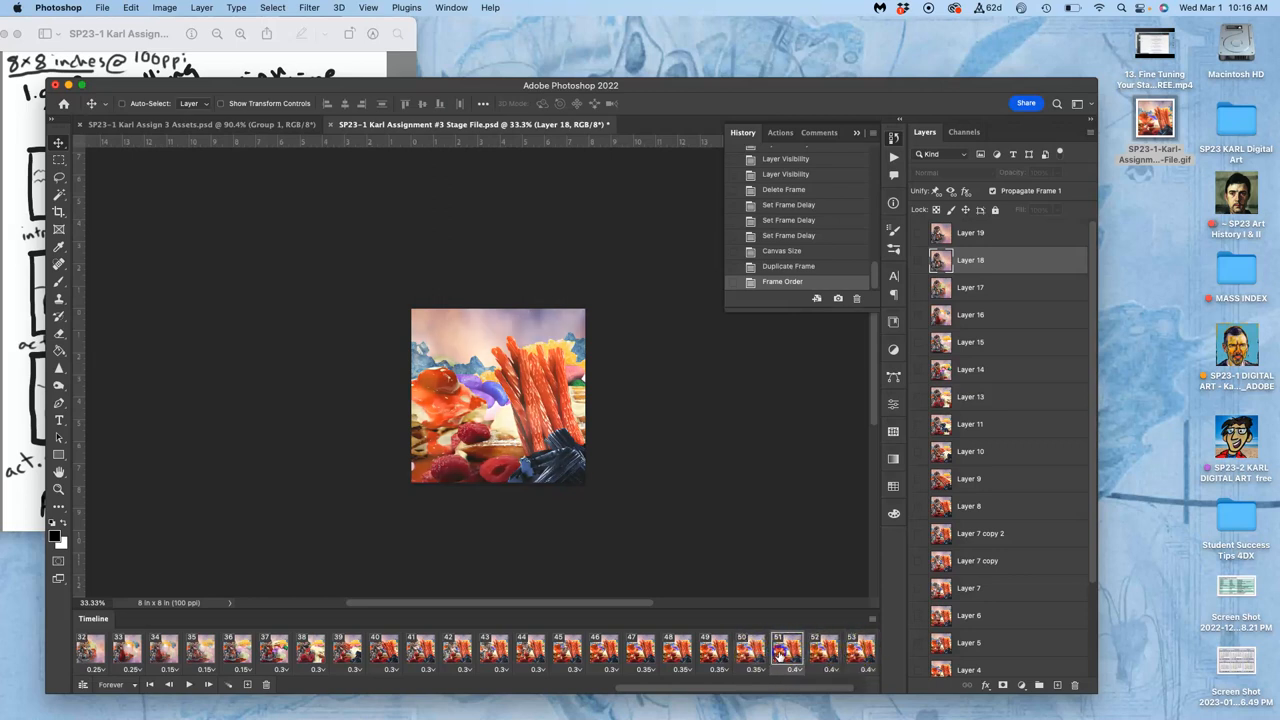
left_click(825, 650)
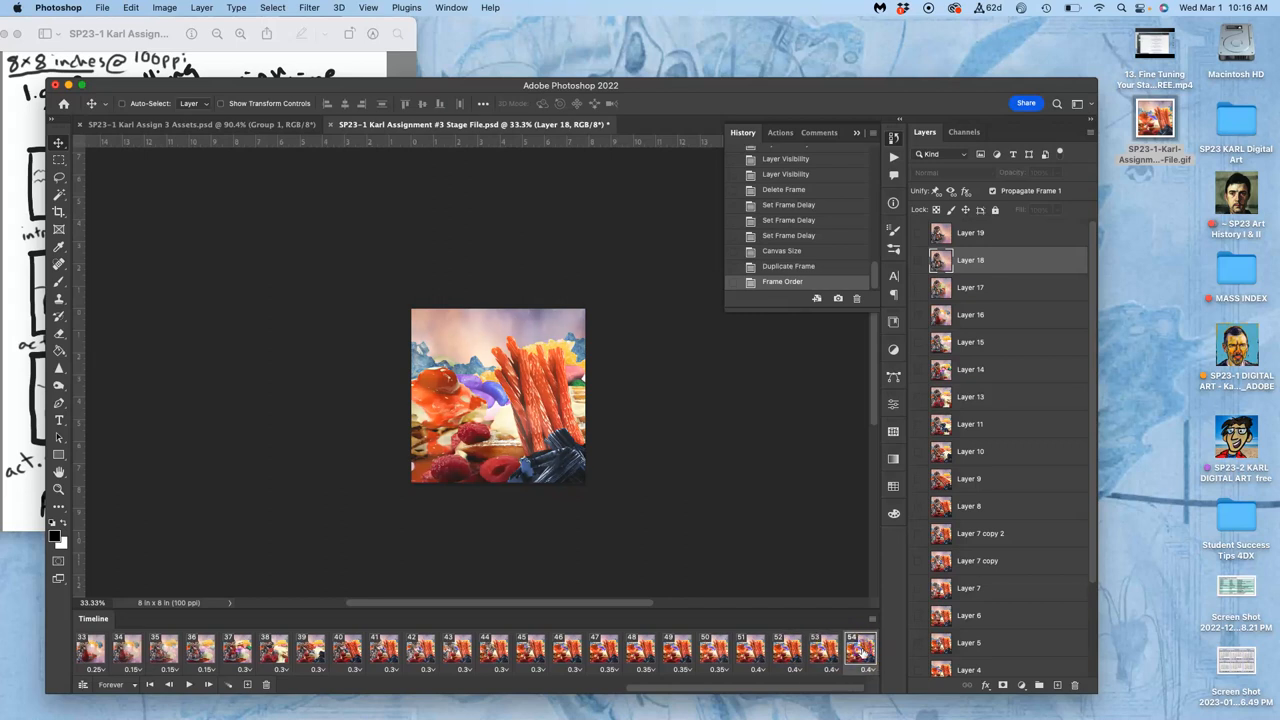
left_click(820, 650)
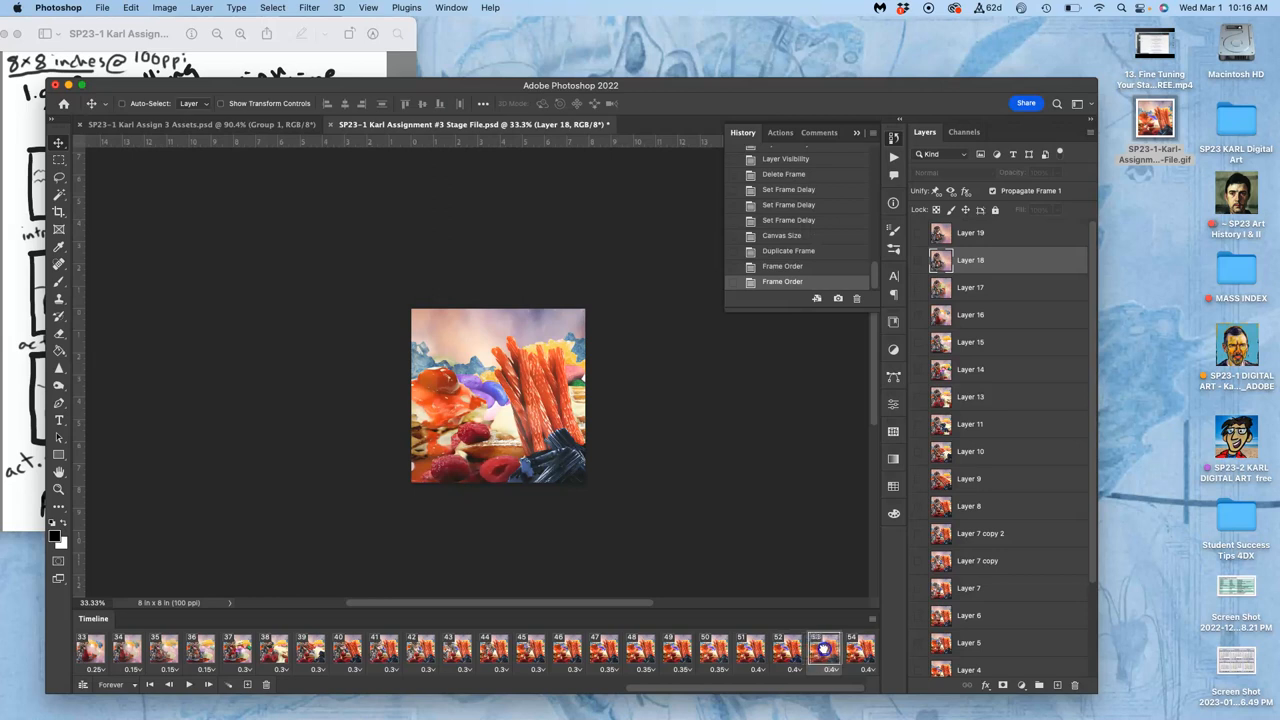
- Select Layer 2 and lower its opacity in the last two frames
scroll("down", 3)
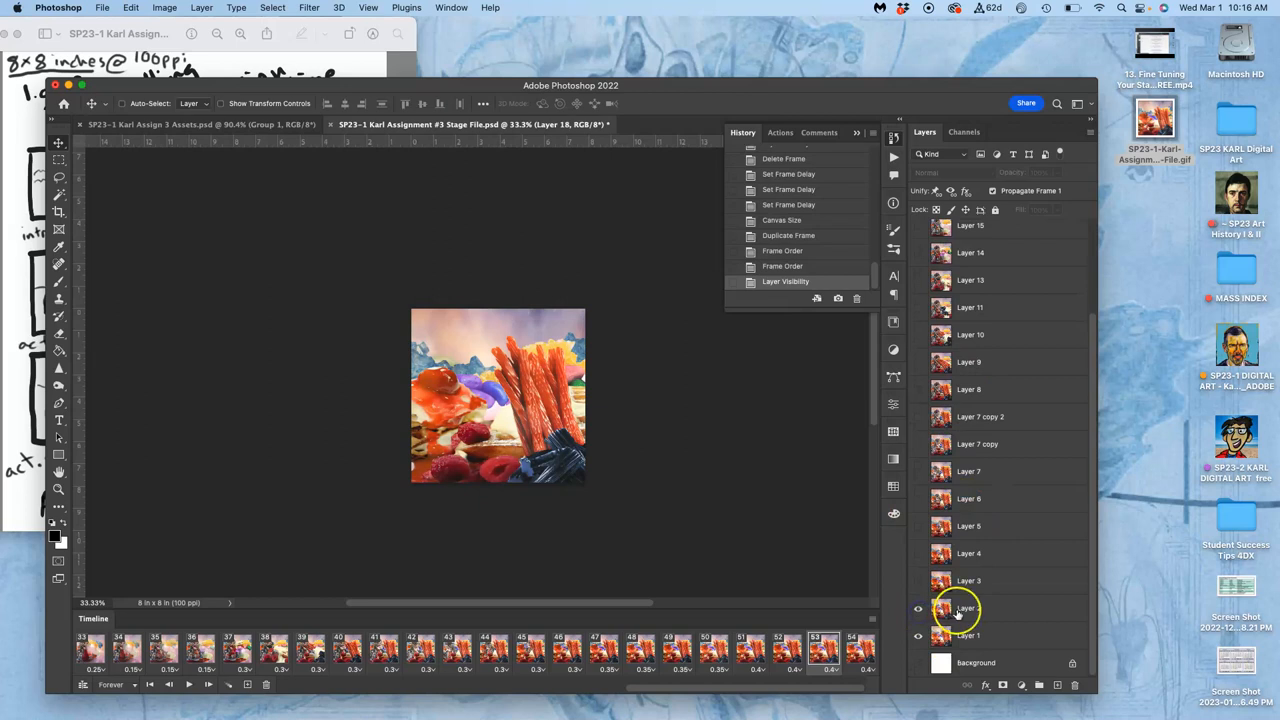
left_click(968, 607)
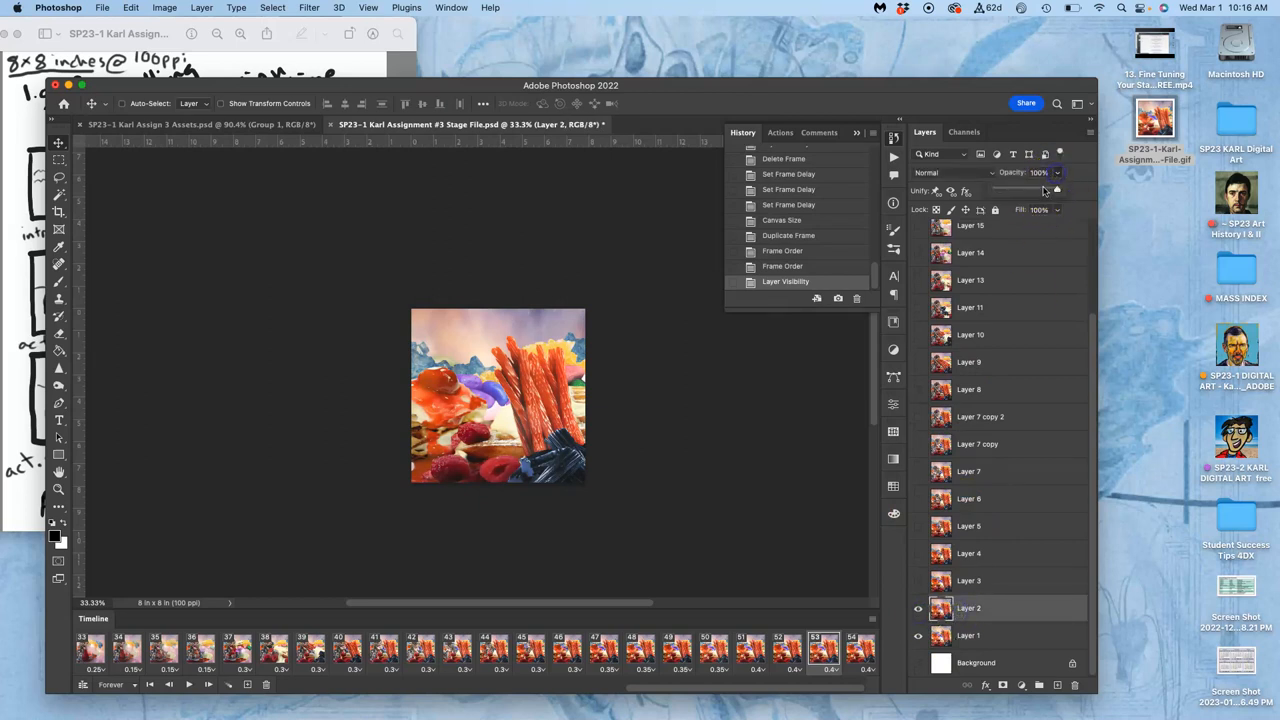
left_click_drag(1055, 190, 1035, 190)
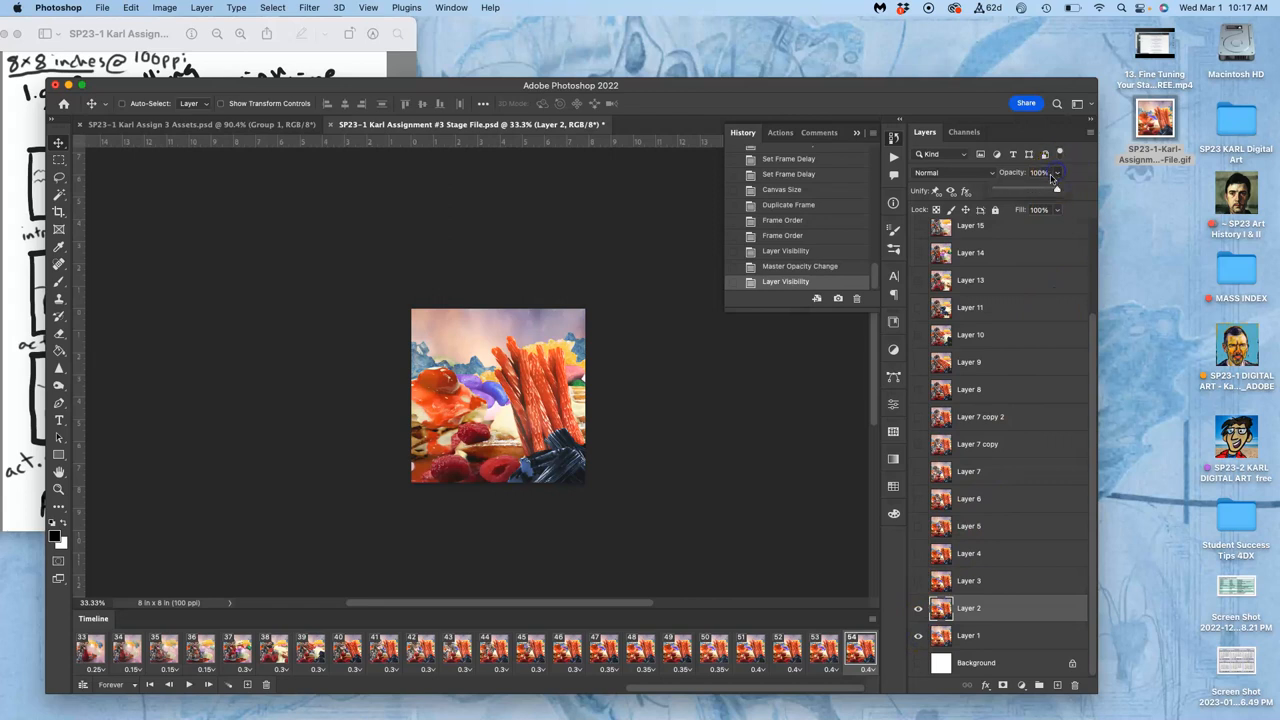
left_click_drag(1055, 172, 1020, 188)
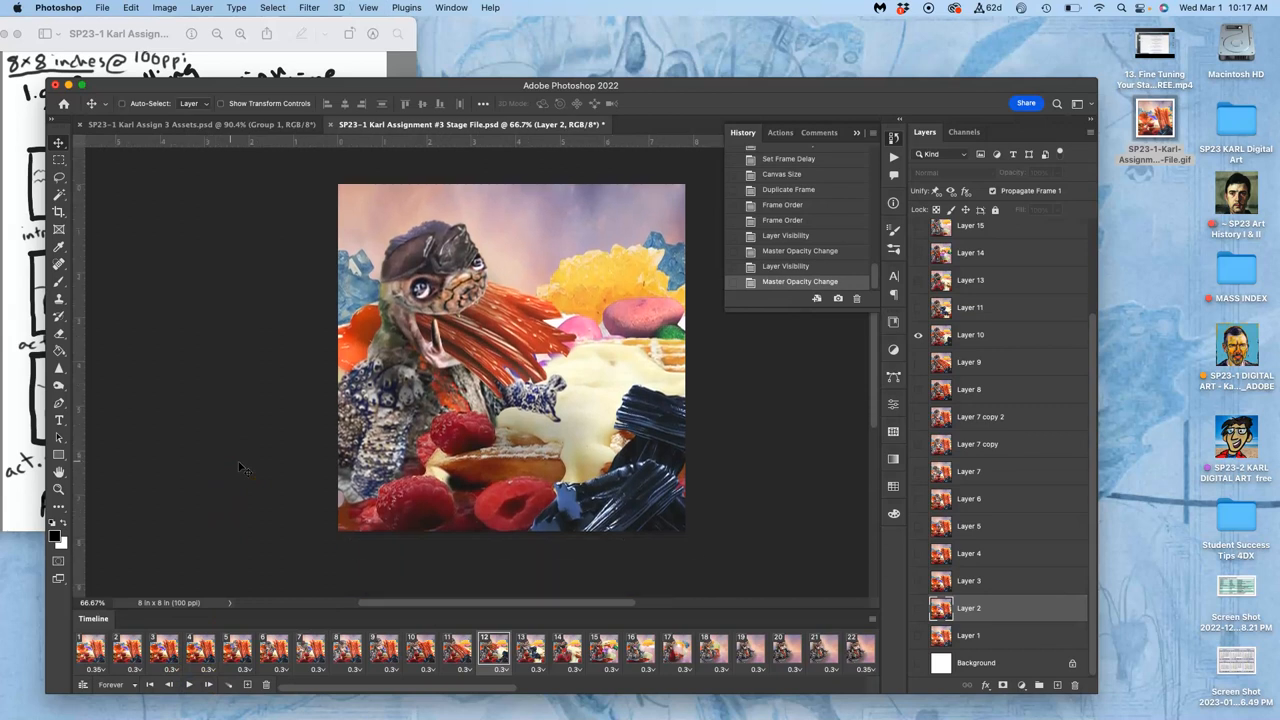
- Resize the image to 8 × 8 inches, 800 pixels square at 100 ppi
left_click(164, 7)
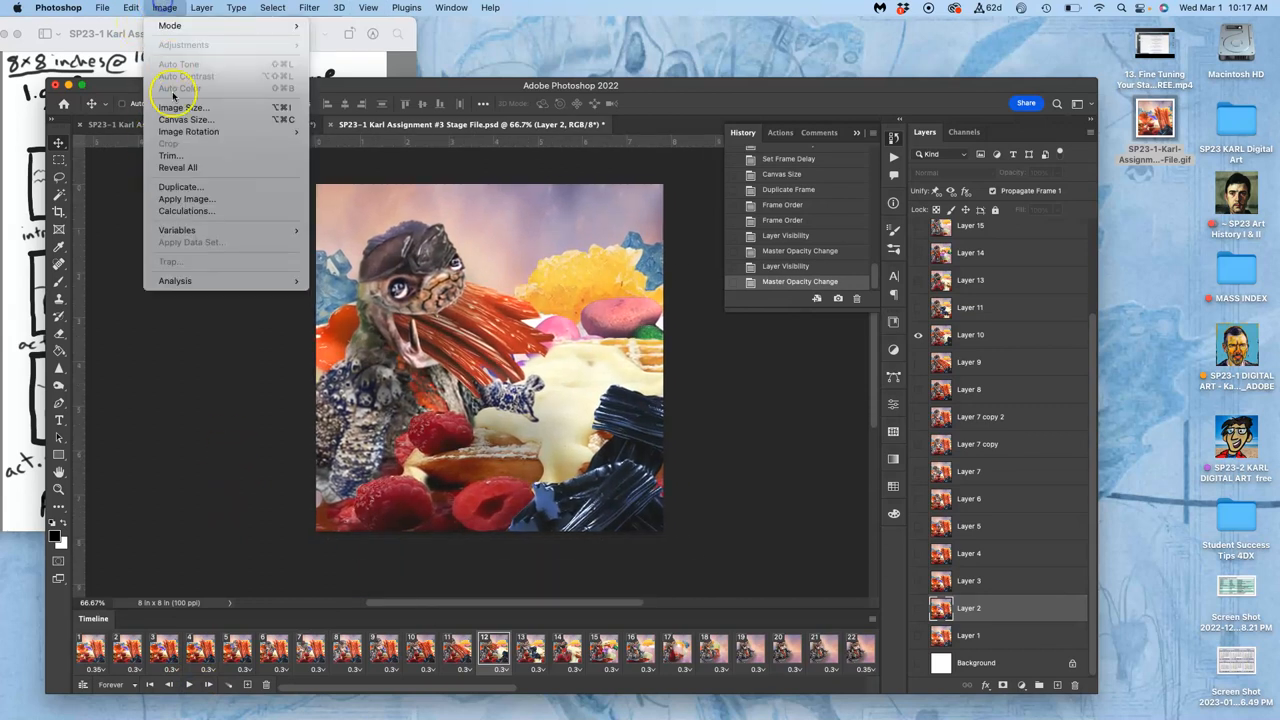
left_click(184, 107)
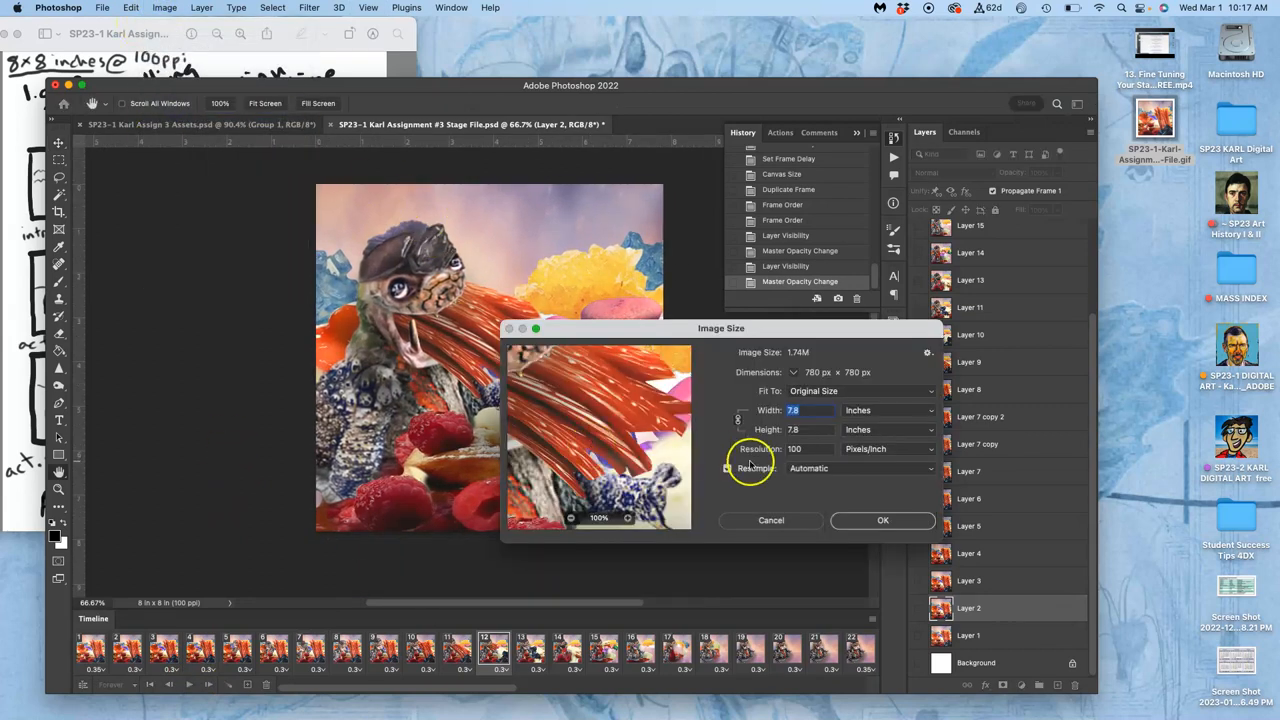
left_click(728, 468)
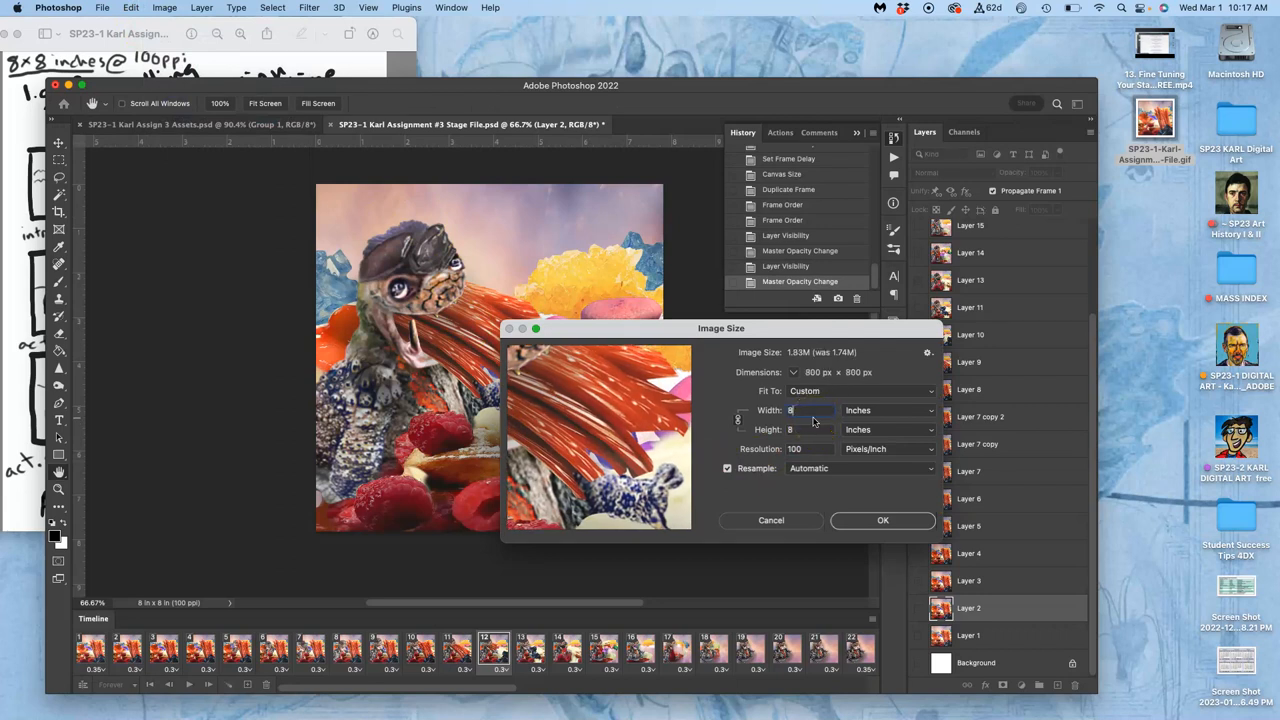
left_click(882, 520)
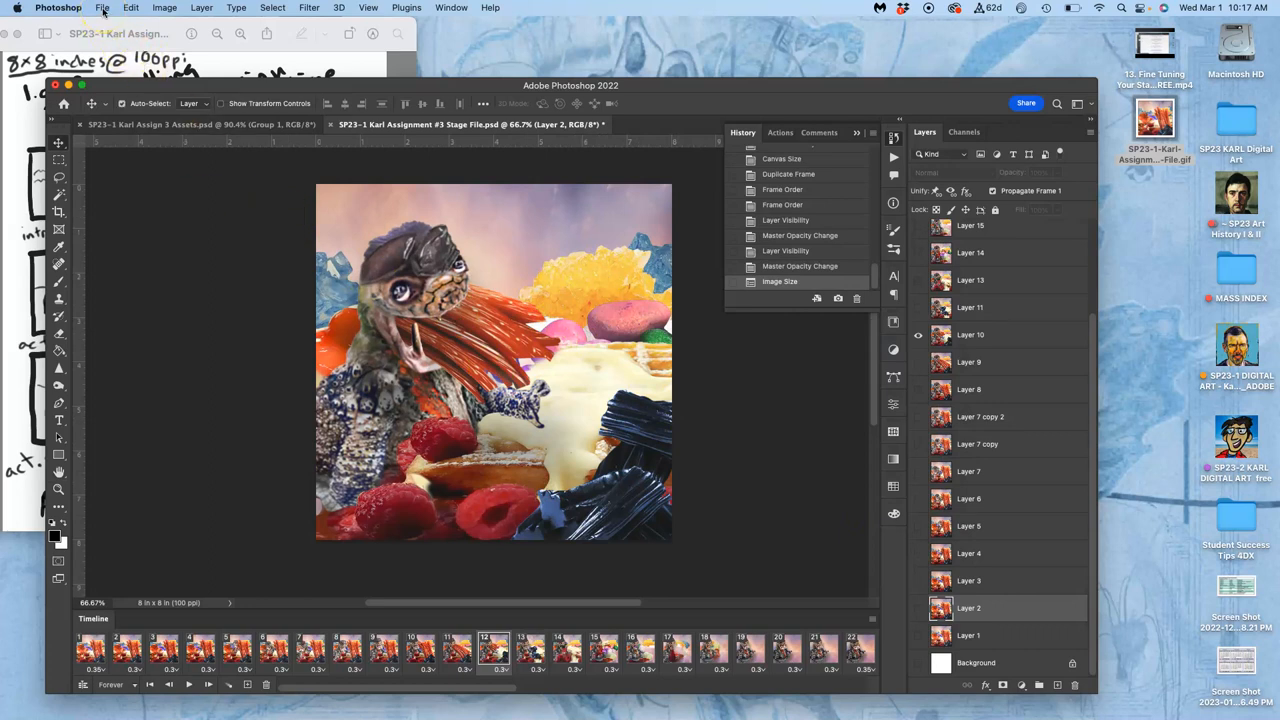
left_click(101, 7)
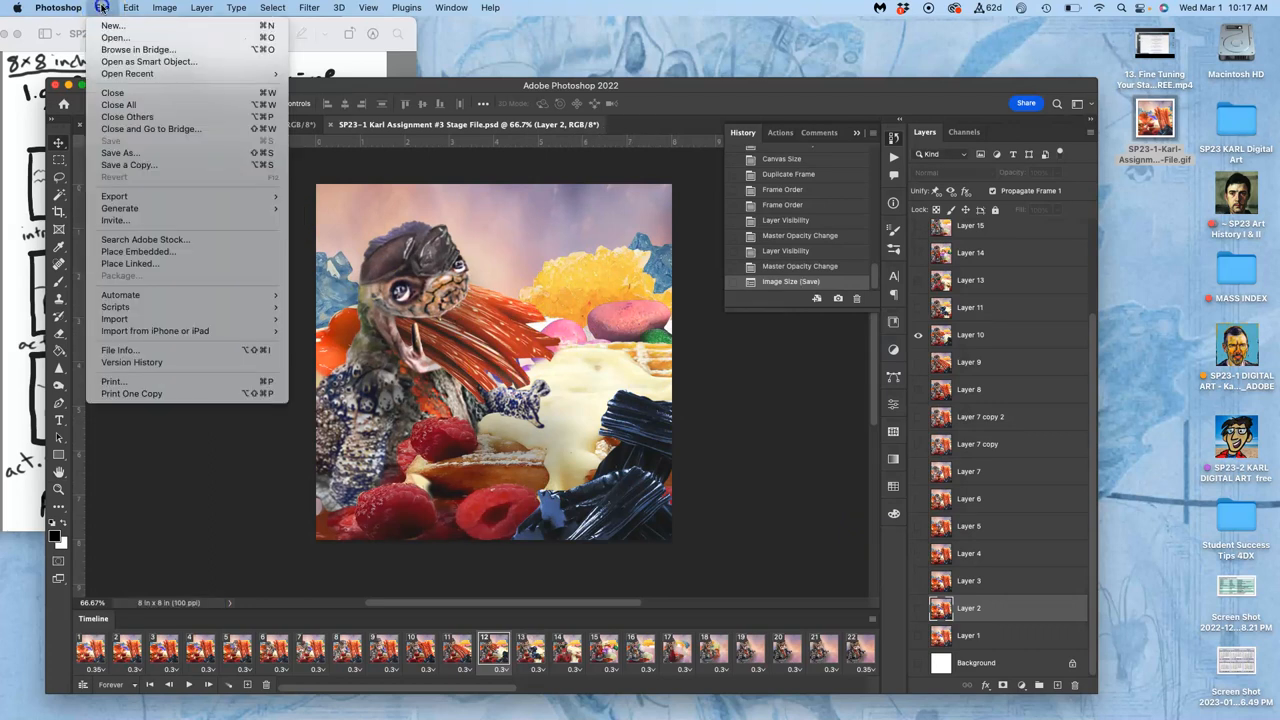
mouse_move(152, 233)
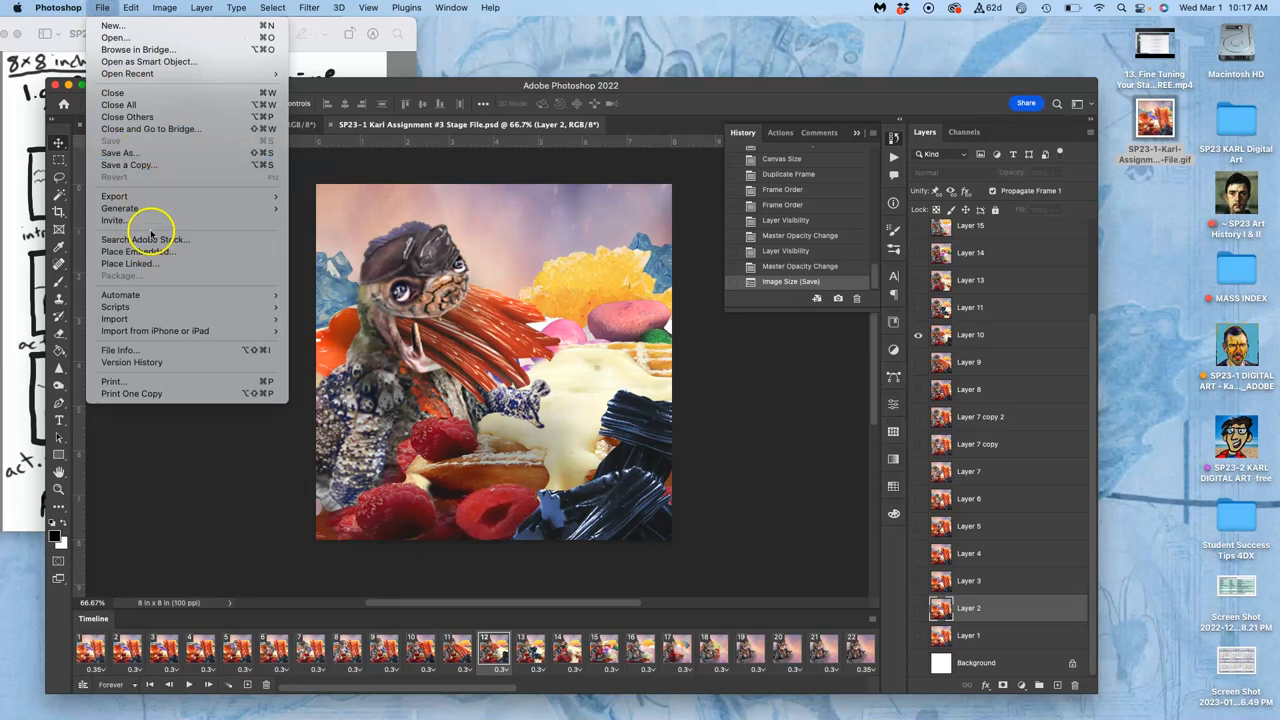
mouse_move(114, 195)
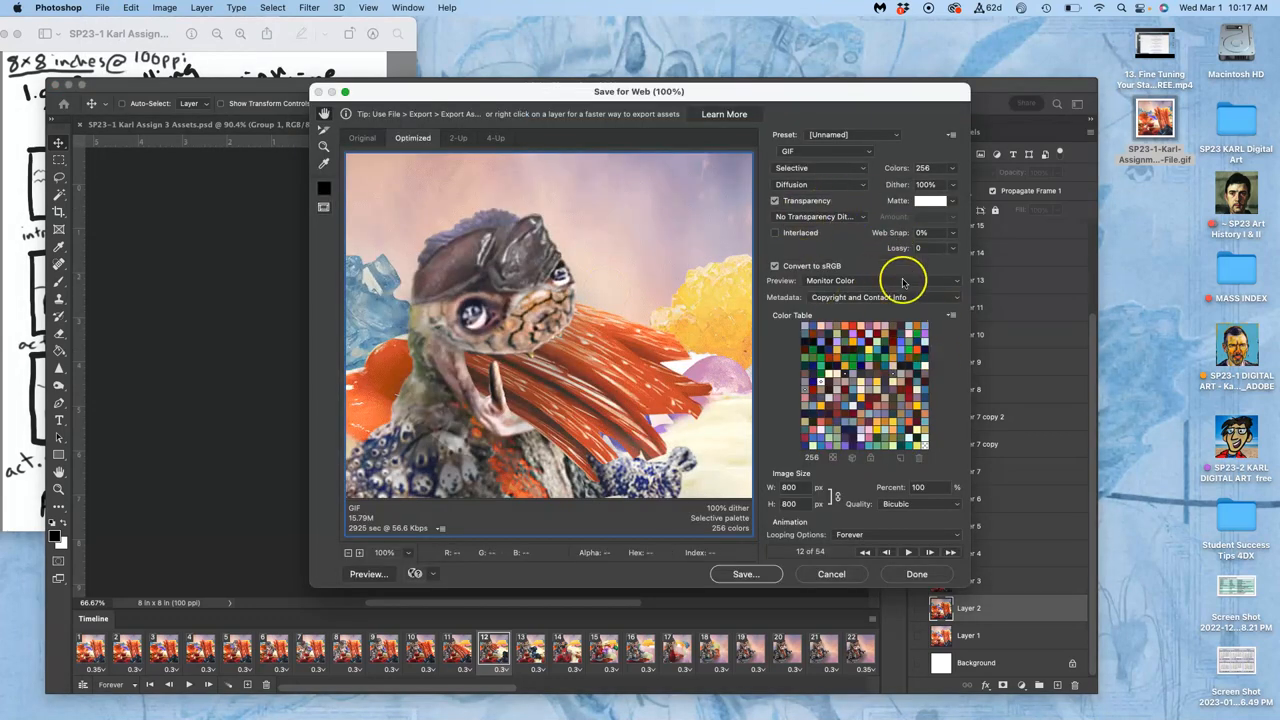
- Save the GIF with Selective colour reduction to the Desktop, replacing the existing file
left_click(820, 167)
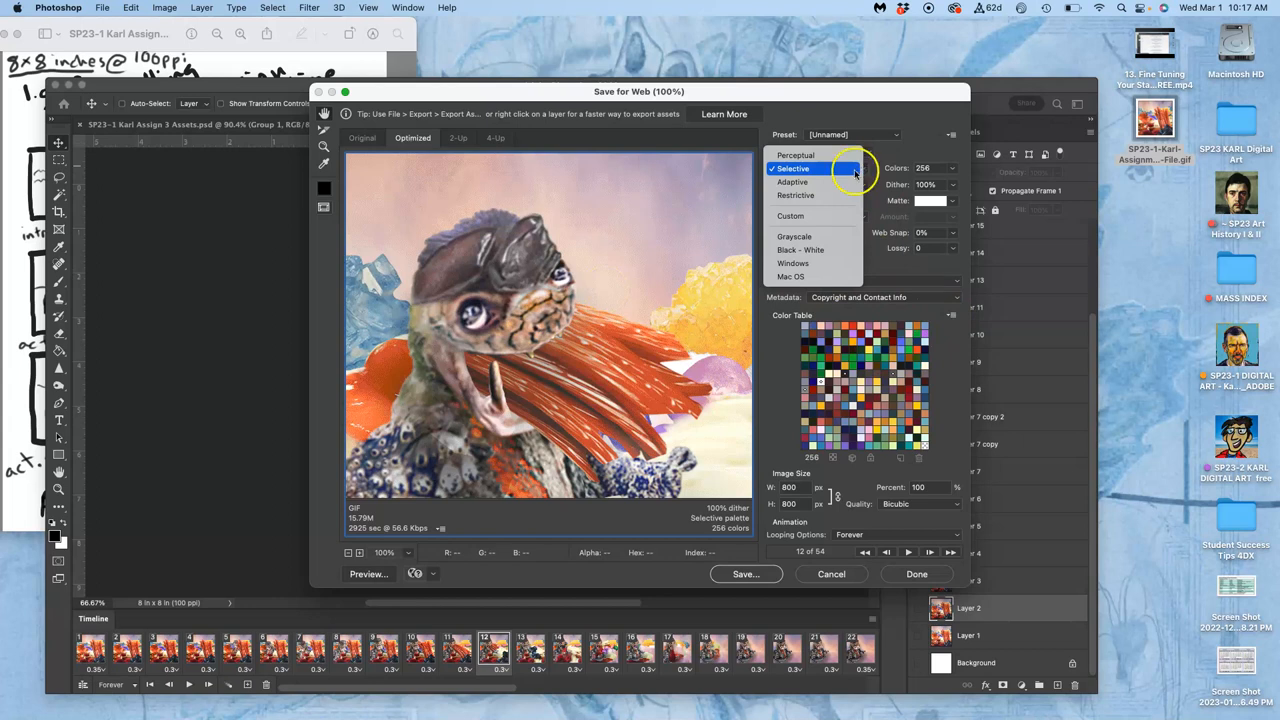
left_click(818, 167)
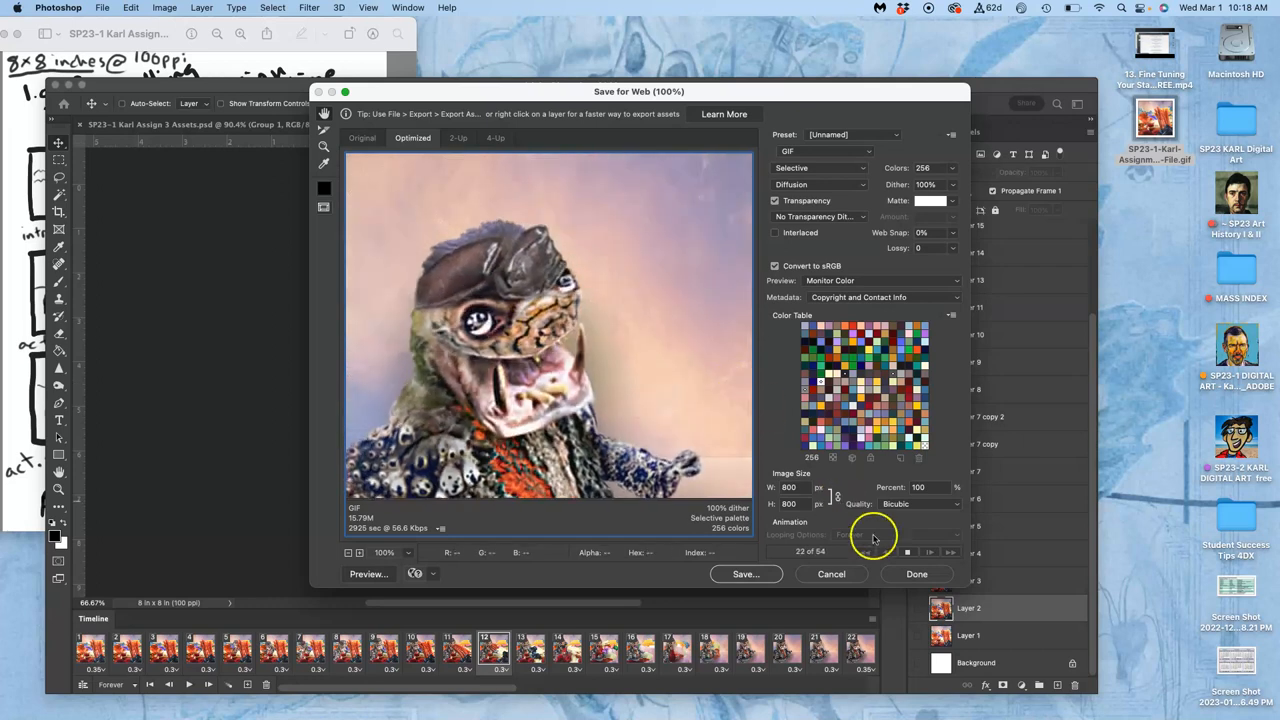
left_click(744, 573)
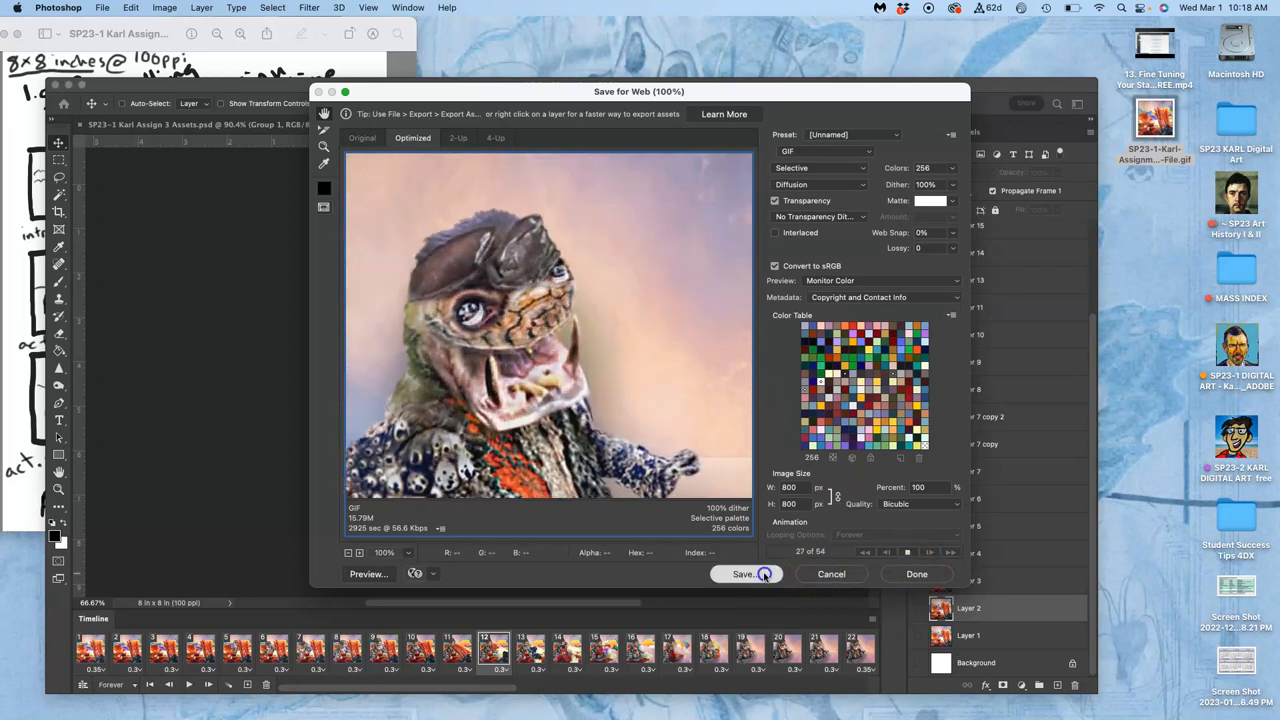
left_click(744, 573)
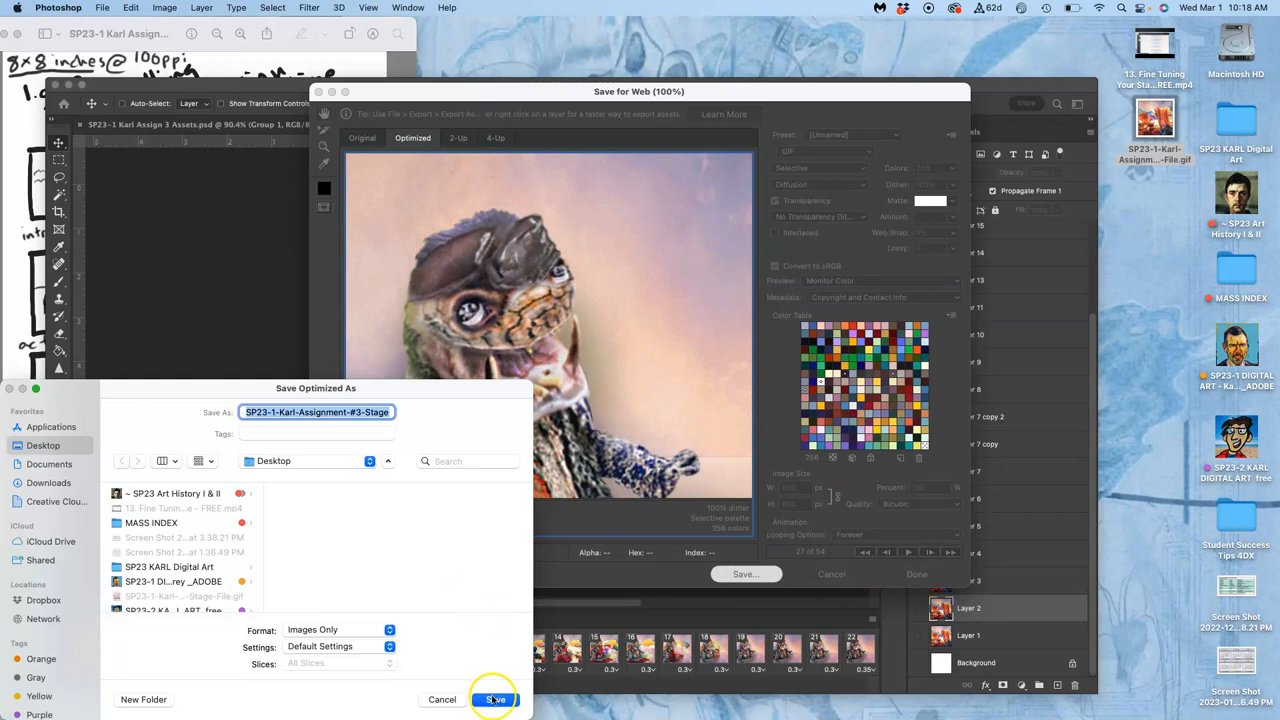
left_click(494, 699)
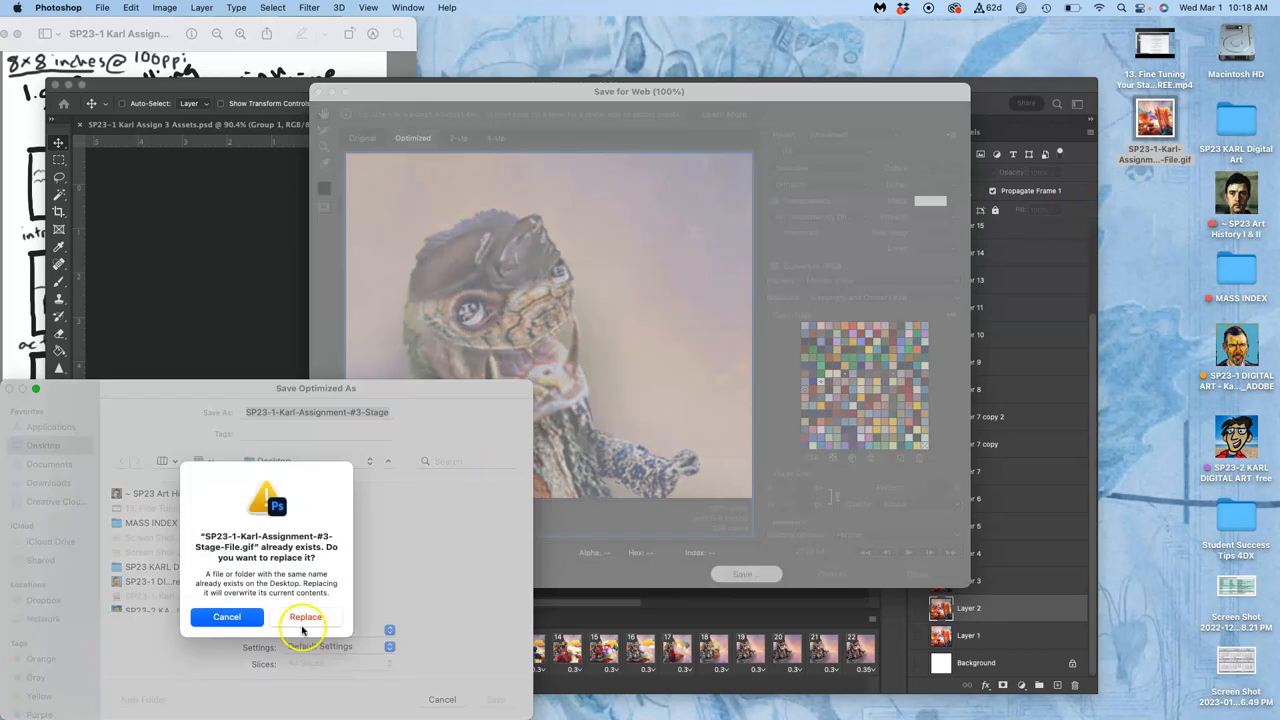
left_click(305, 616)
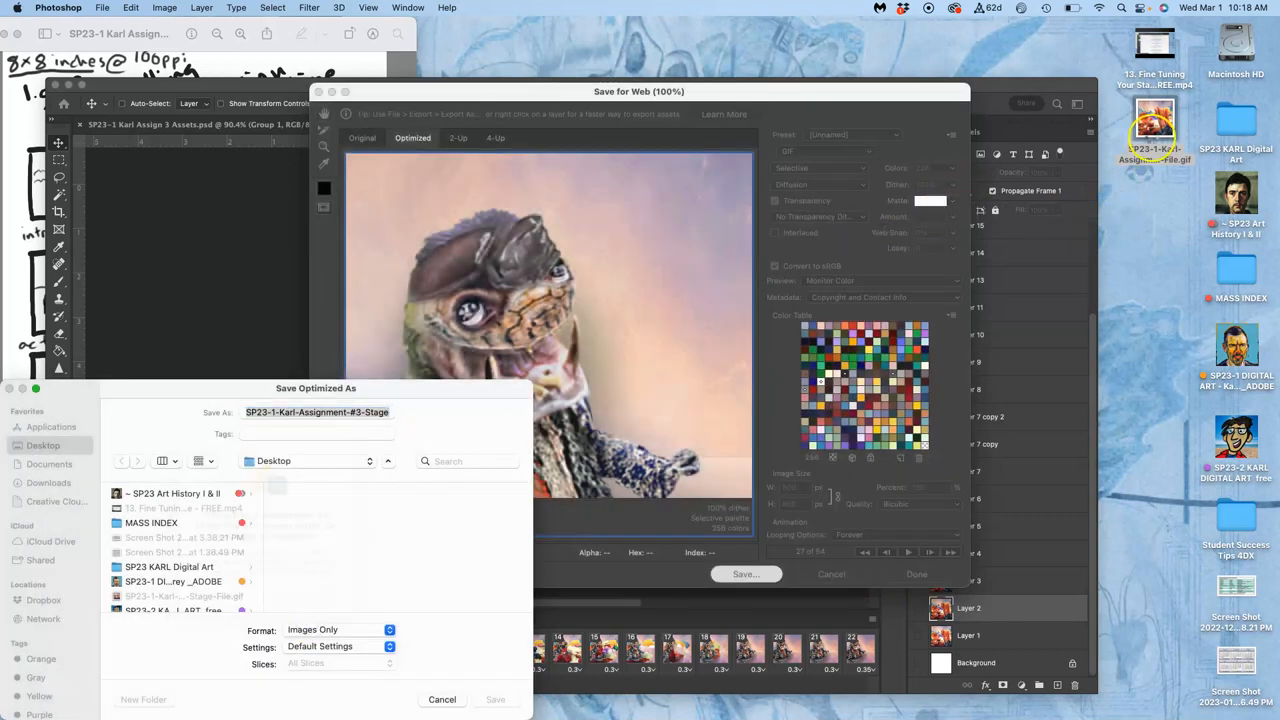
left_click(495, 699)
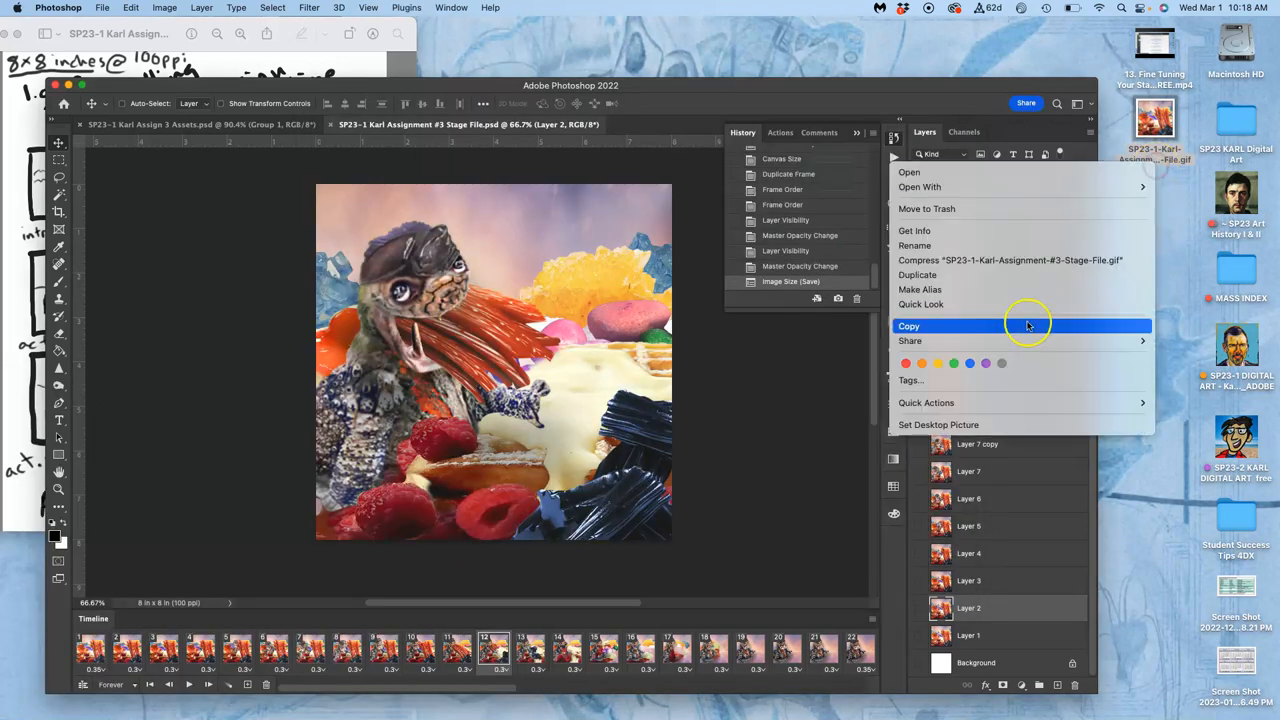
mouse_move(923, 363)
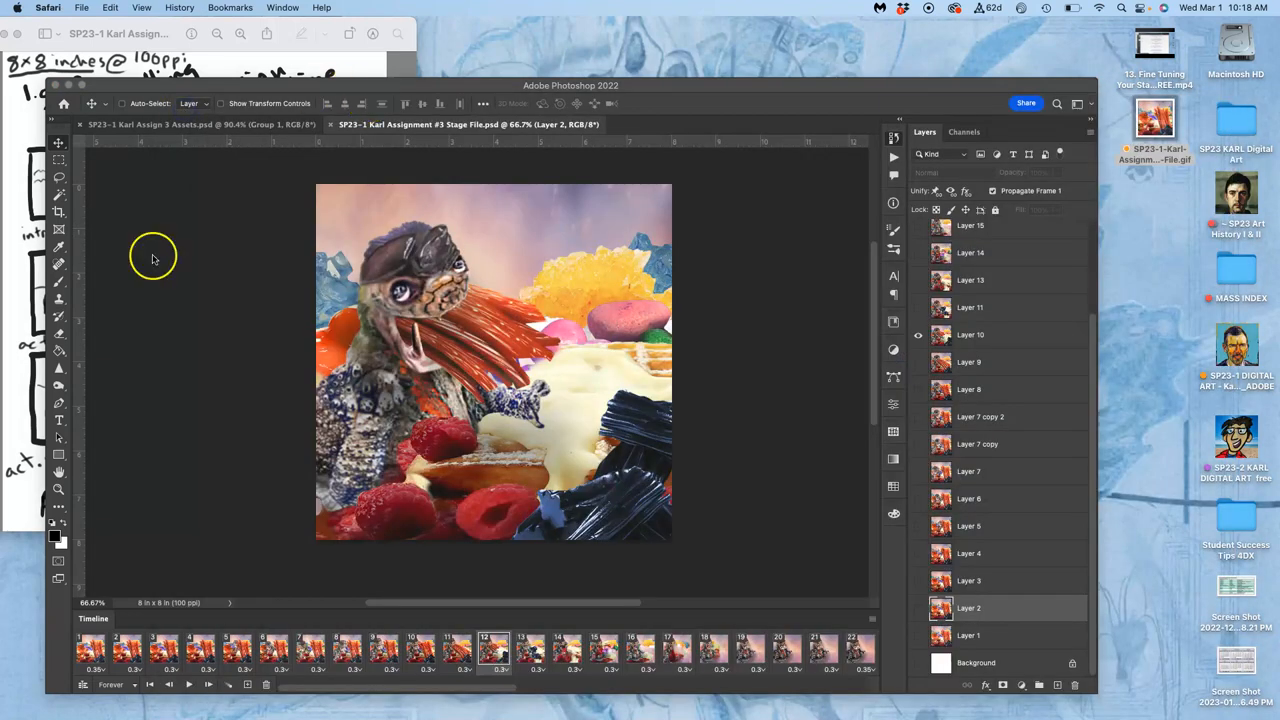
mouse_move(885, 232)
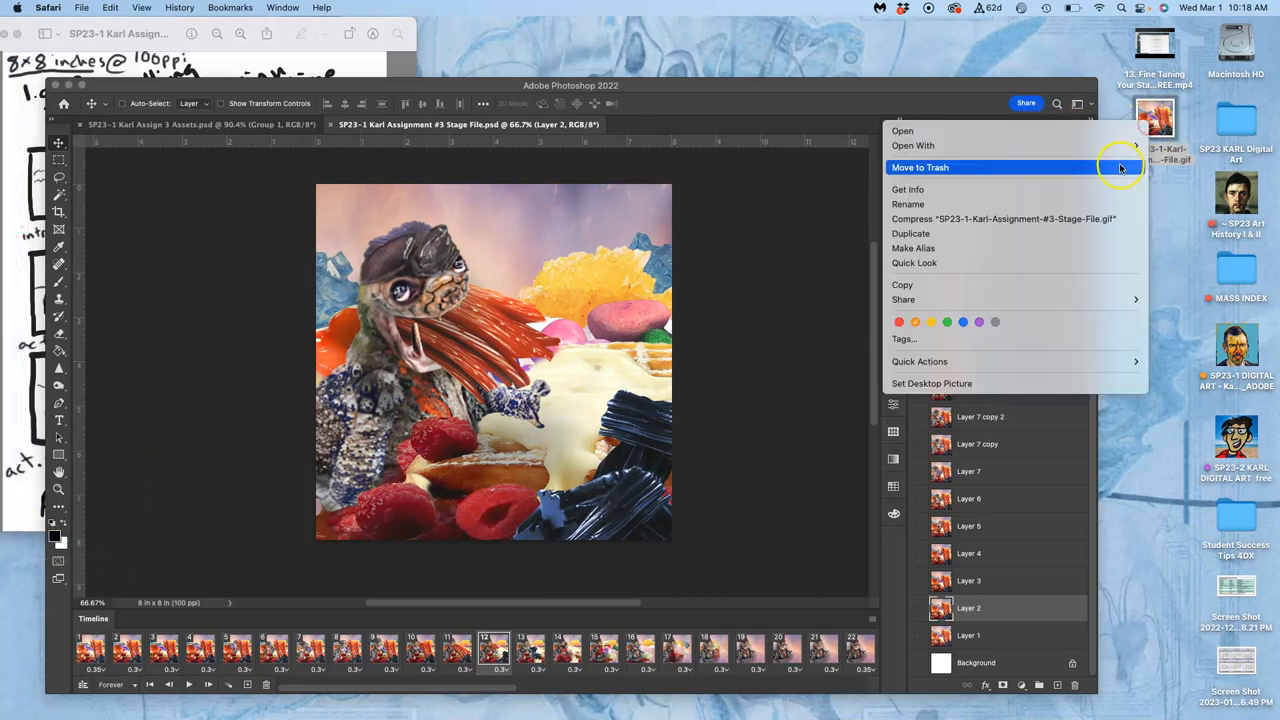
mouse_move(1060, 163)
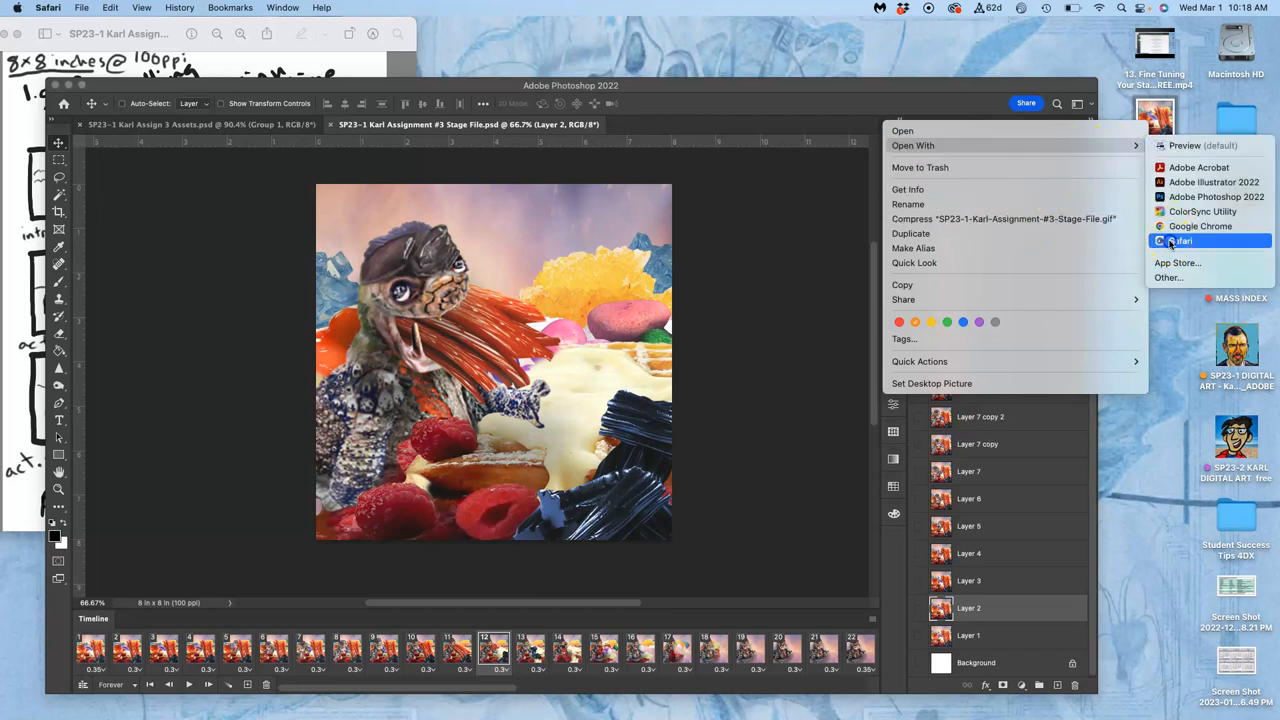
- Open the exported Desktop GIF with Safari
left_click(1180, 240)
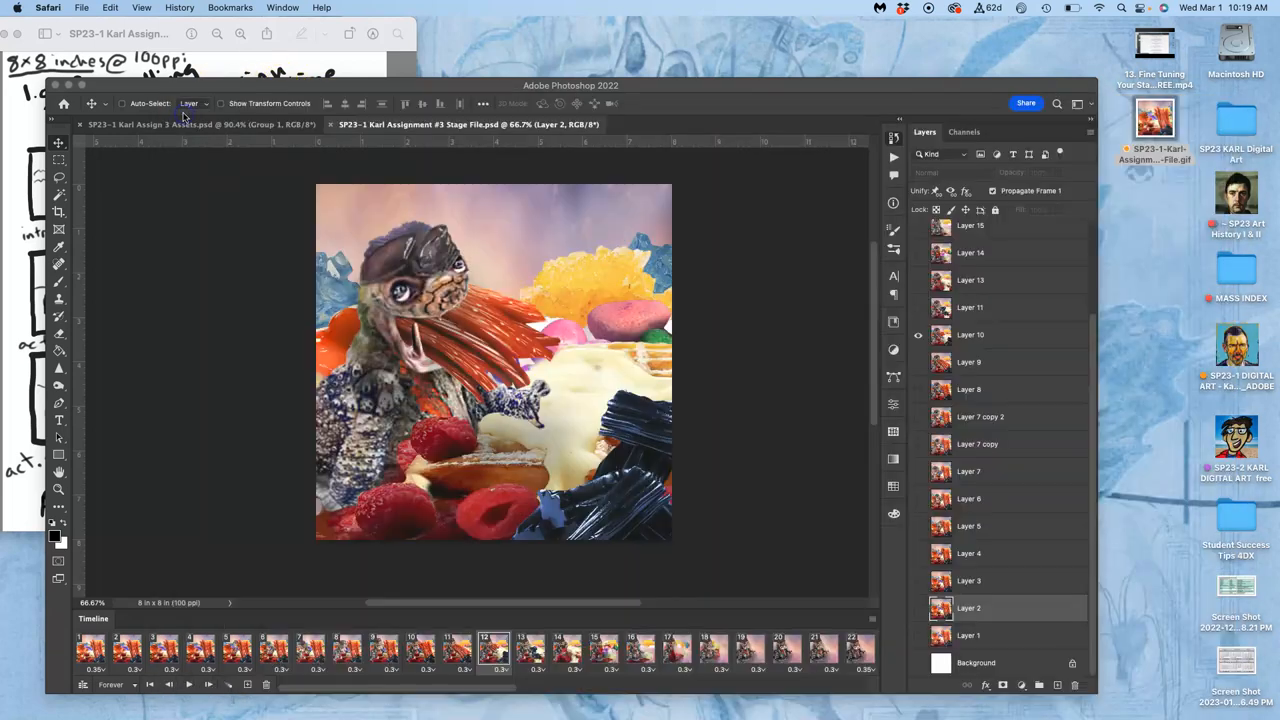
mouse_move(16, 262)
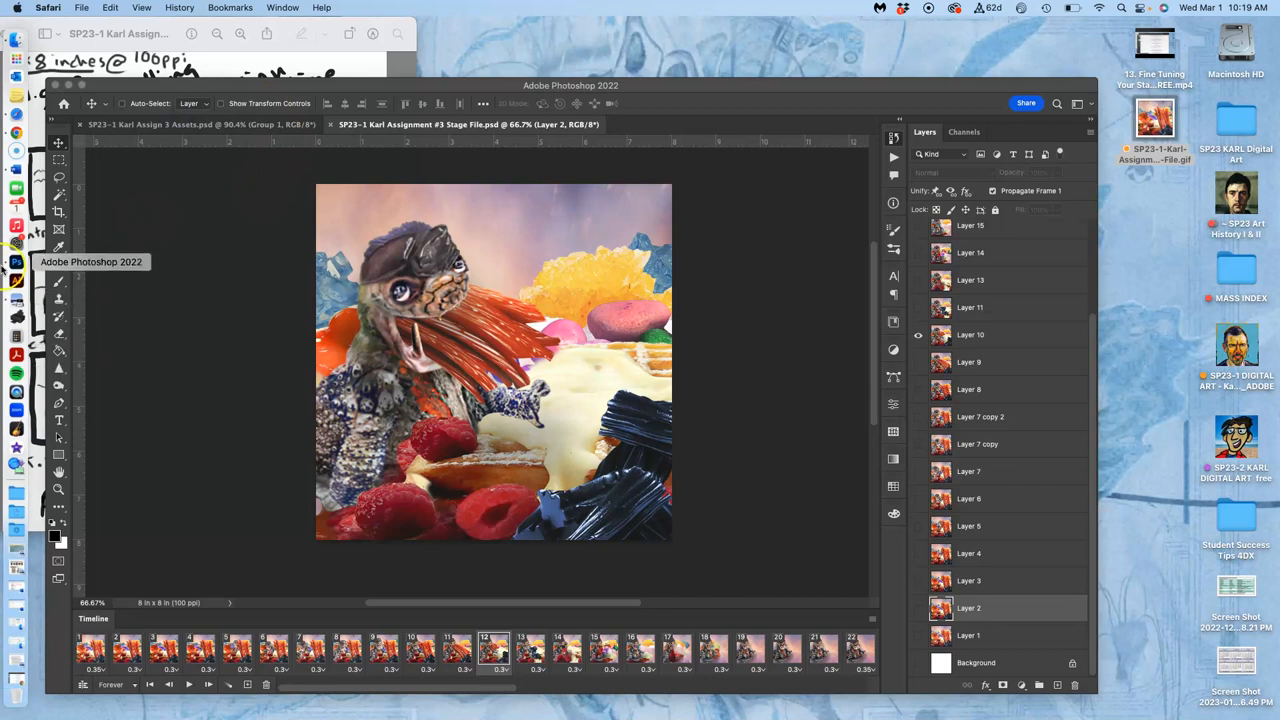
- Edit the Assignment #3 storyboard post and add the caption 'Finished GIF Animation:' below the sketch
left_click(17, 137)
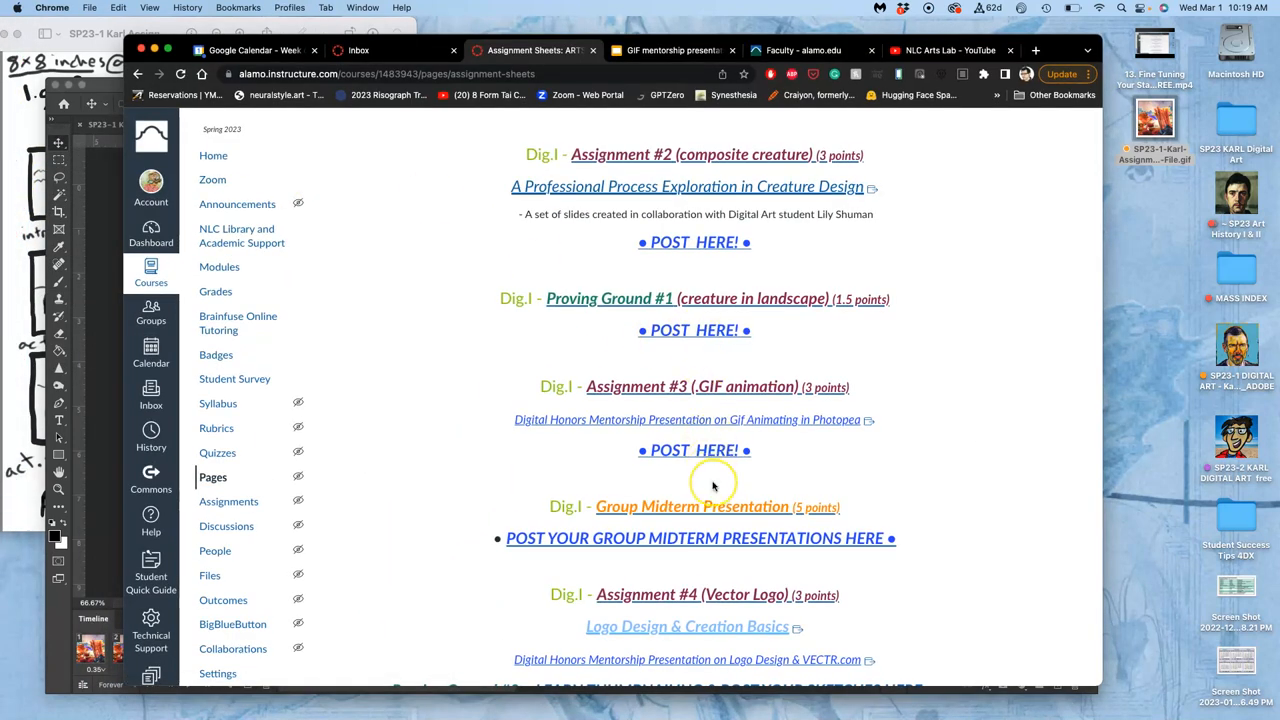
scroll("down", 3)
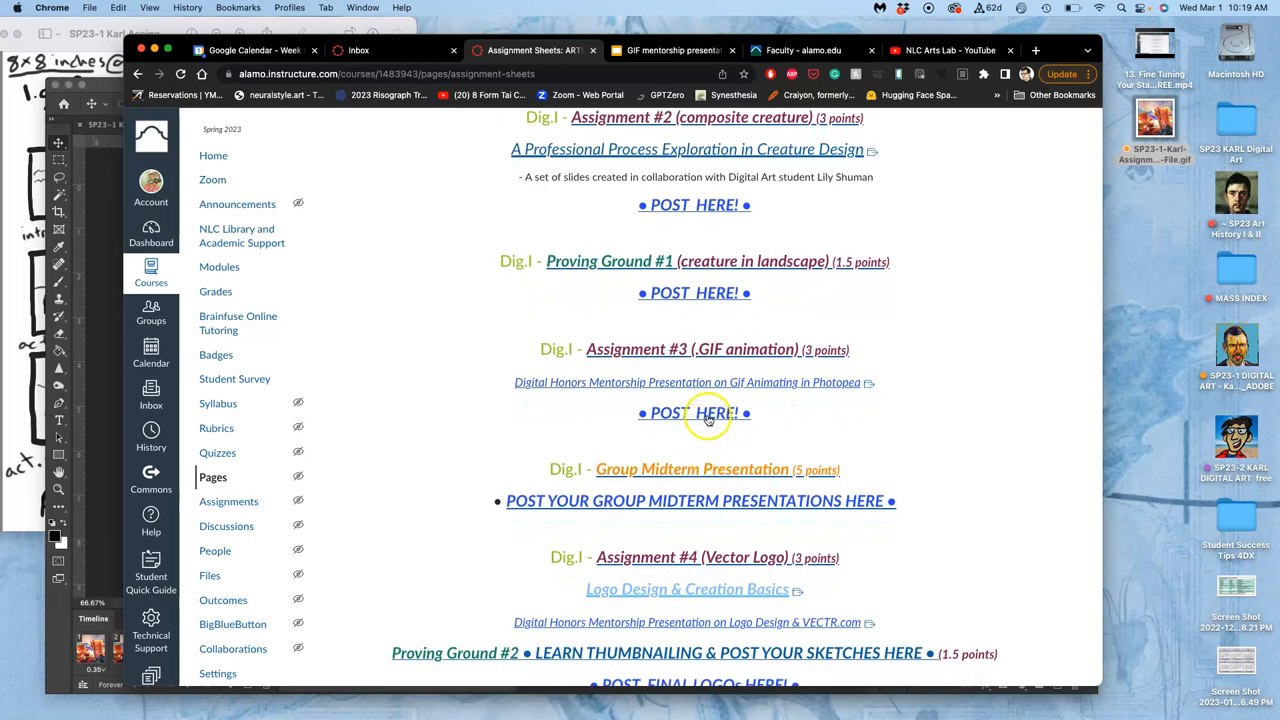
left_click(694, 413)
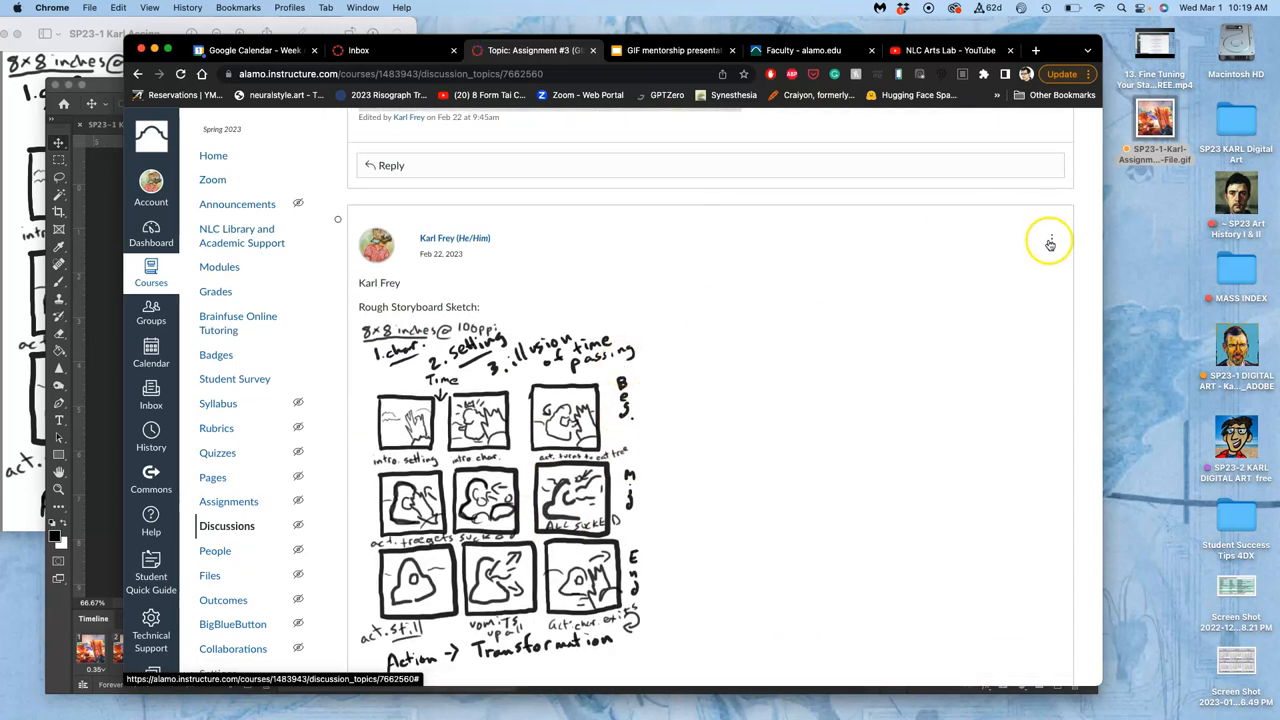
left_click(1051, 238)
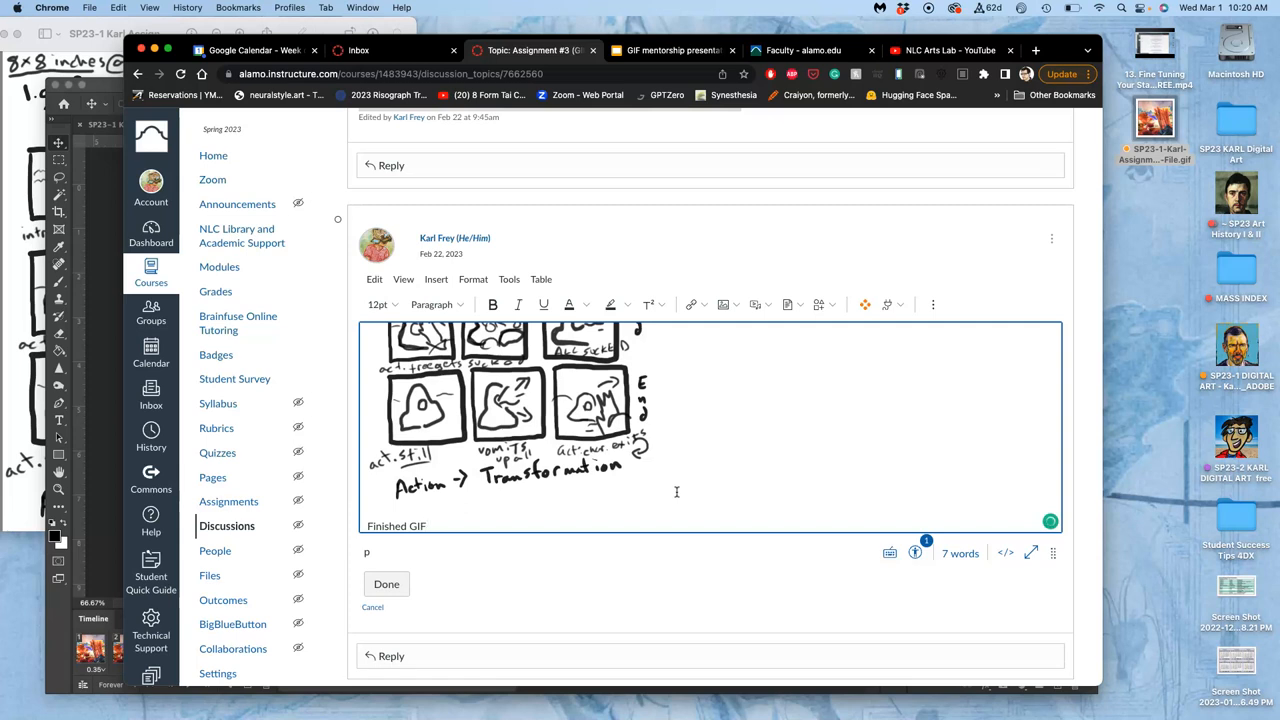
type("Animation:")
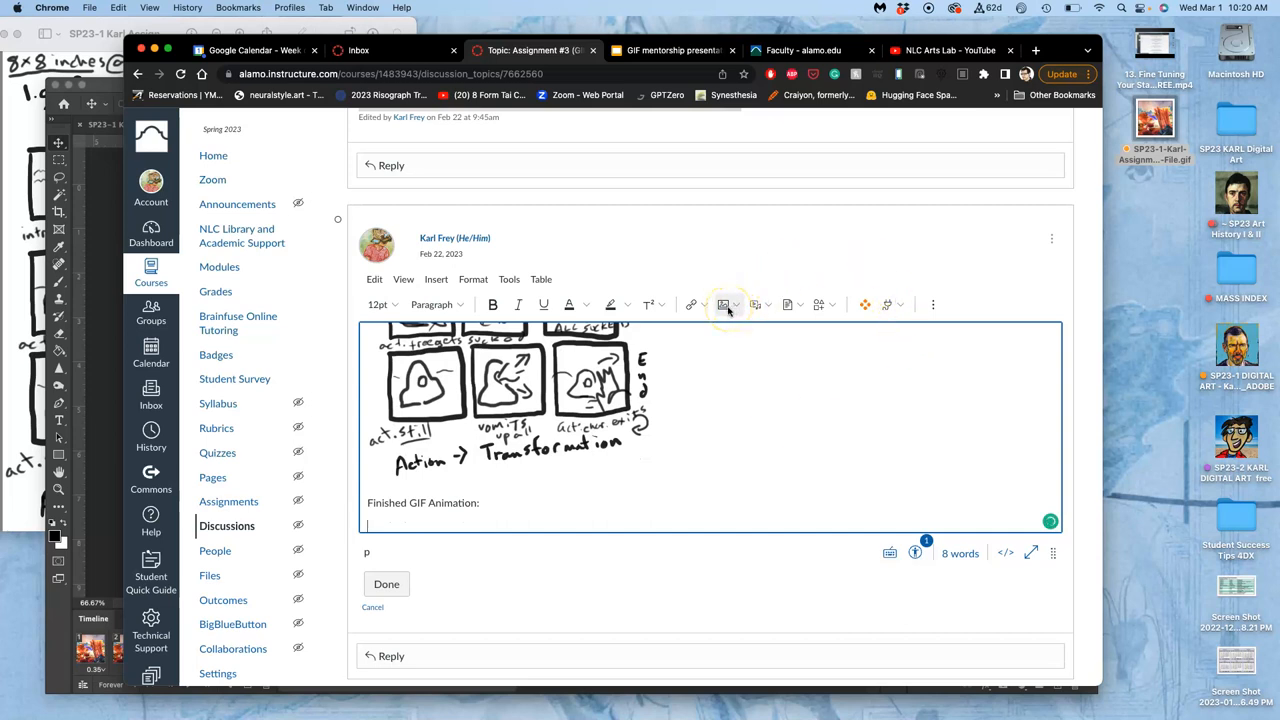
mouse_move(723, 304)
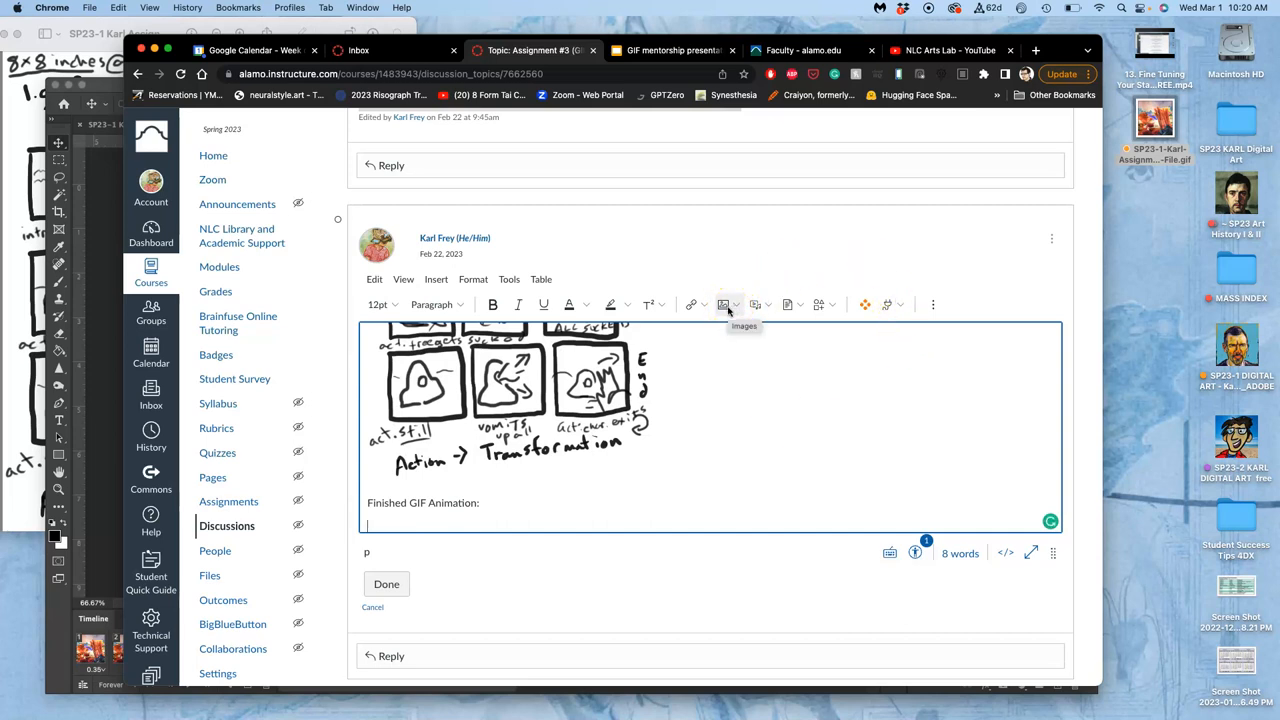
- Upload the Desktop creature GIF and insert it into the discussion post
left_click(723, 304)
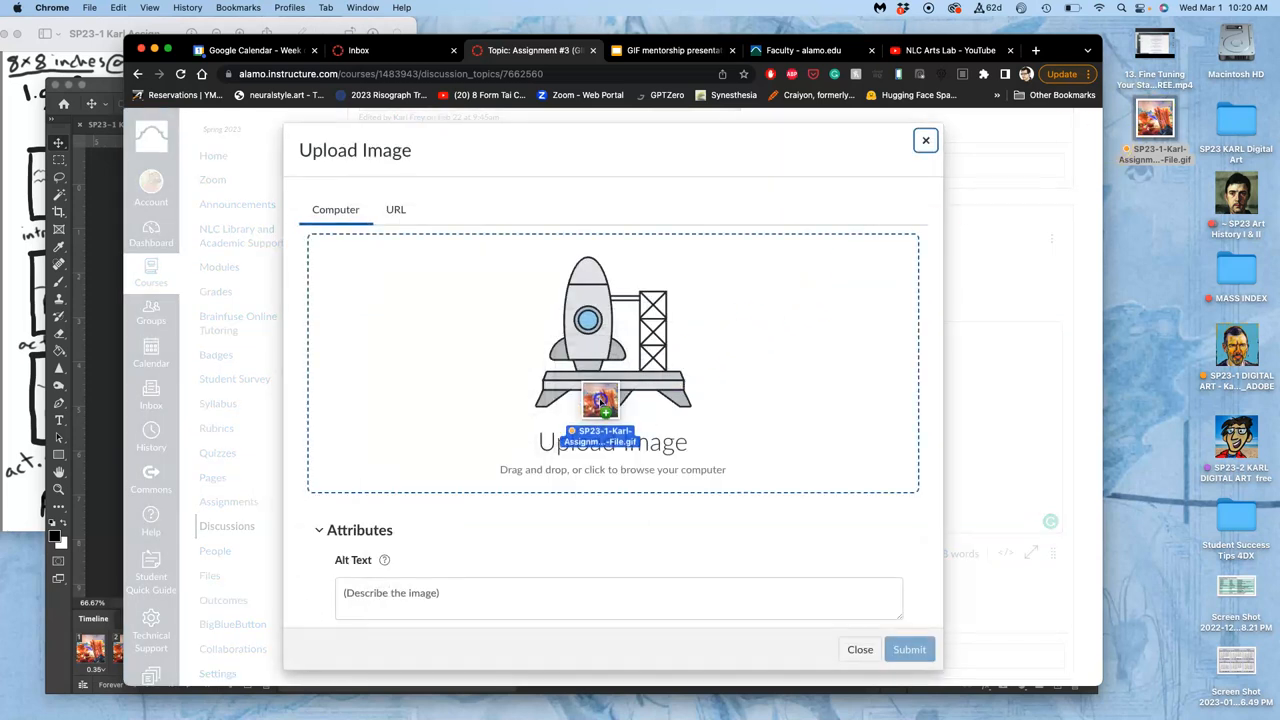
left_click(612, 420)
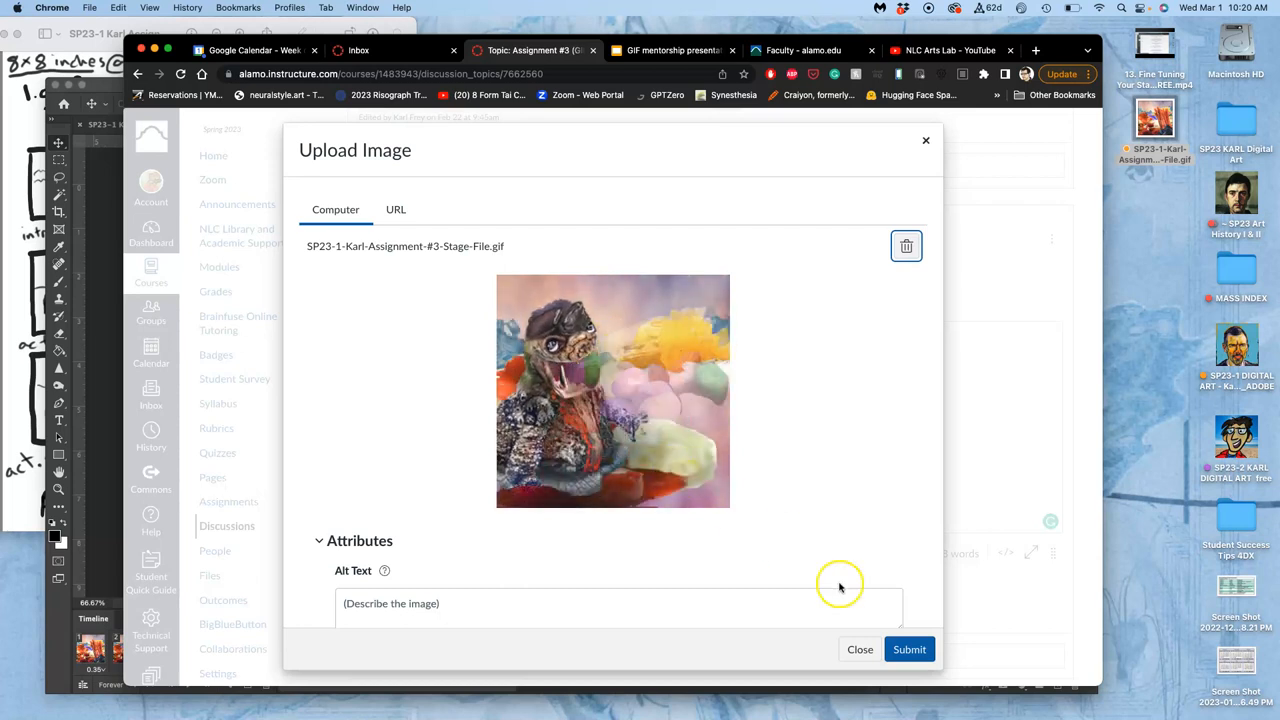
left_click(908, 649)
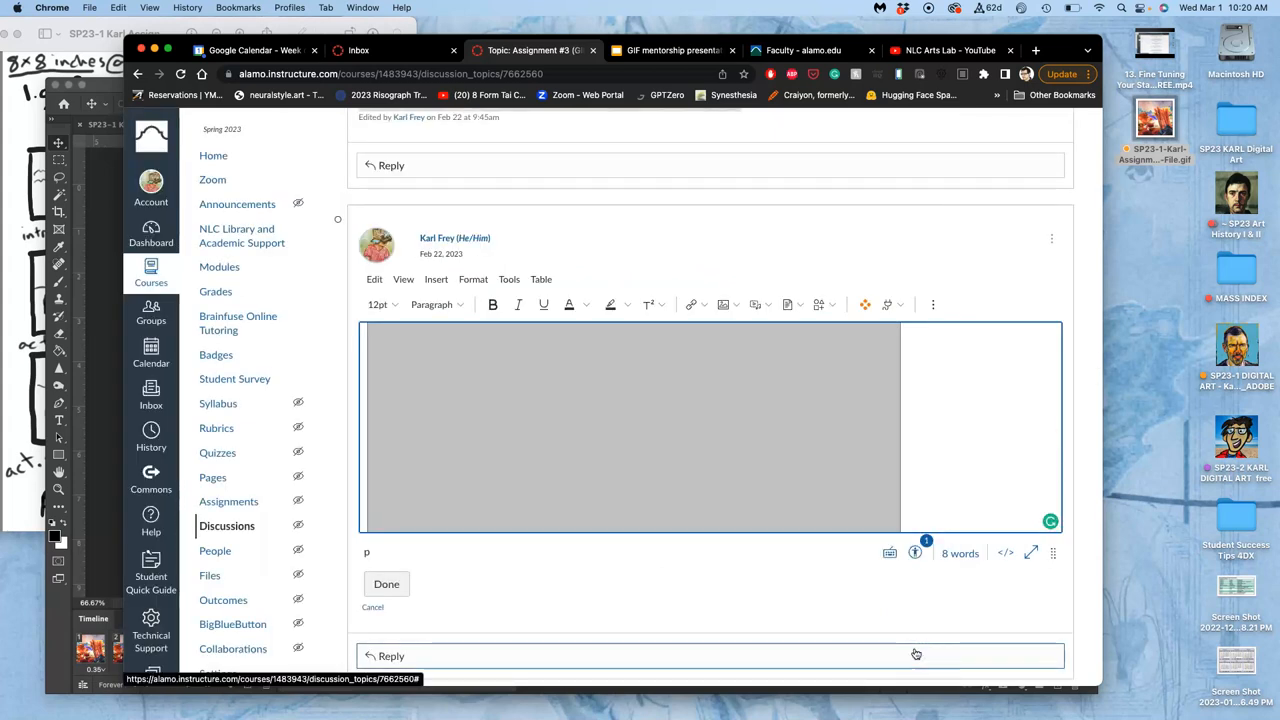
mouse_move(880, 578)
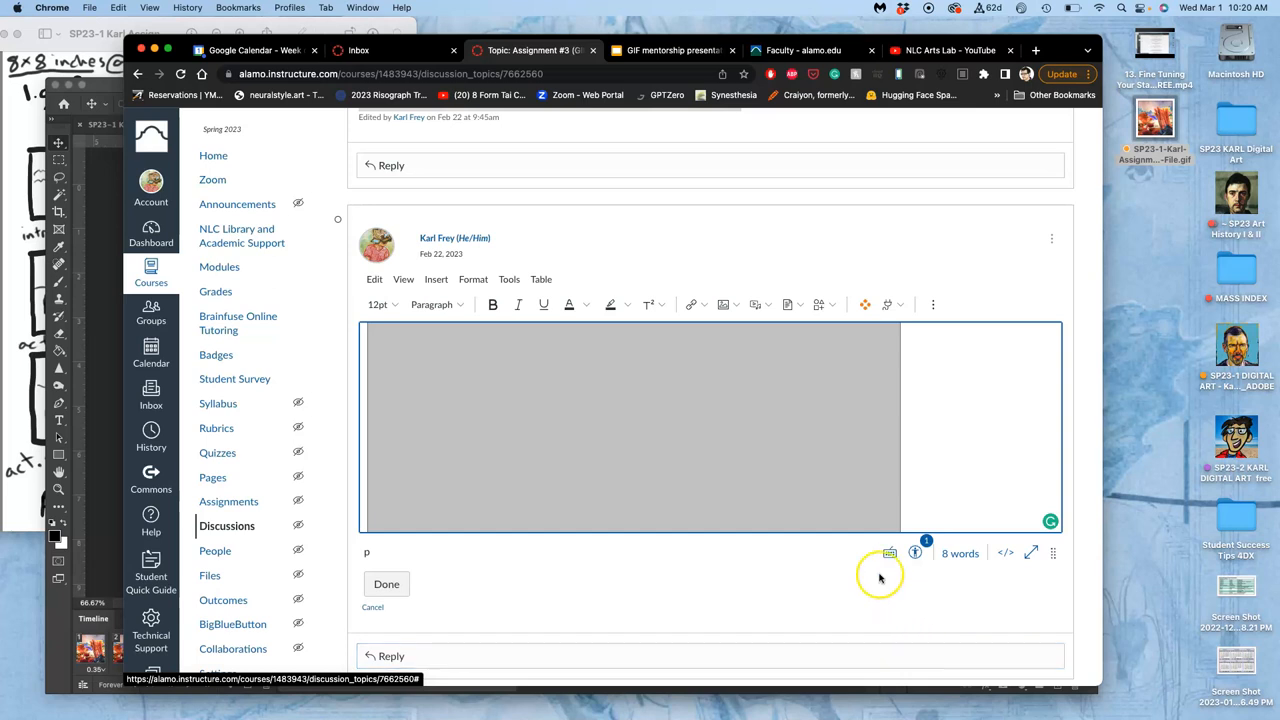
- Type the 'Finished GIF Animation:' caption and save the updated discussion post
type("Finished GIF Animation:")
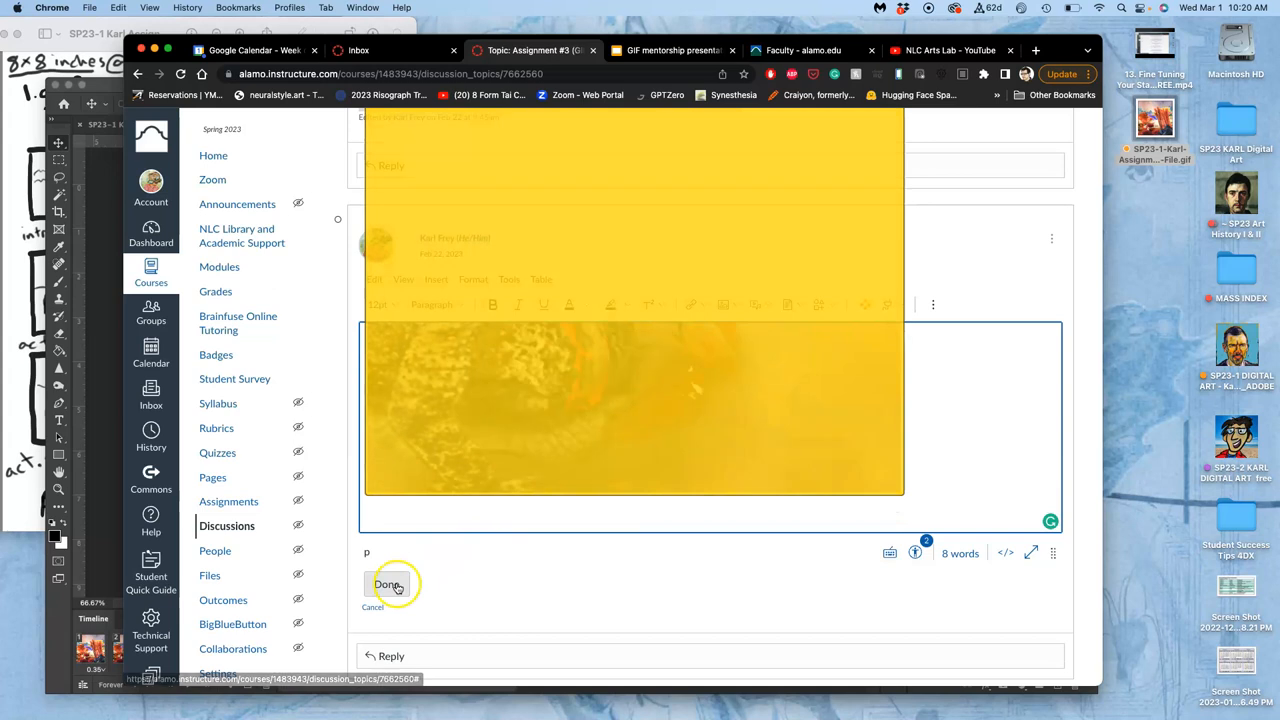
left_click(388, 584)
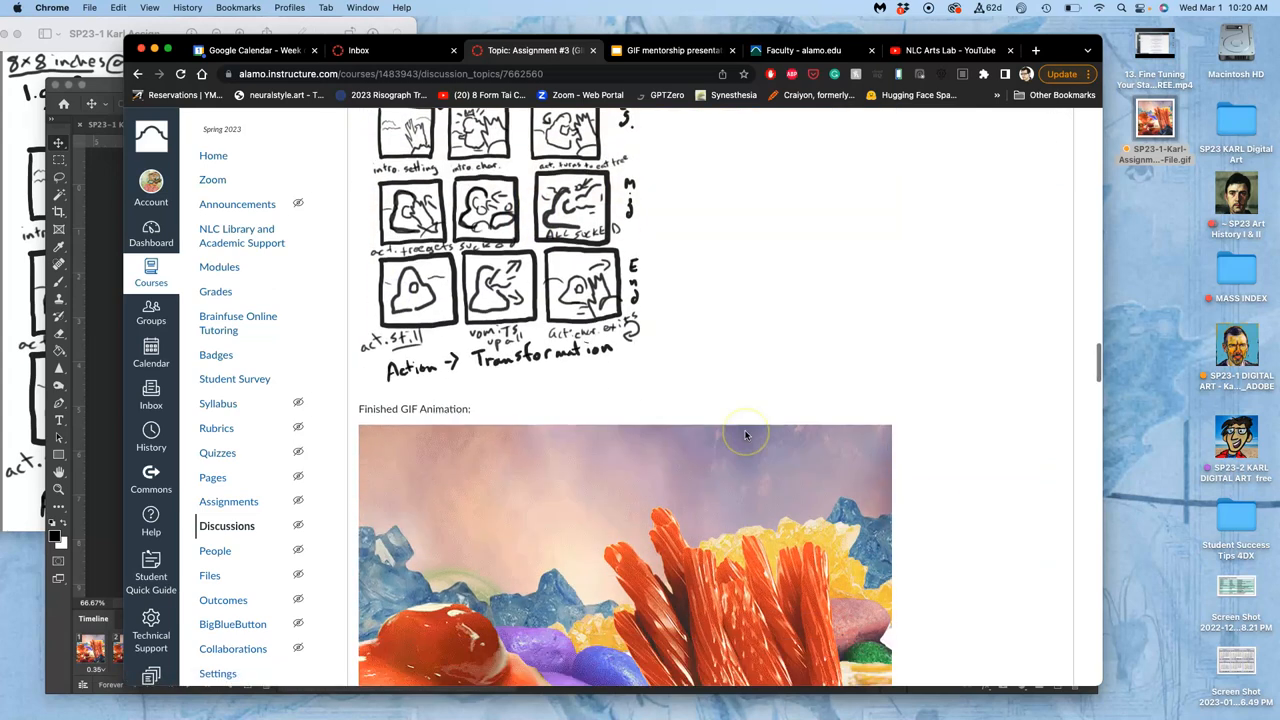
scroll("down", 3)
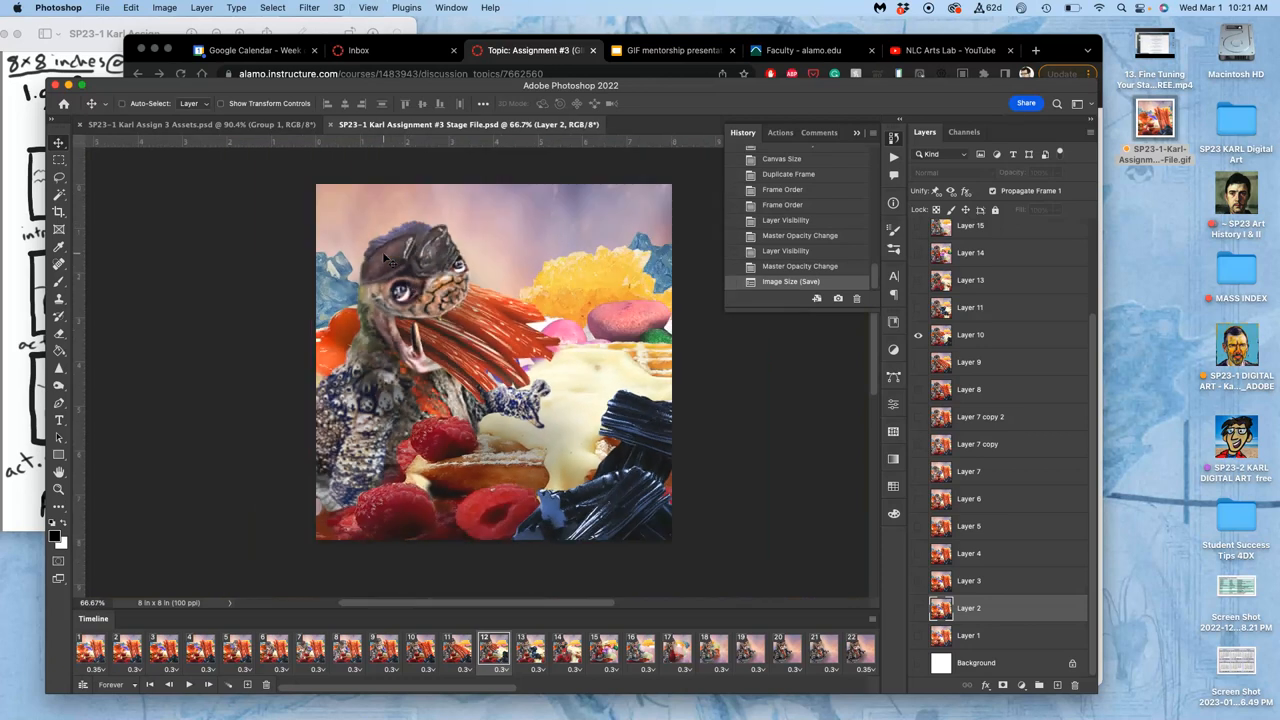
mouse_move(645, 557)
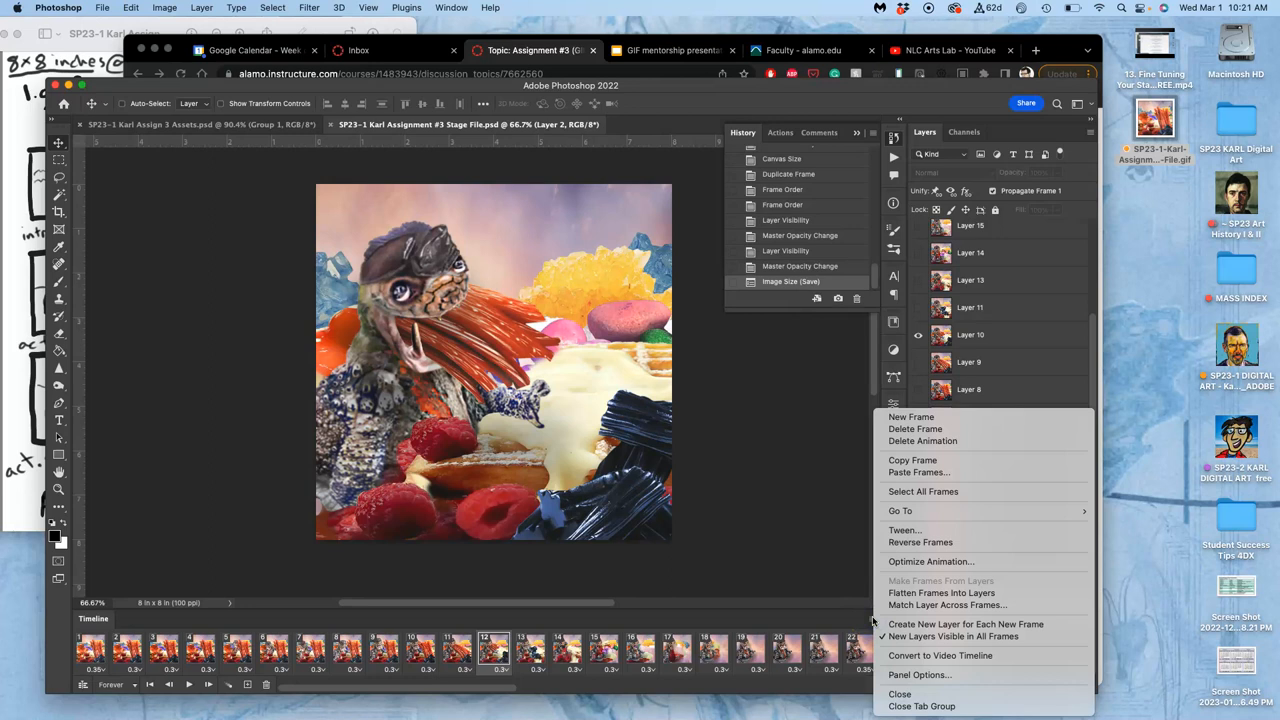
mouse_move(920, 655)
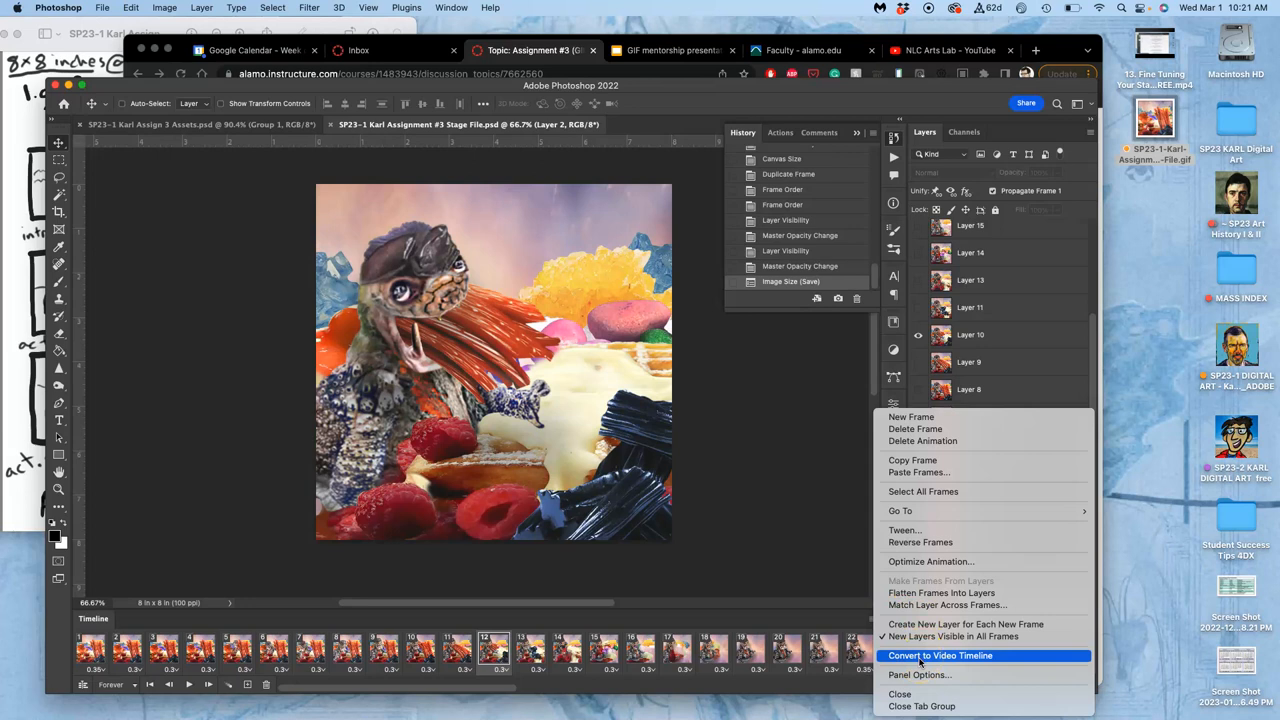
- Choose Convert to Video Timeline so the layers become timeline clips
left_click(940, 655)
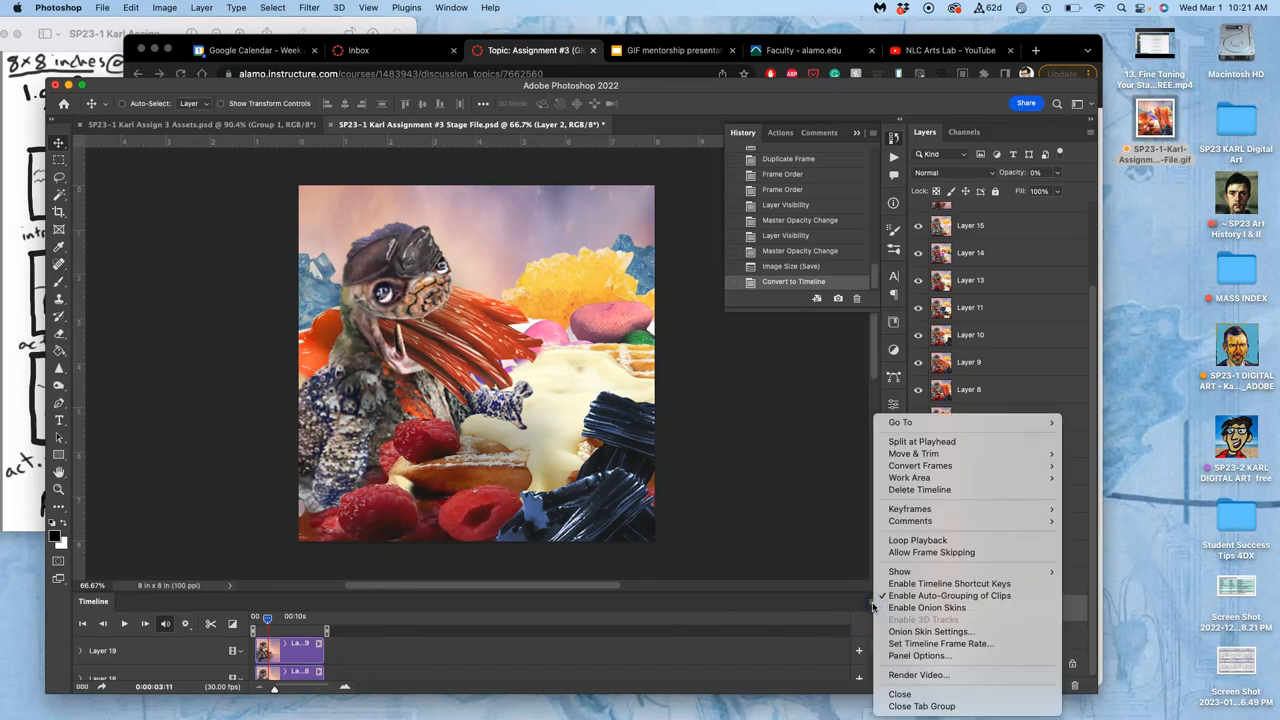
mouse_move(917, 674)
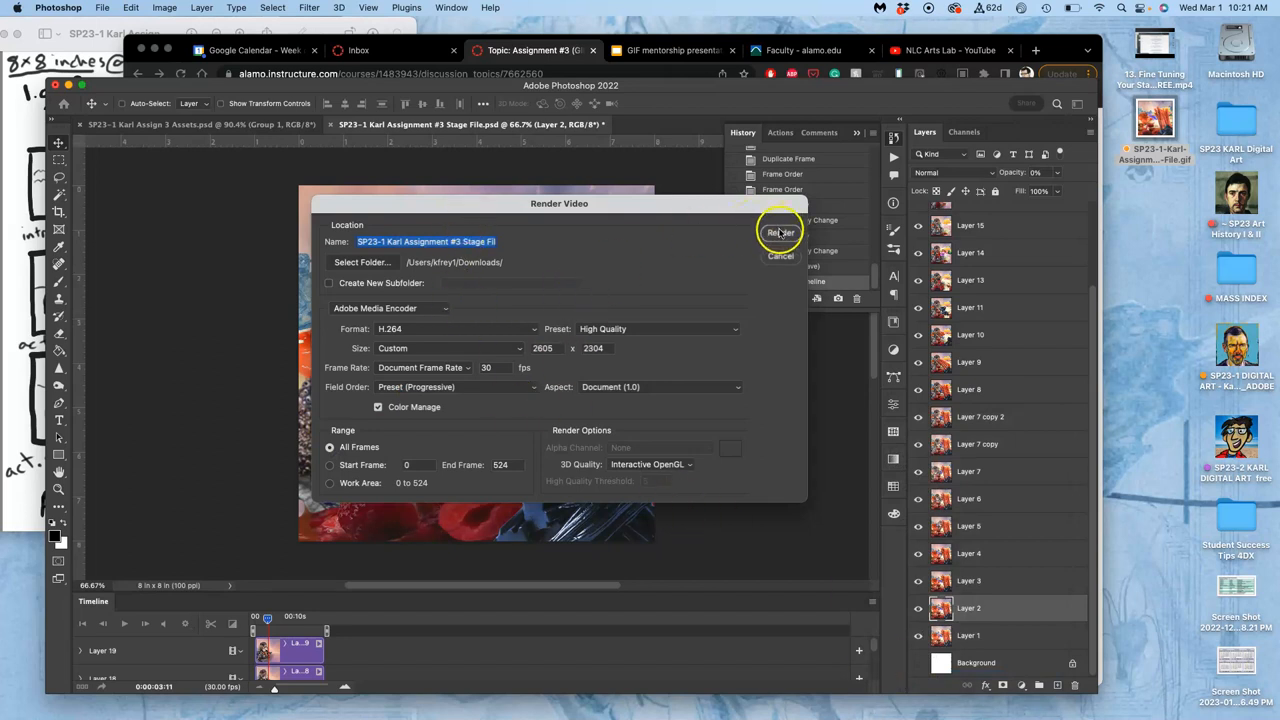
- Render the timeline as an H.264 High Quality video into Downloads
left_click(780, 232)
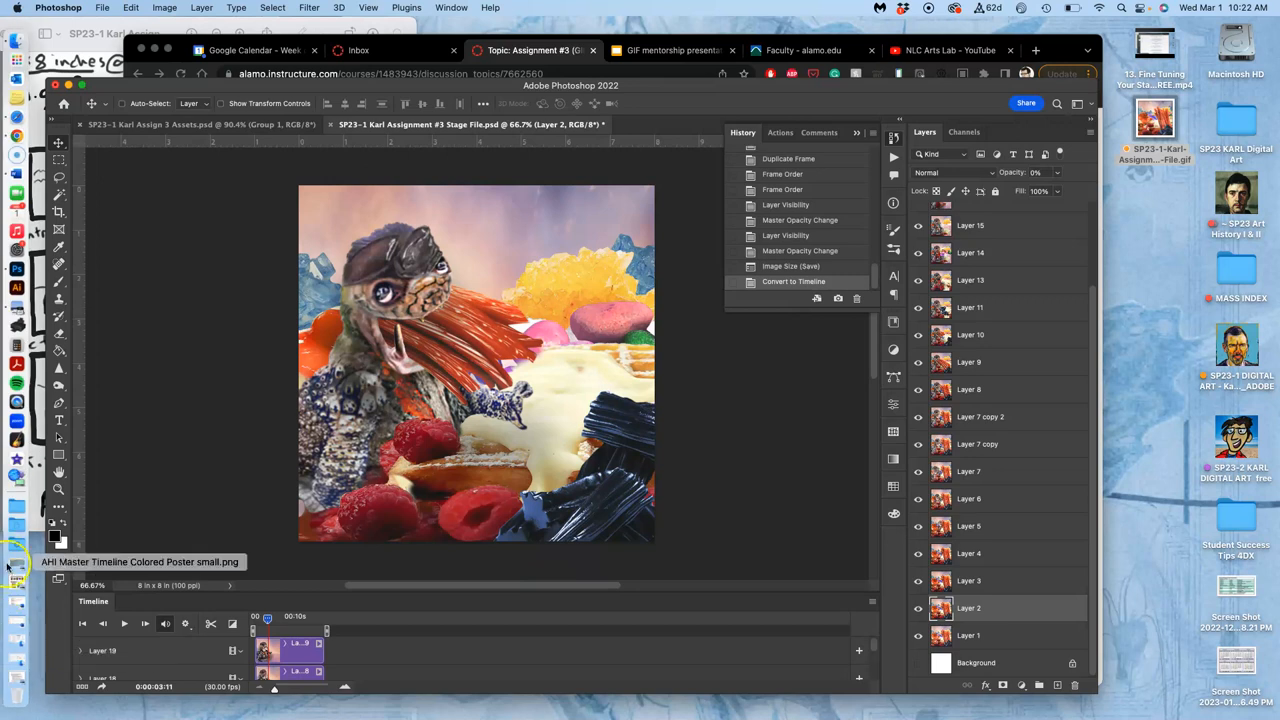
- Open the Downloads folder and play the rendered creature MP4 in QuickTime Player
left_click(18, 548)
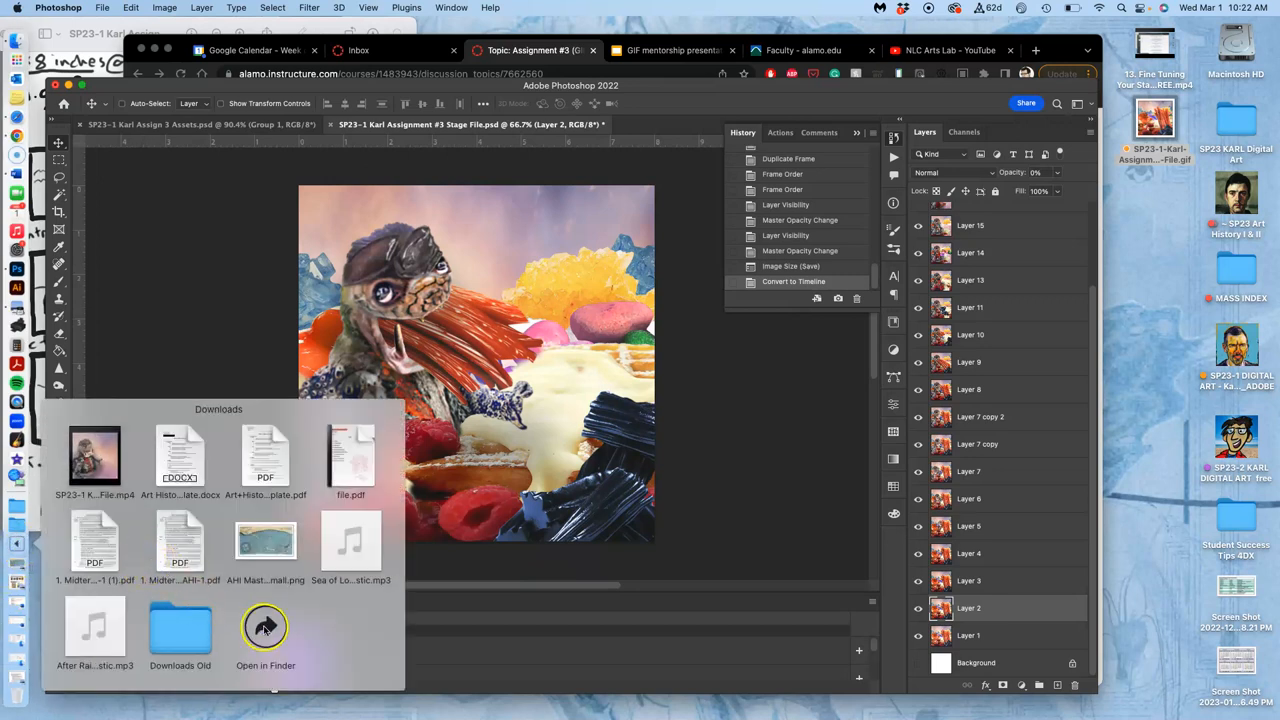
left_click(265, 627)
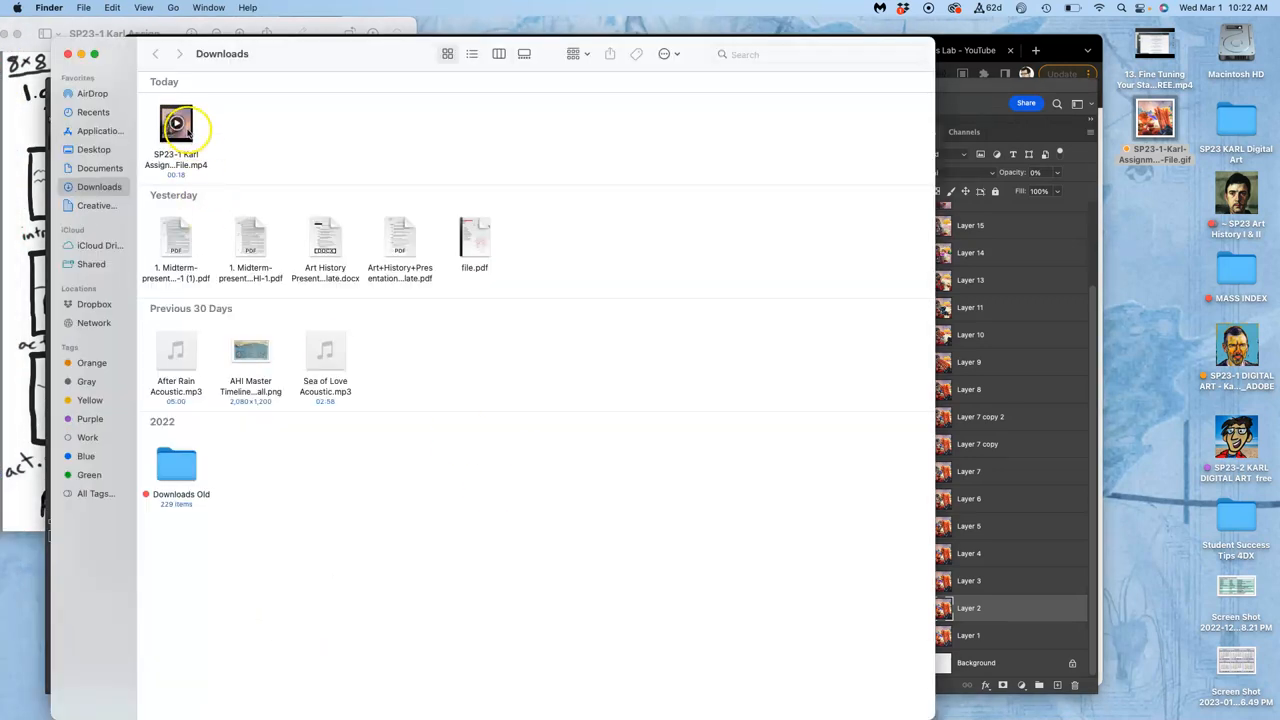
double_click(176, 124)
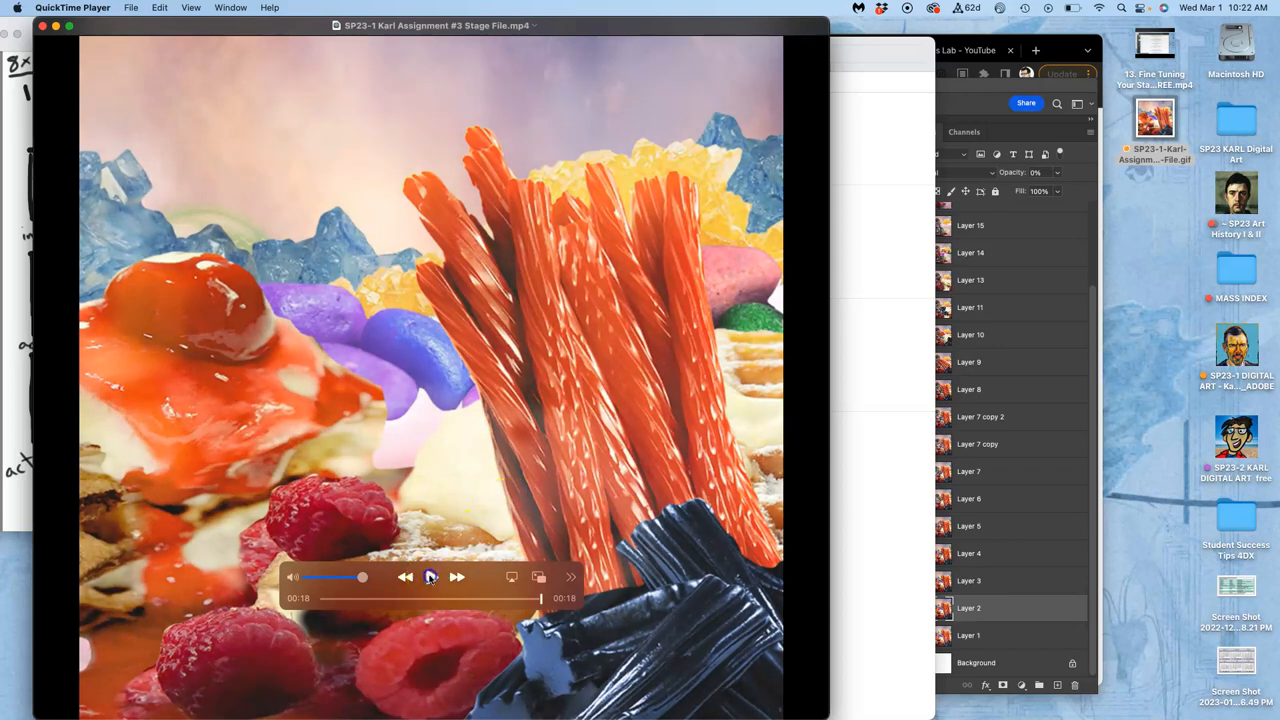
left_click(431, 577)
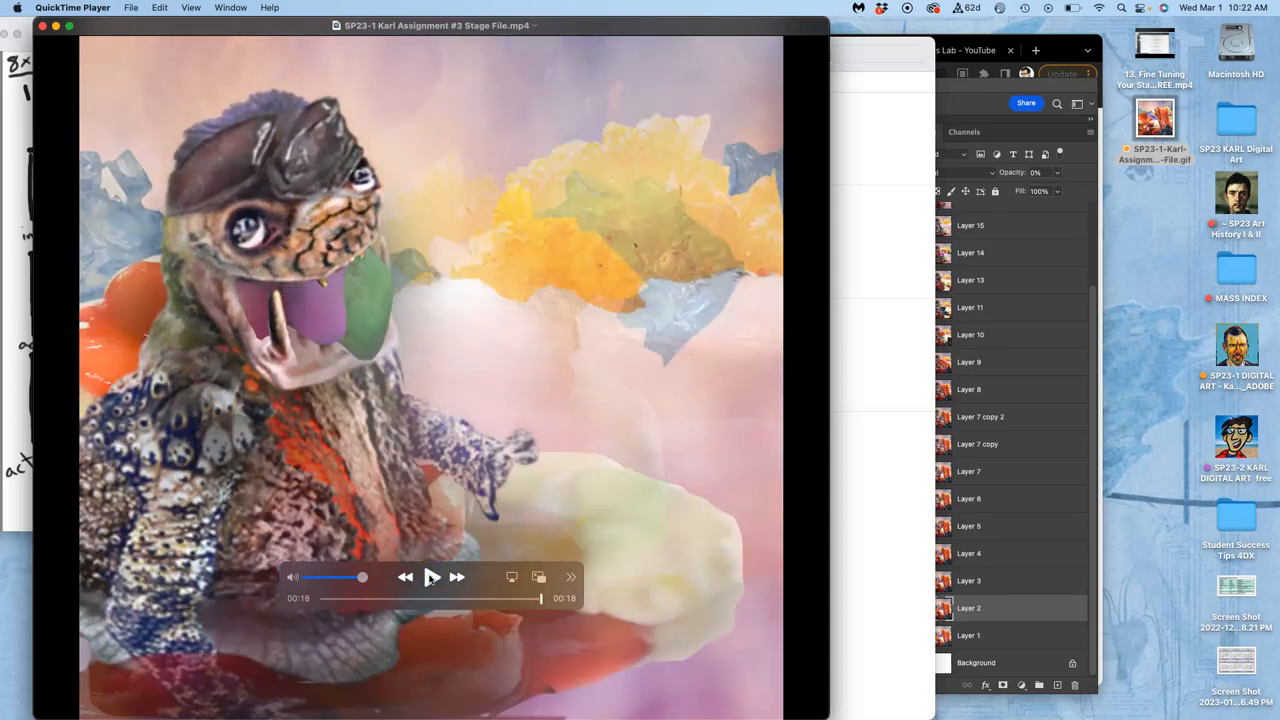
left_click(431, 577)
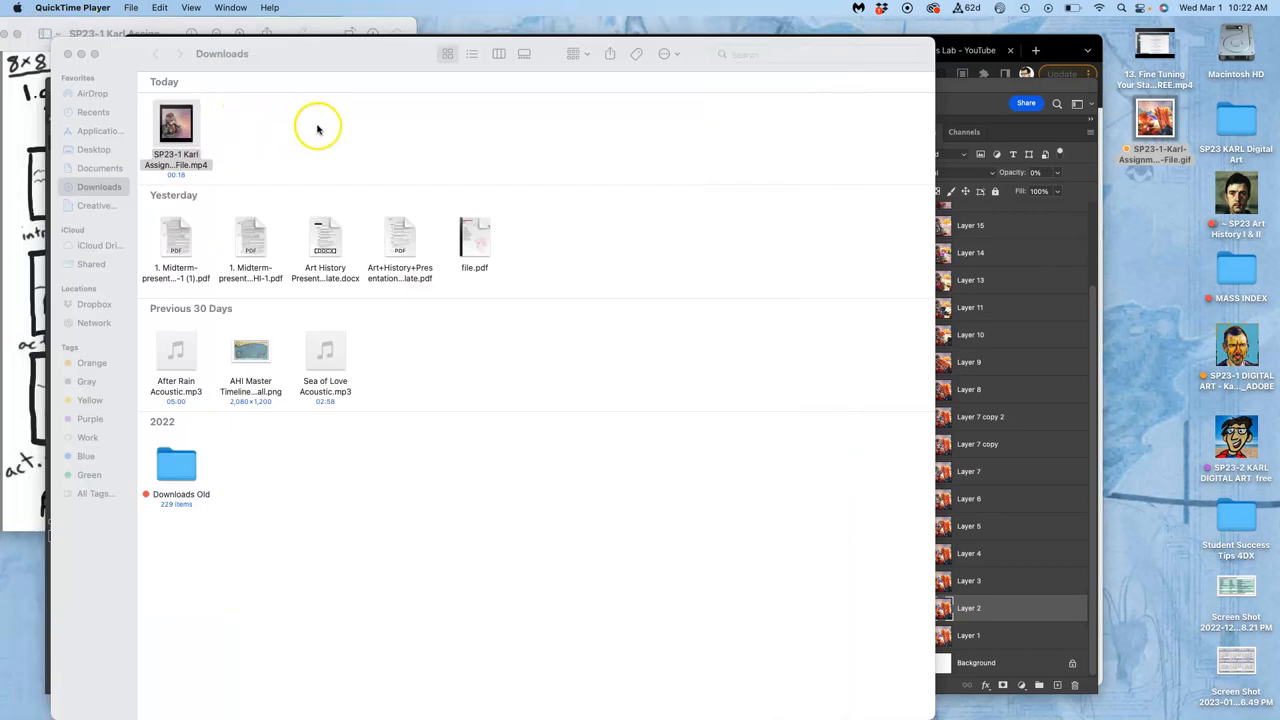
- Show Get Info for the rendered MP4 (52.9 MB) and the Desktop GIF (16.6 MB)
left_click(318, 130)
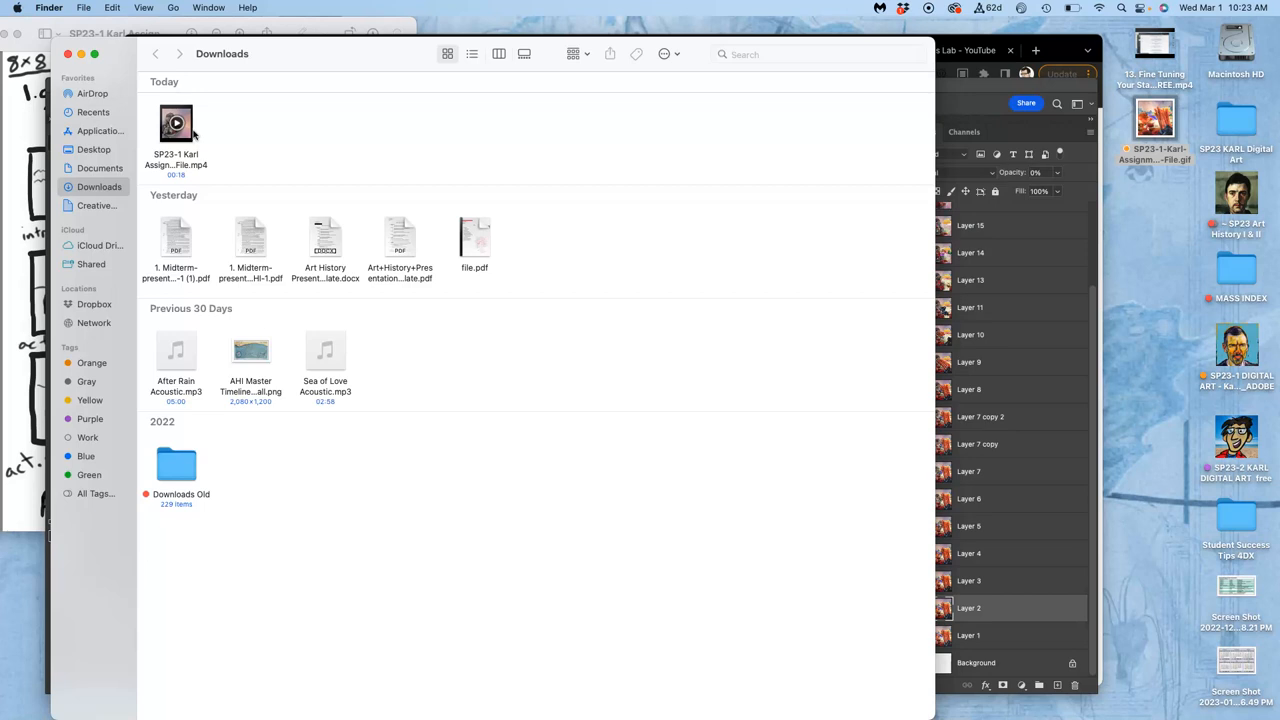
right_click(176, 123)
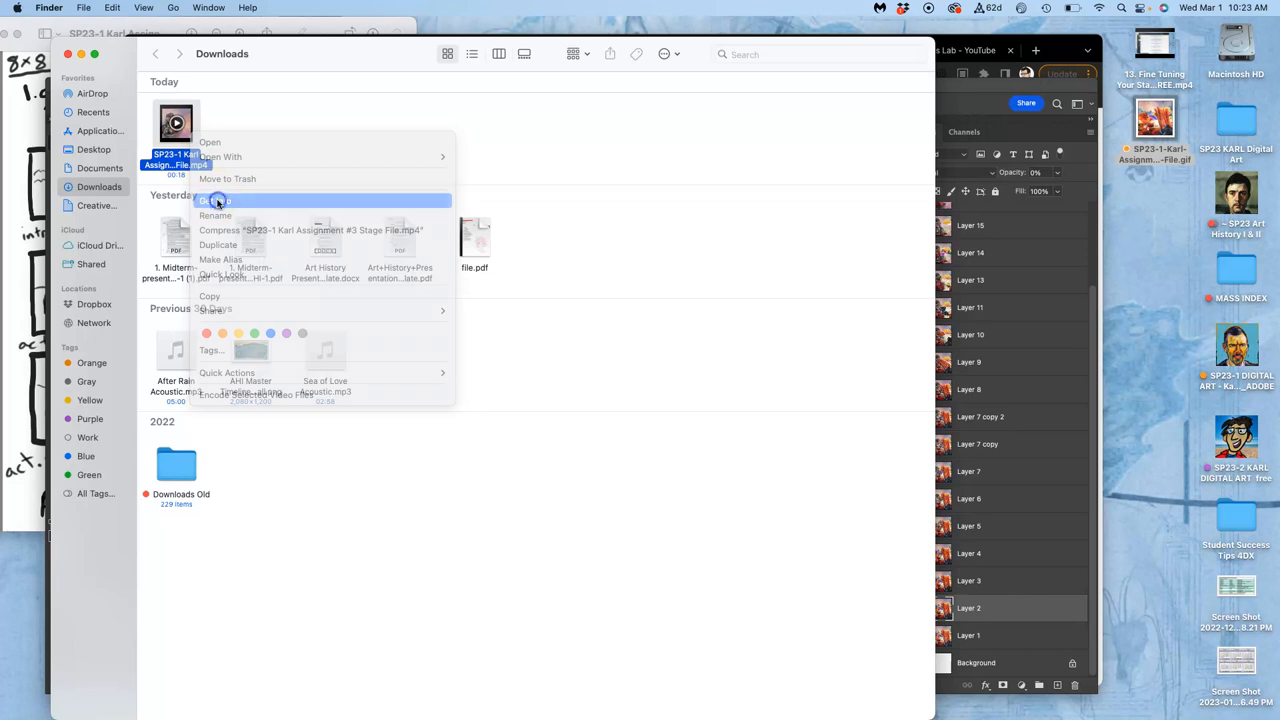
left_click(213, 201)
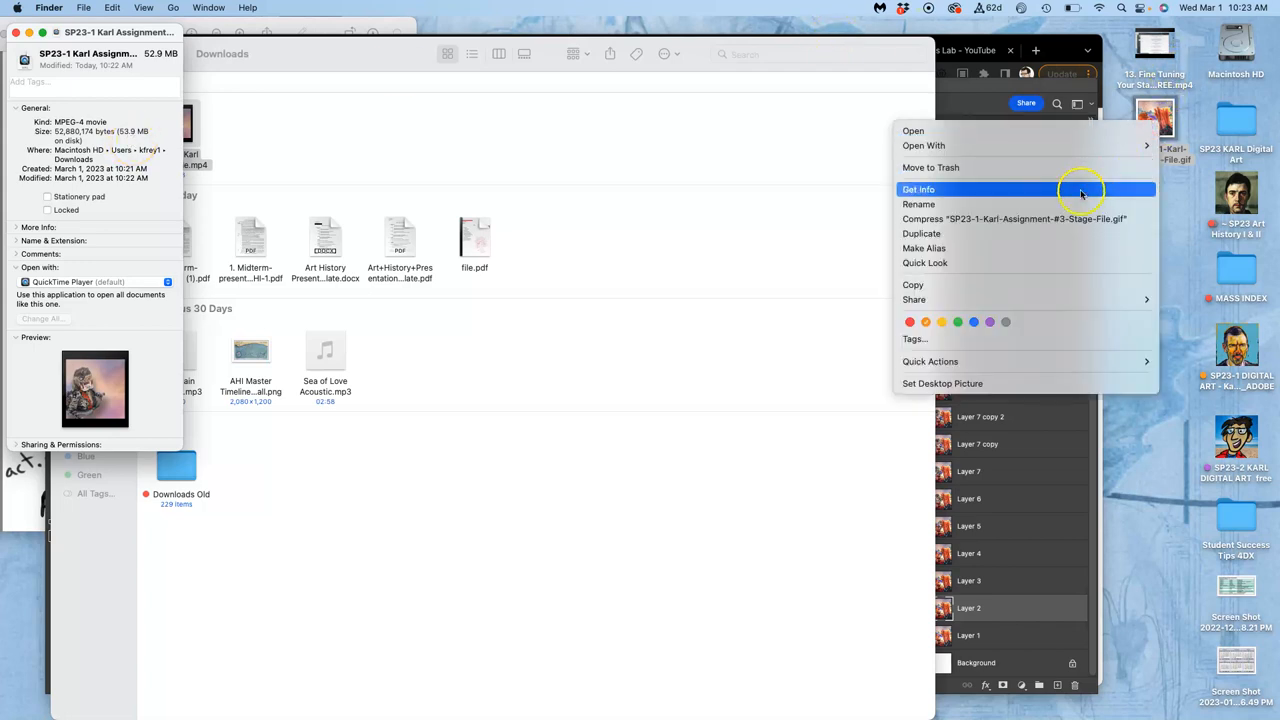
left_click(918, 189)
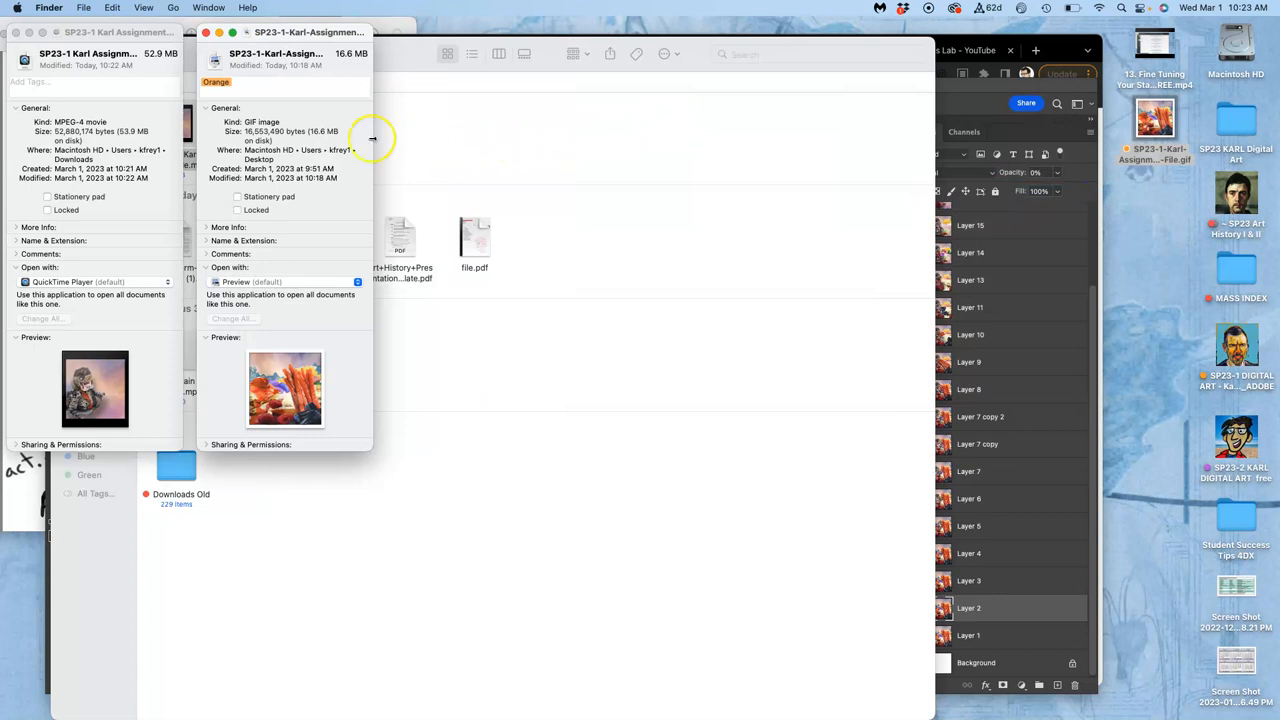
mouse_move(338, 131)
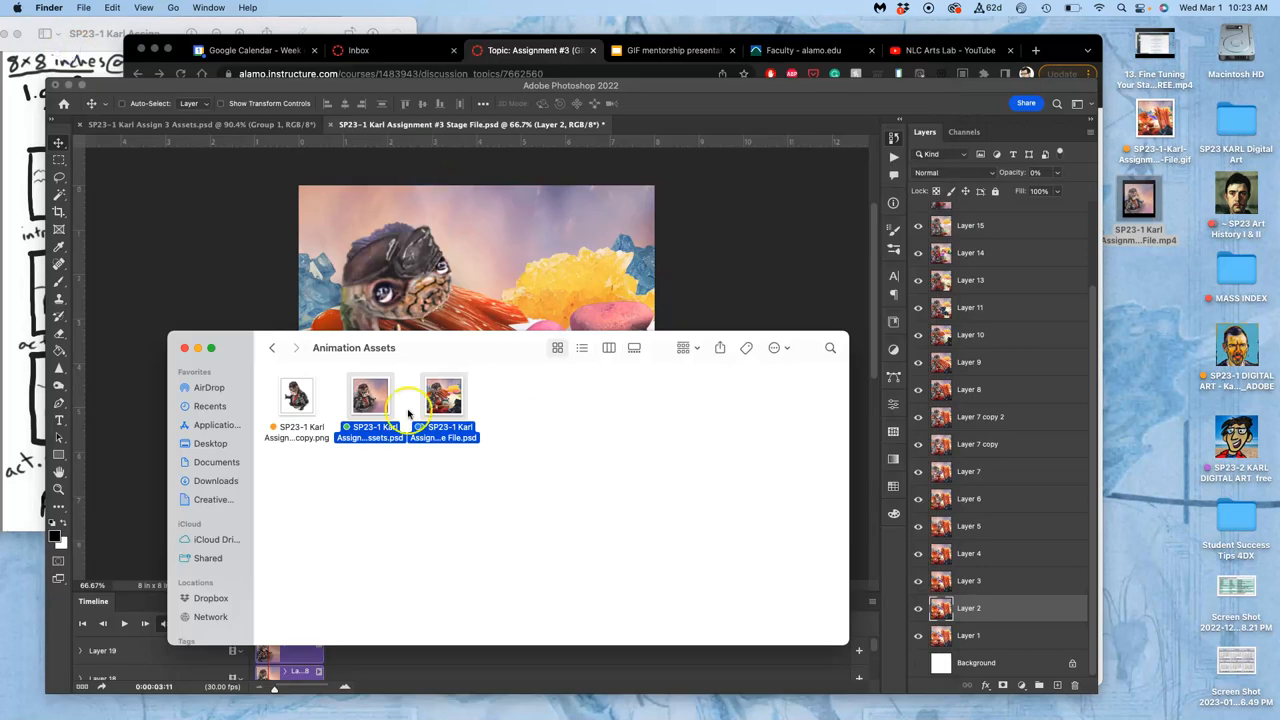
- Return to the stage document in Photoshop and show the Timeline flyout commands
left_click(184, 347)
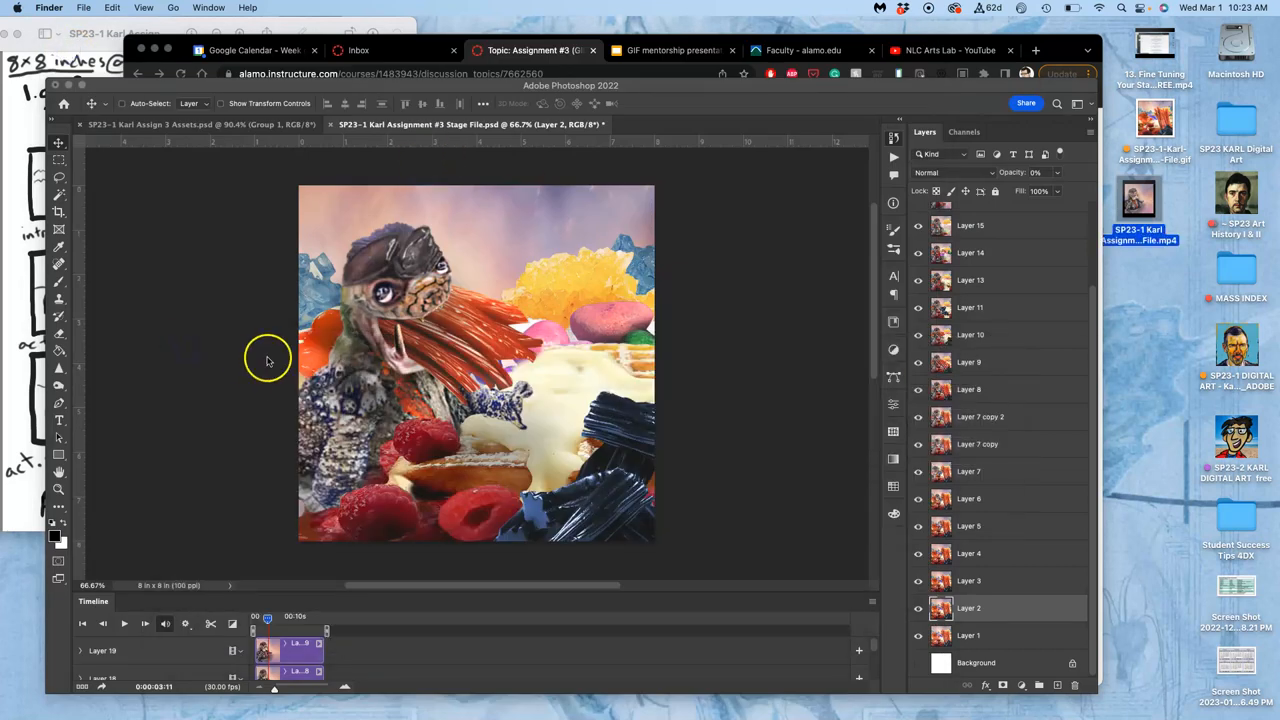
mouse_move(538, 478)
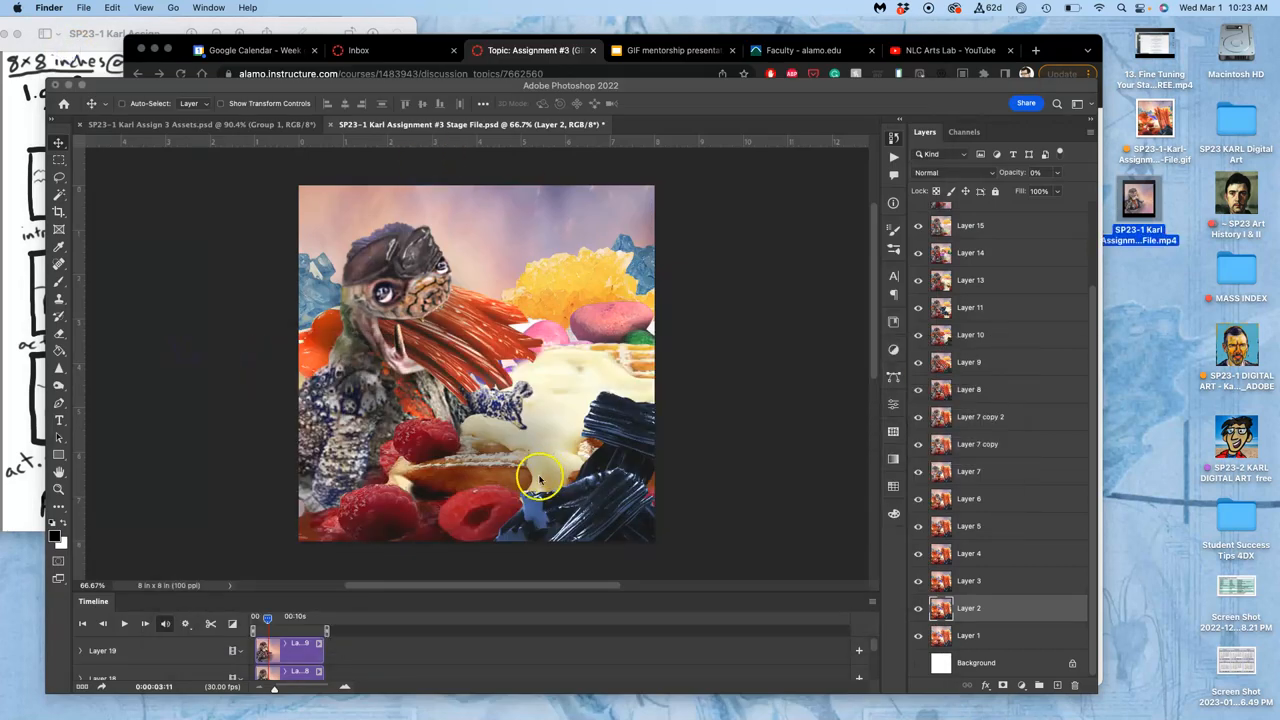
mouse_move(556, 607)
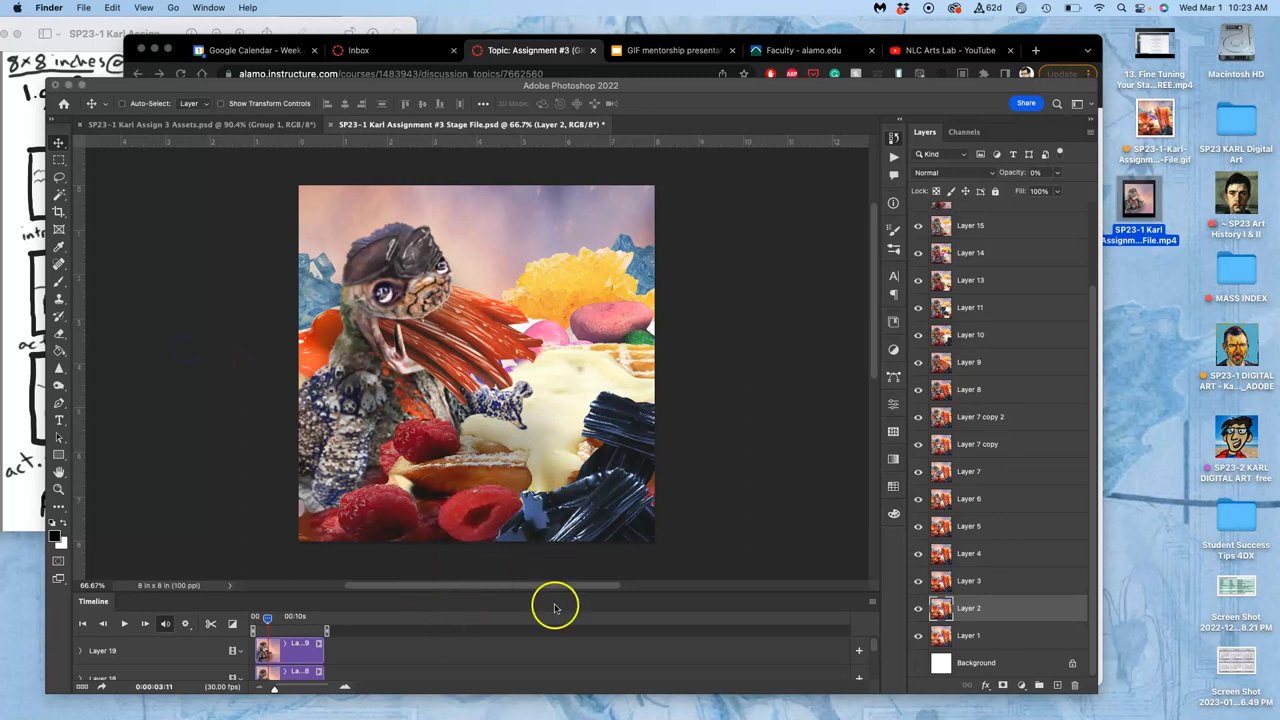
left_click(871, 601)
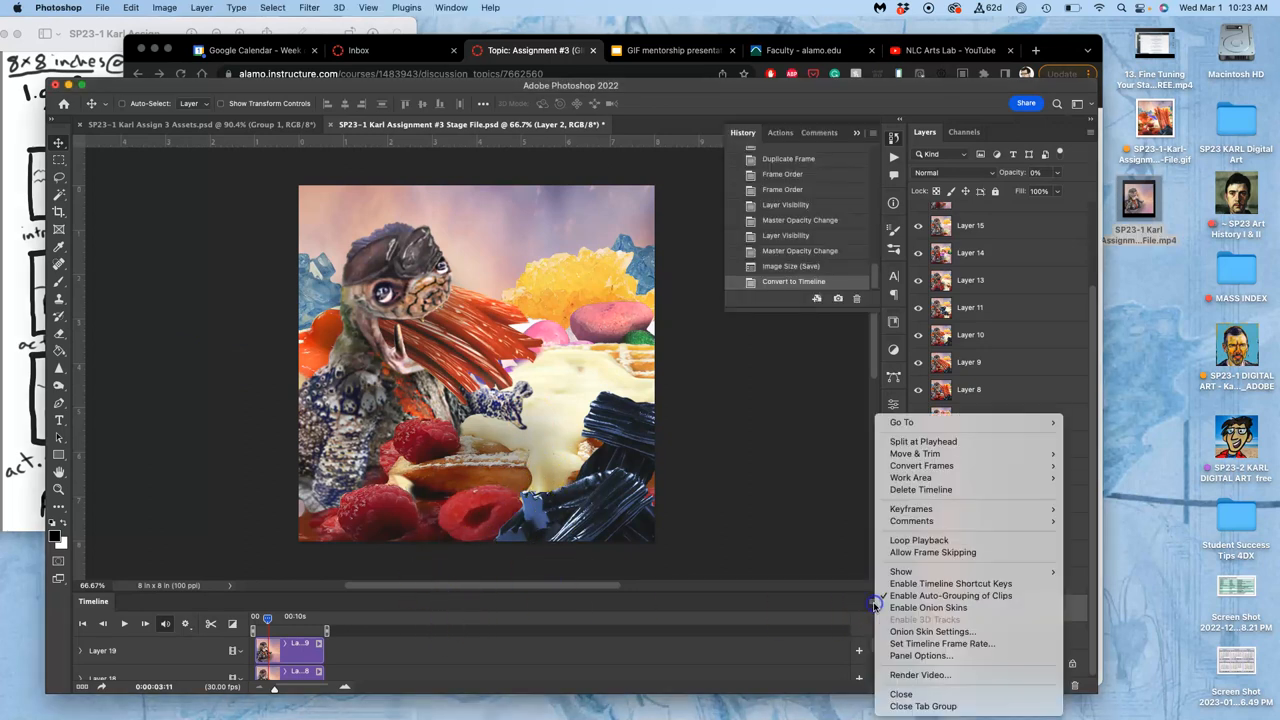
mouse_move(941, 643)
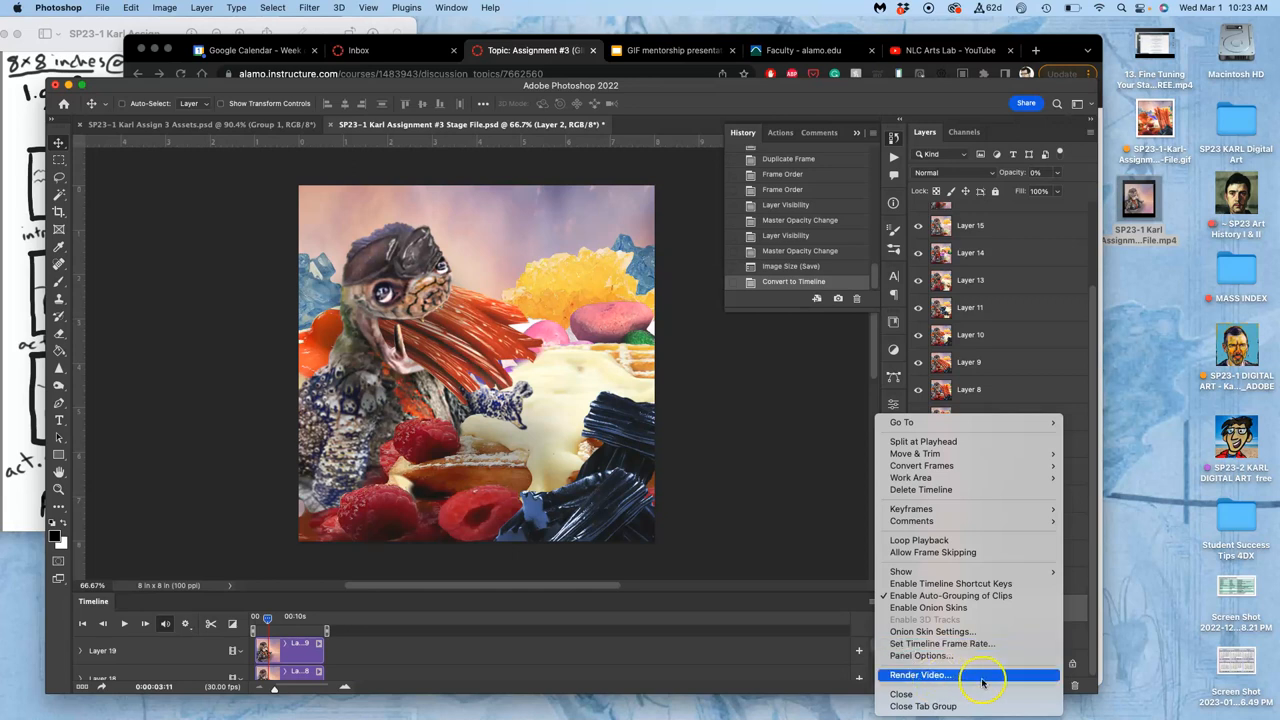
mouse_move(950, 583)
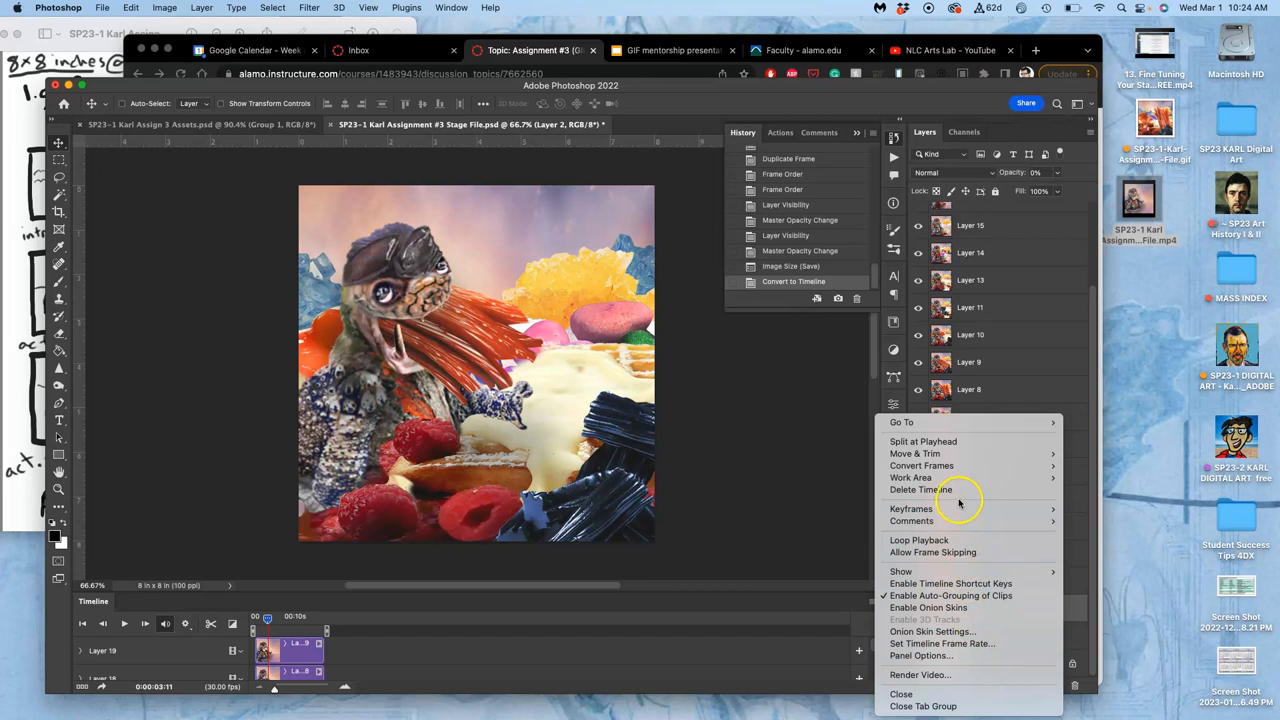
mouse_move(940, 489)
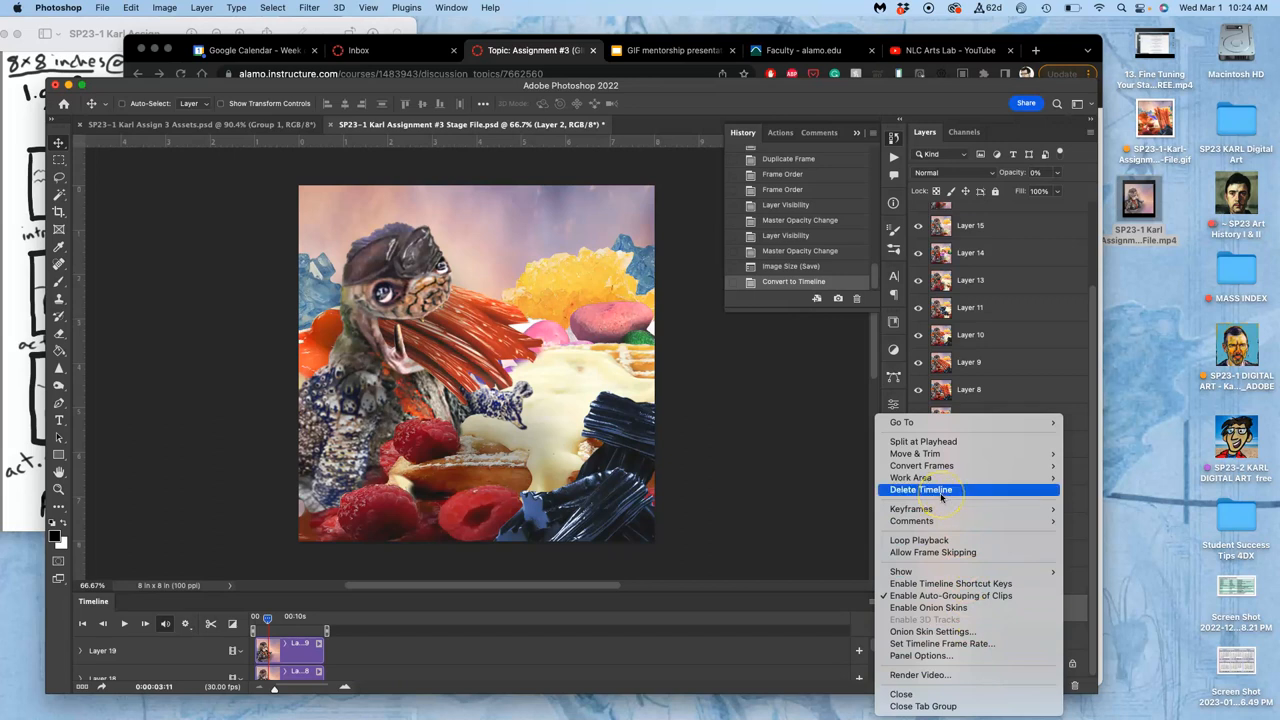
mouse_move(821, 524)
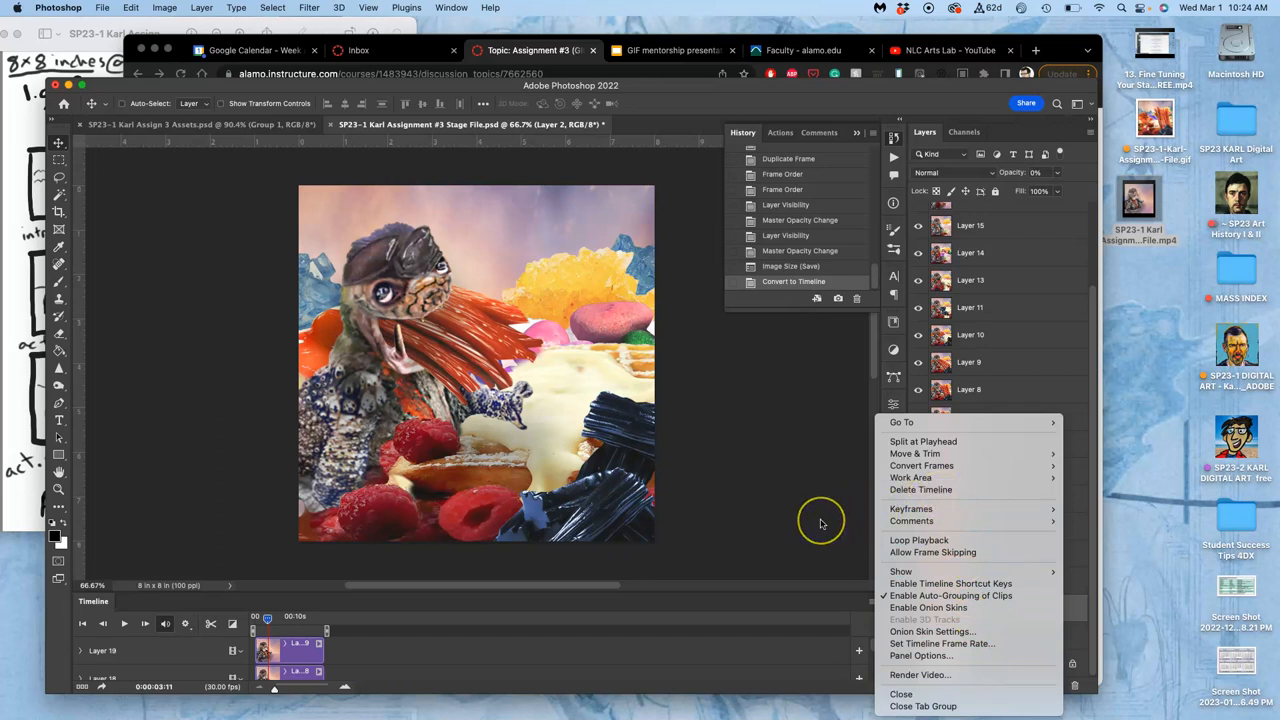
mouse_move(822, 553)
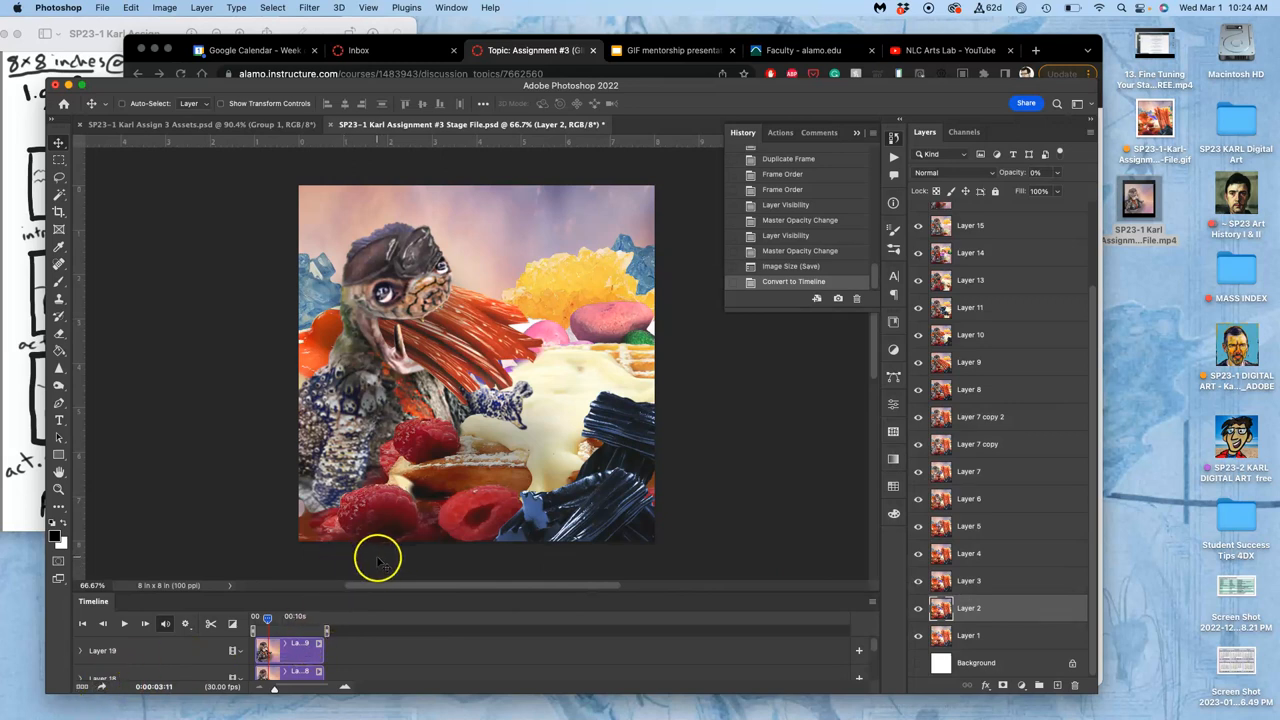
mouse_move(440, 160)
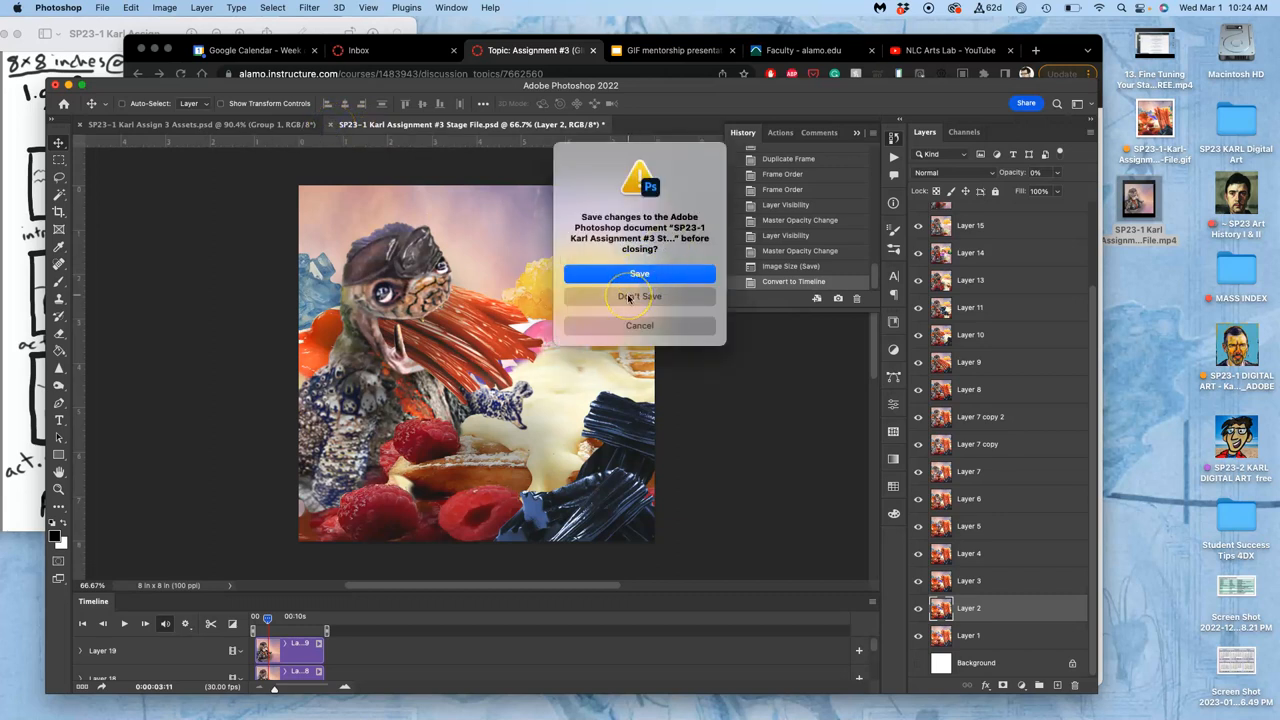
- Close the stage file without saving and open the exported Desktop GIF's actions menu
left_click(639, 296)
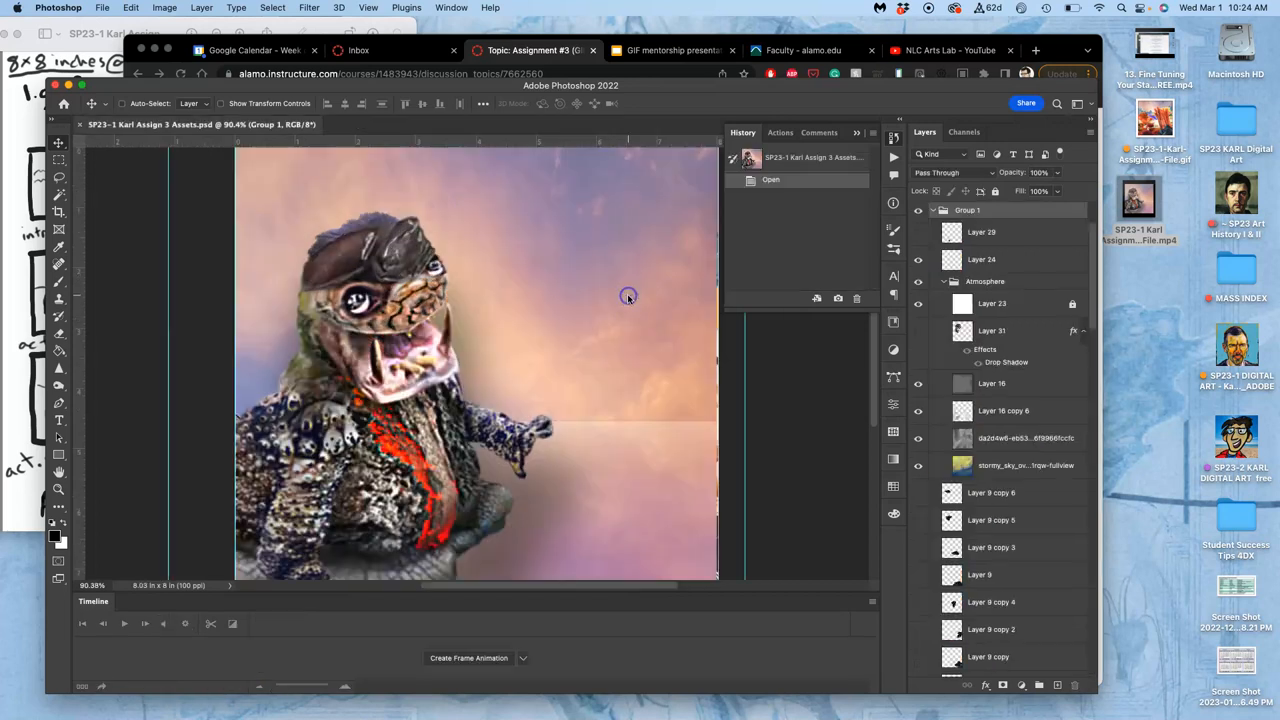
mouse_move(130, 123)
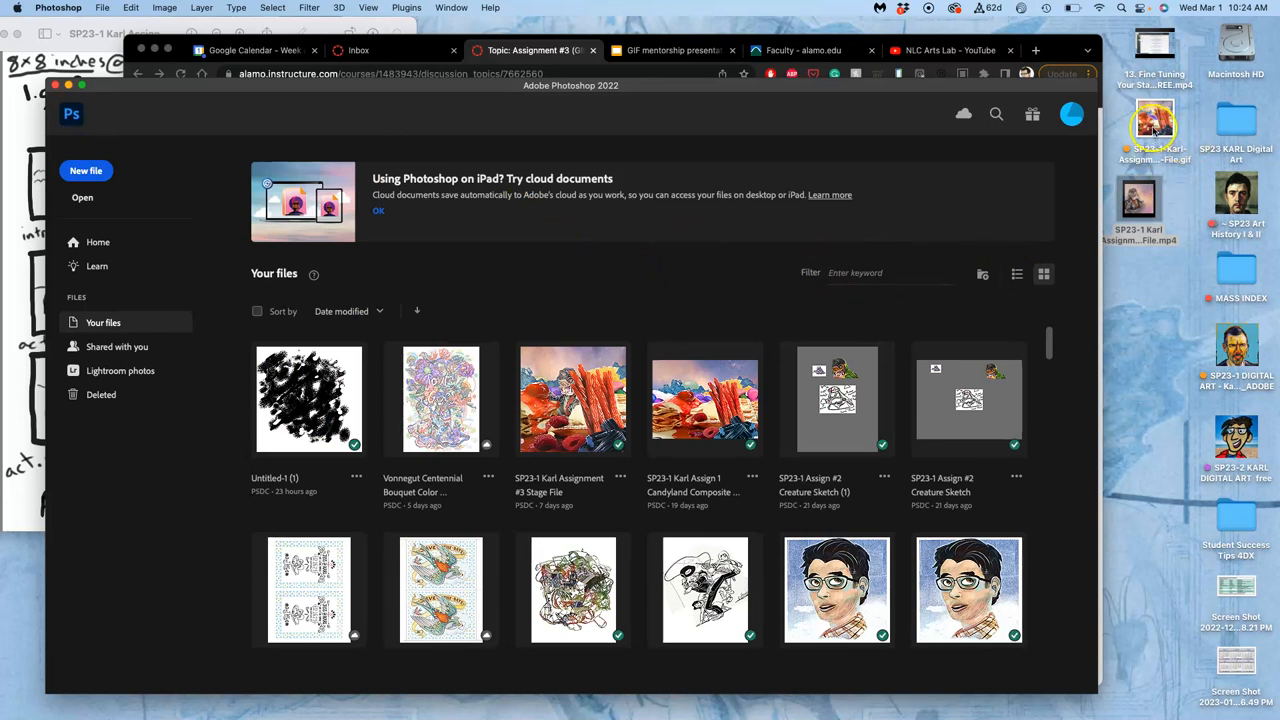
left_click(1154, 130)
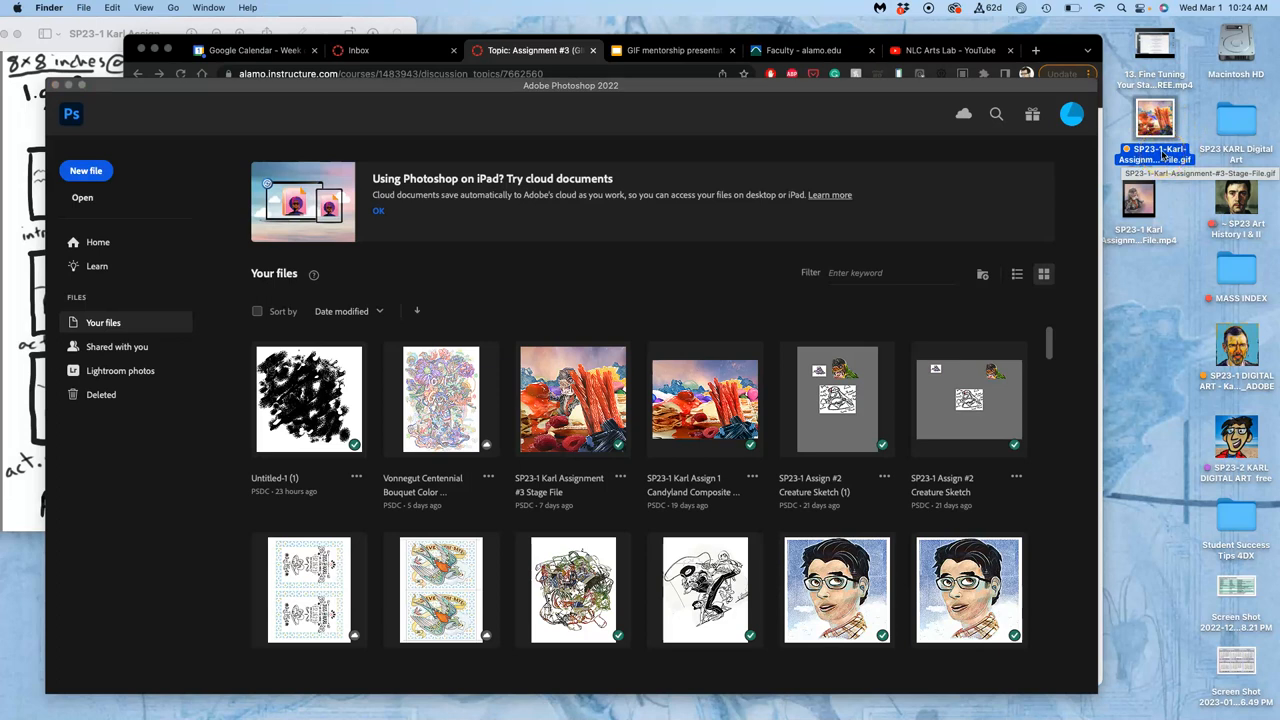
right_click(1155, 120)
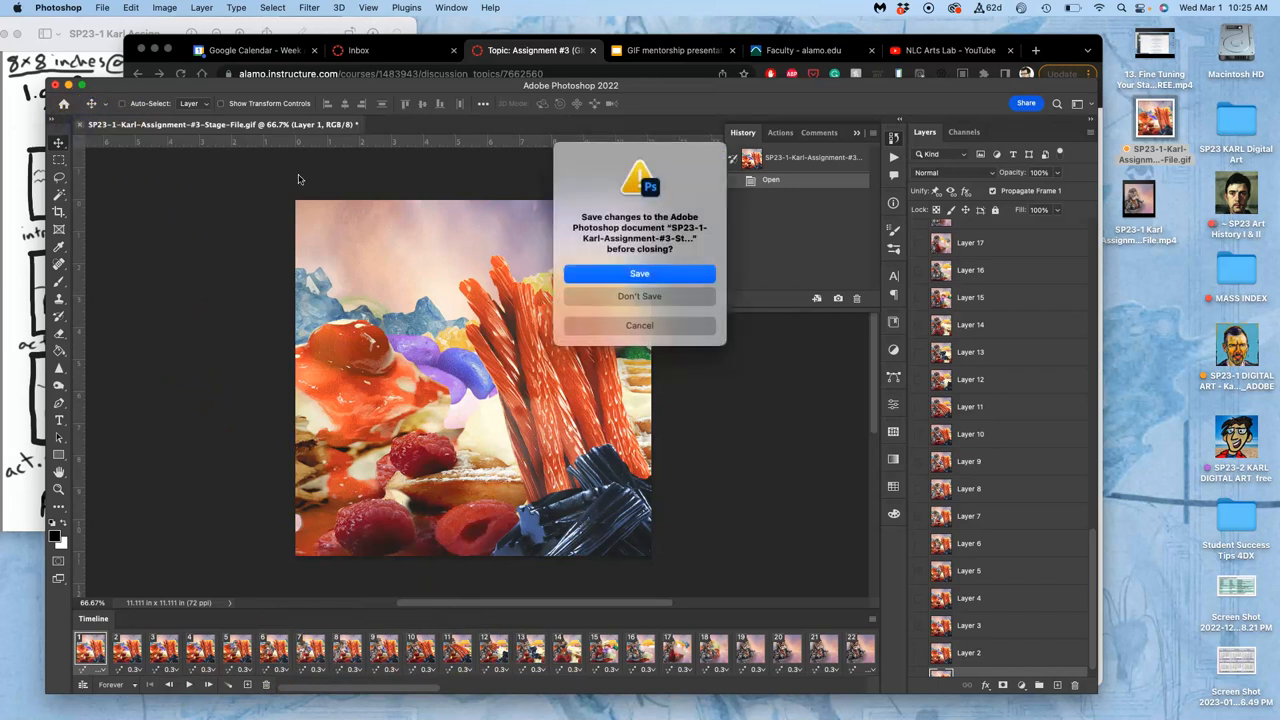
- Discard changes to the GIF, then go into Assignment #3 Gif Transformation > Animation Assets
left_click(639, 296)
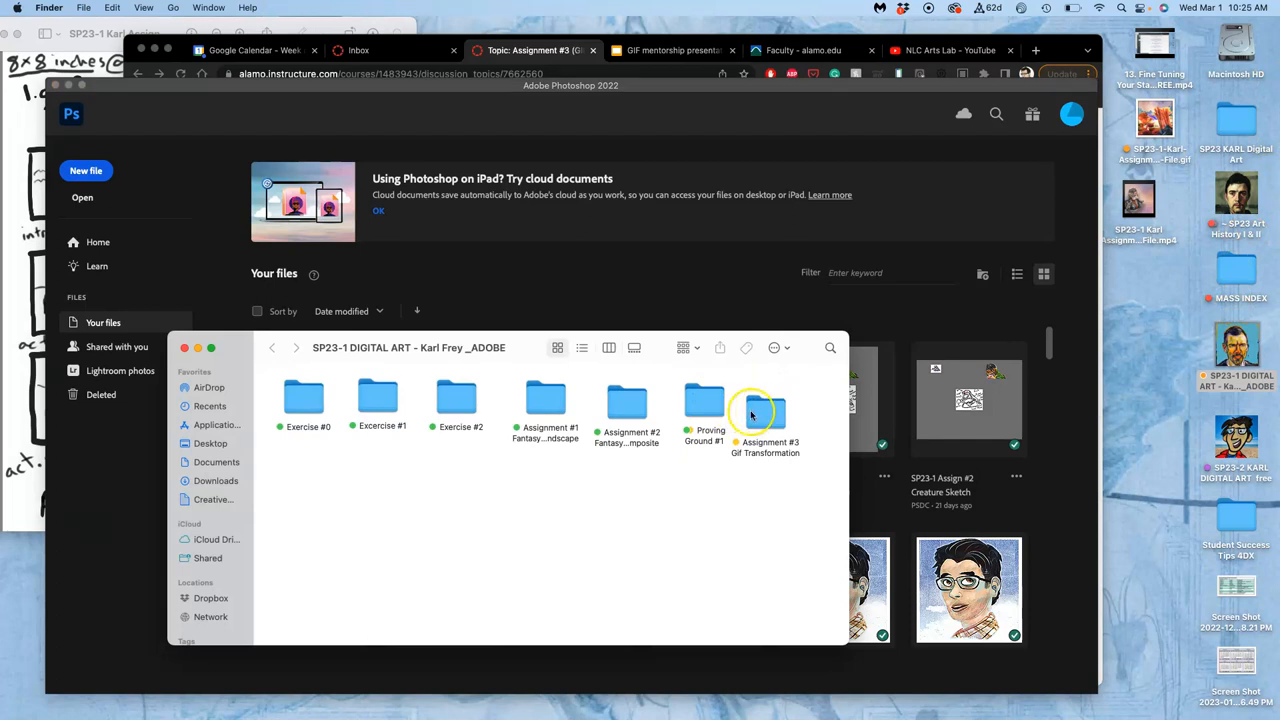
mouse_move(743, 410)
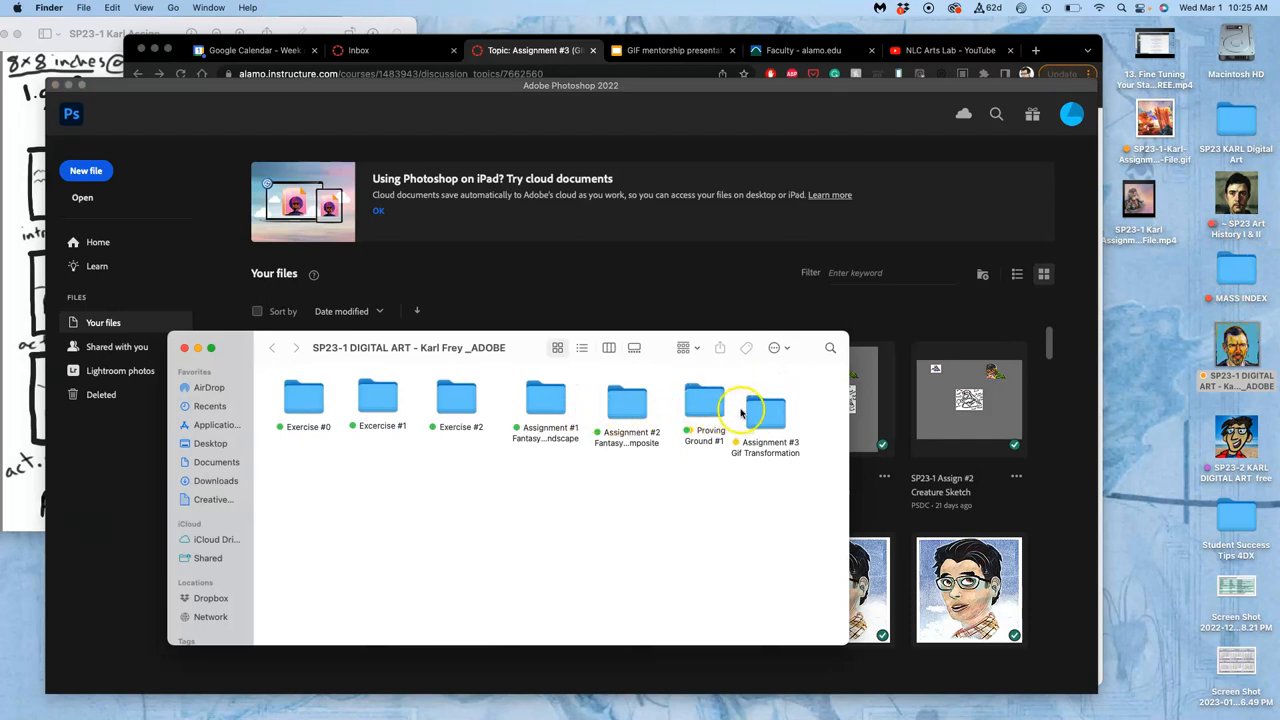
double_click(765, 410)
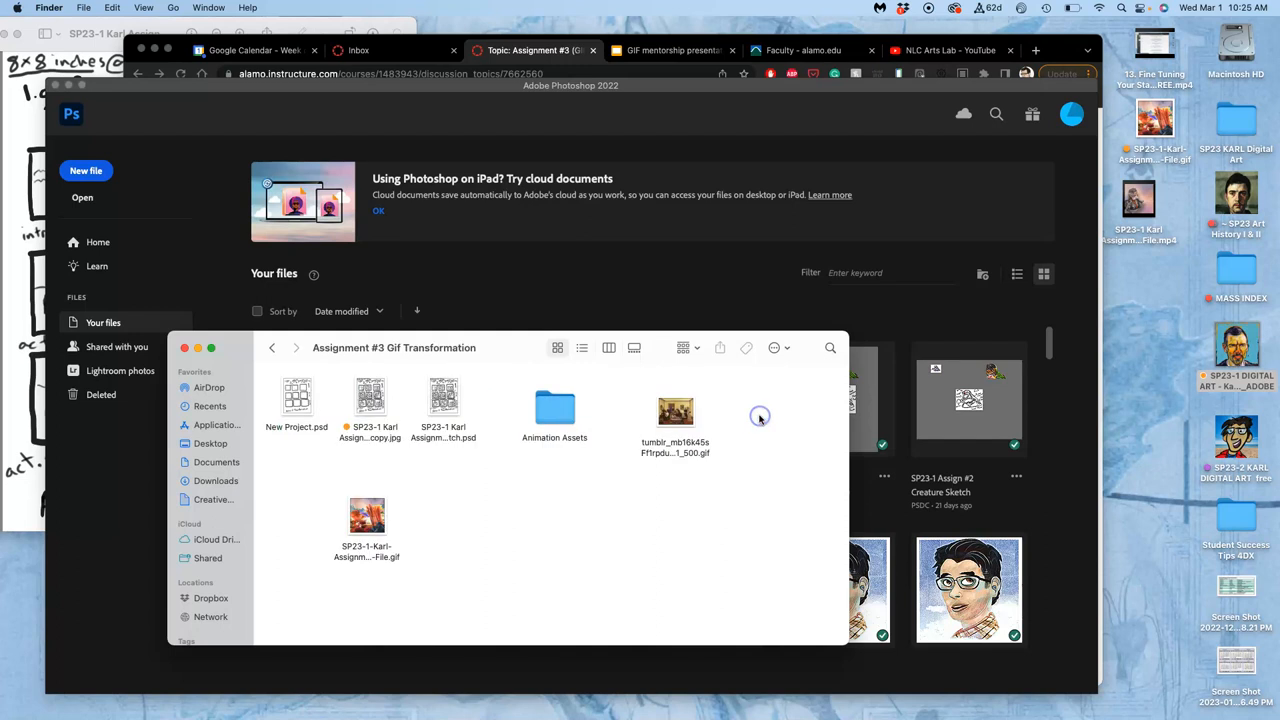
double_click(554, 407)
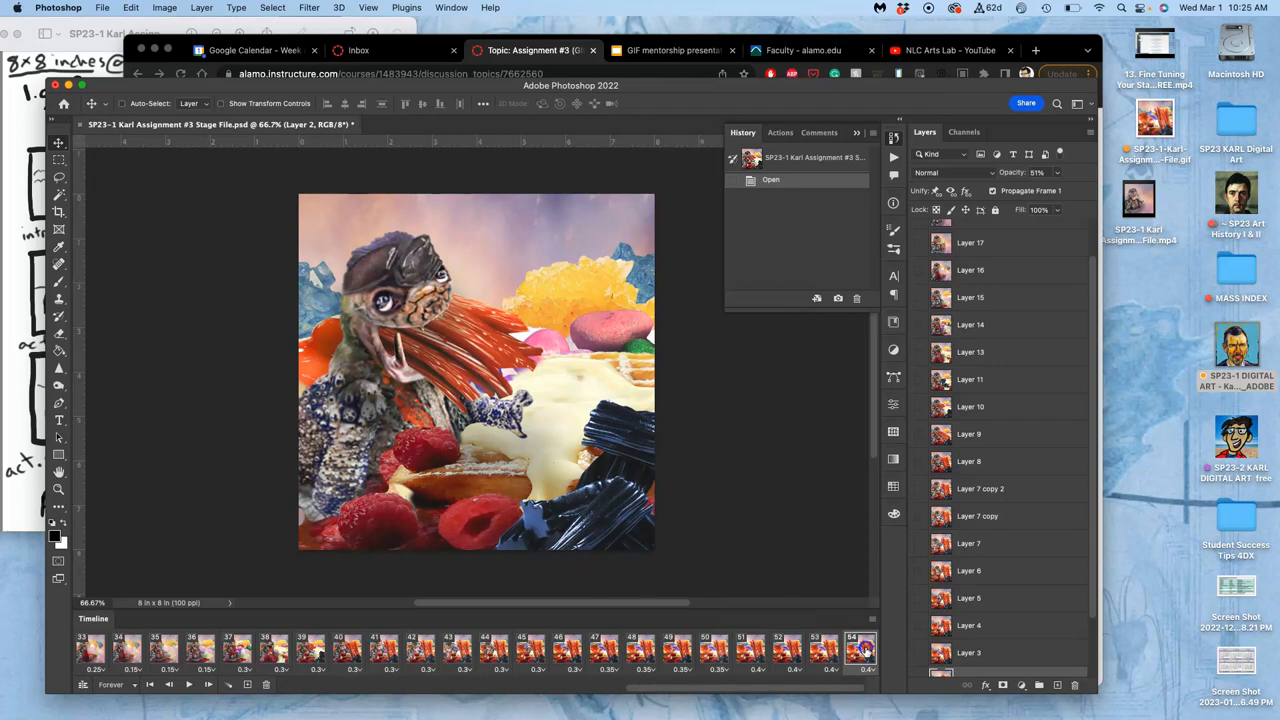
- Select Layer 19, the red licorice sticks frame, in the Layers panel
left_click(831, 650)
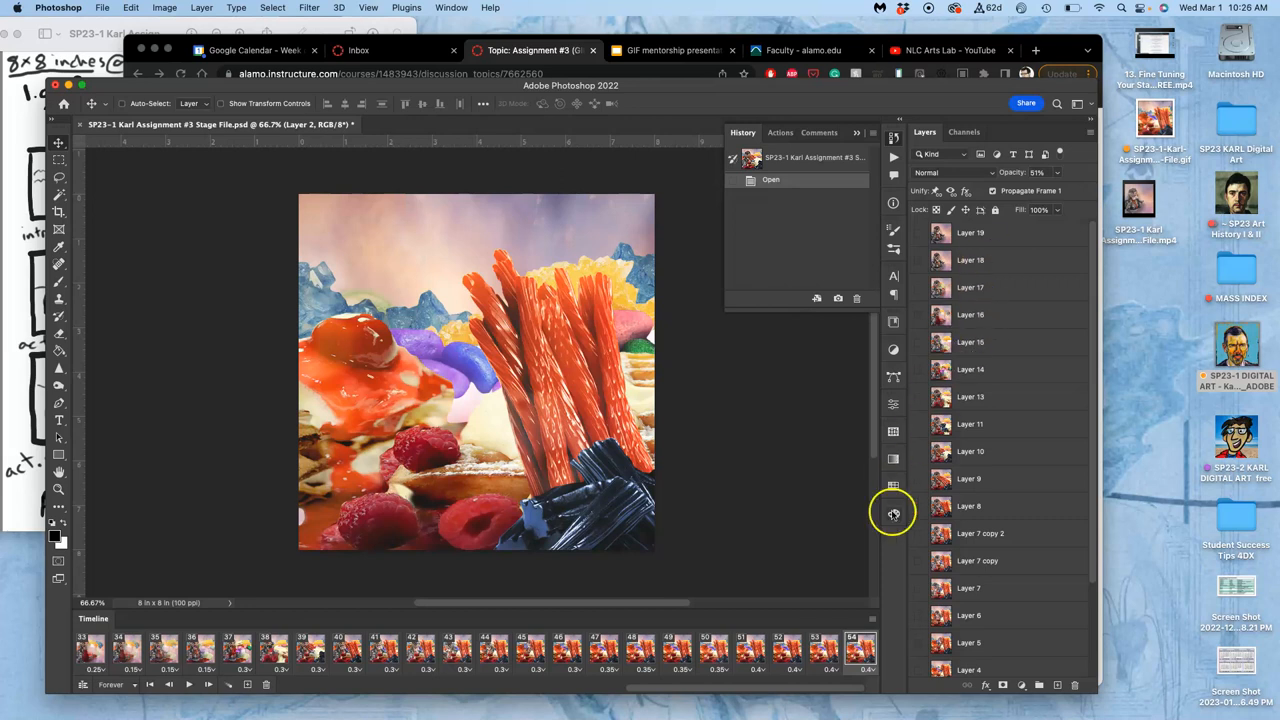
mouse_move(966, 508)
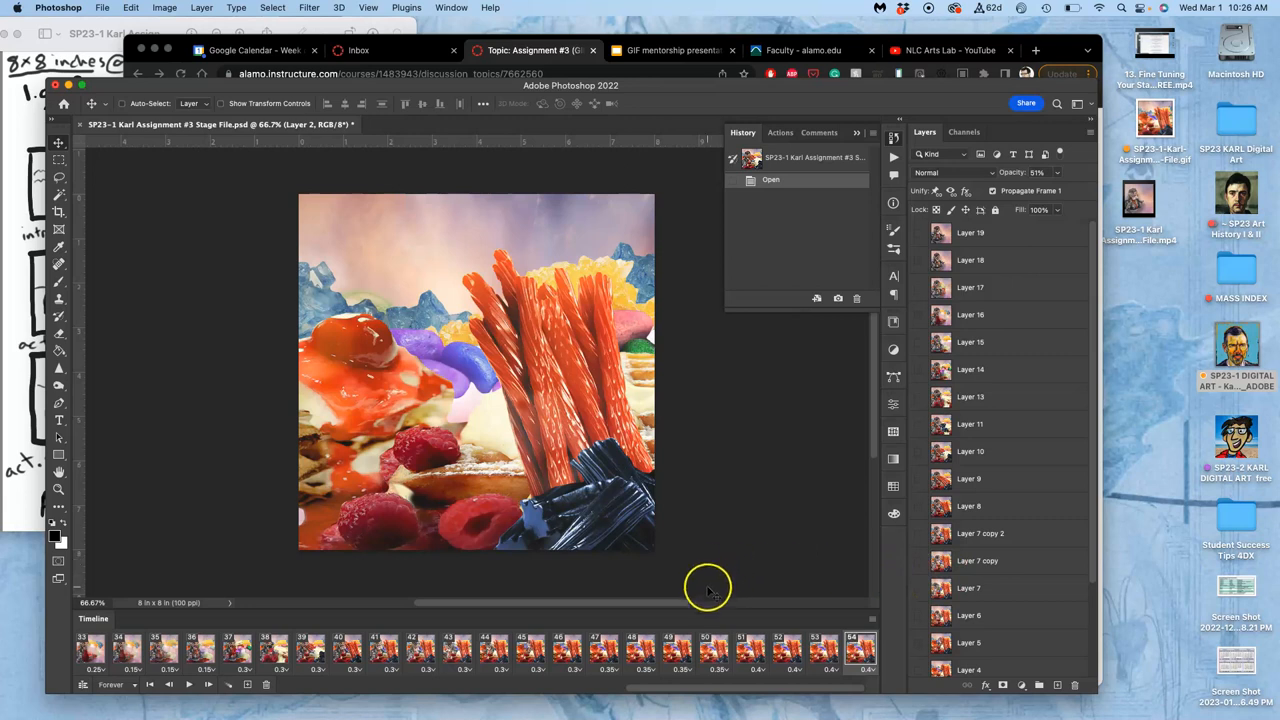
mouse_move(695, 588)
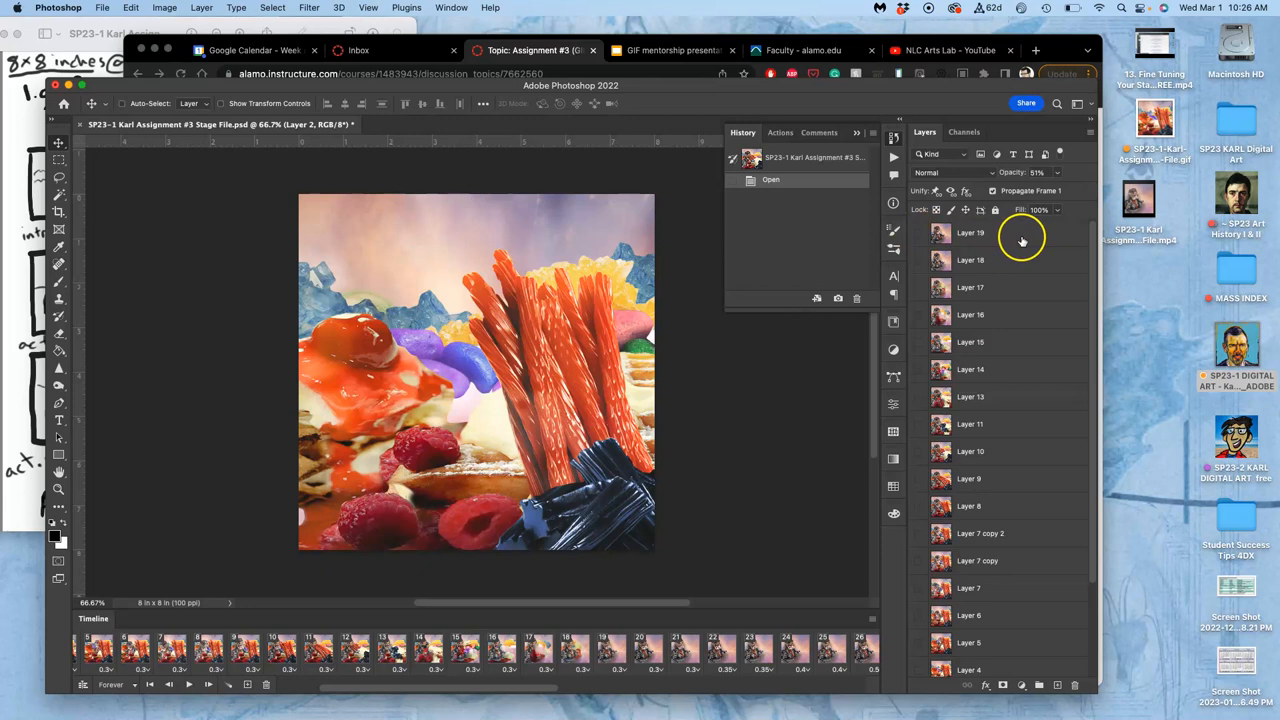
mouse_move(1037, 244)
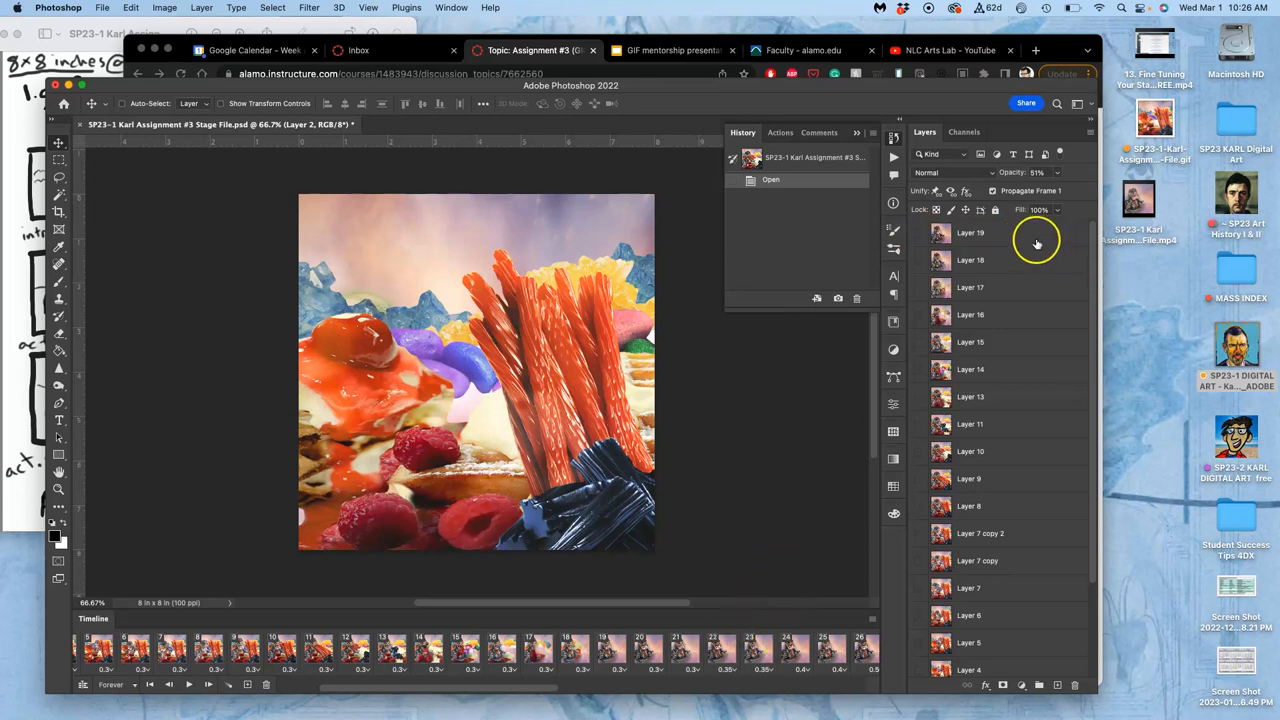
left_click(1000, 233)
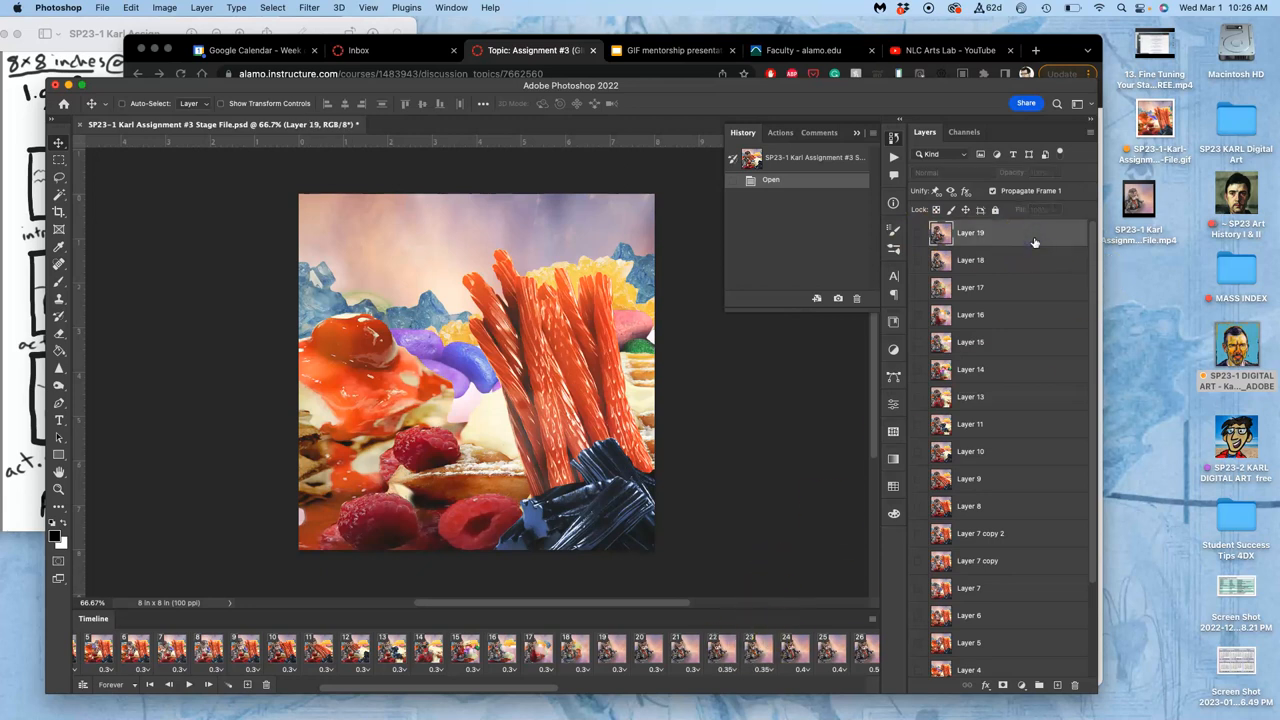